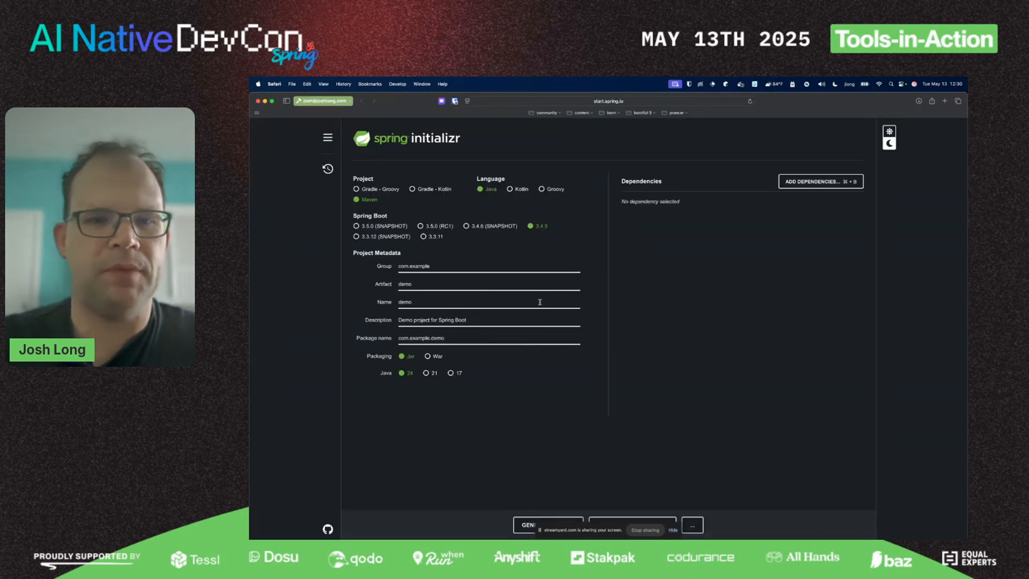
Read the Facebook adoption post about Prancer, highlighting passages about his temperament
click(607, 101)
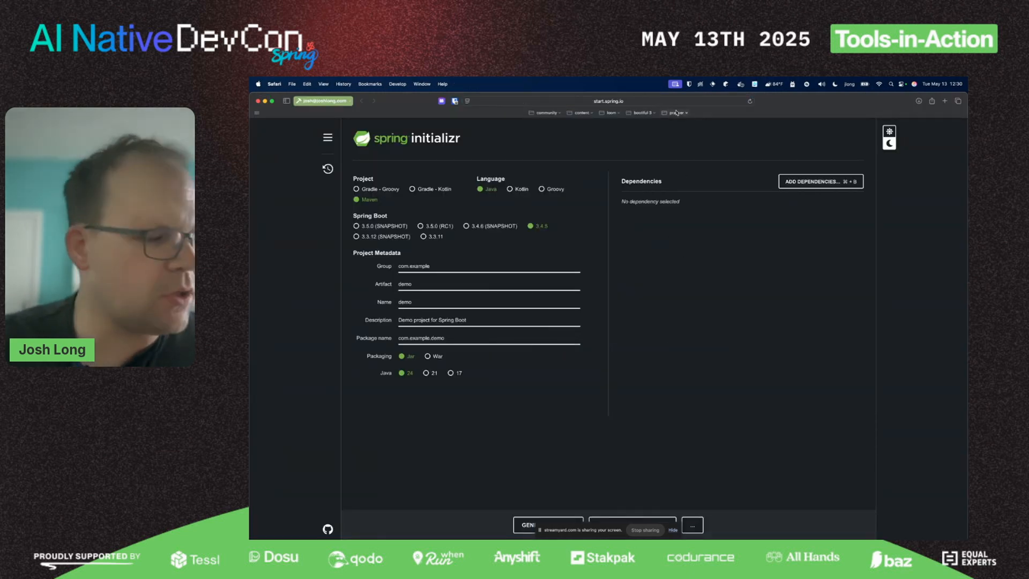
click(676, 113)
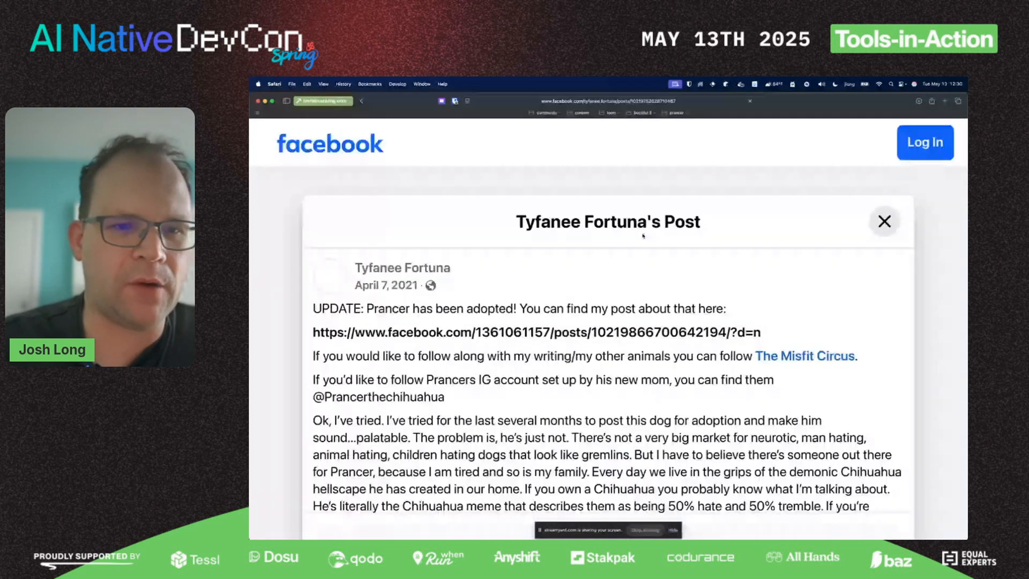
scroll(down, 3)
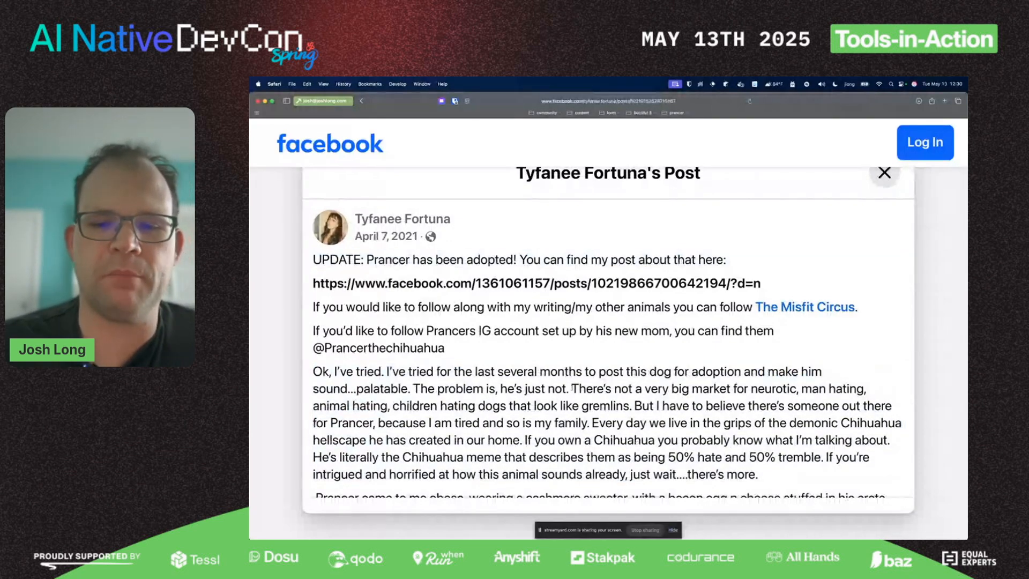
drag(577, 388, 715, 388)
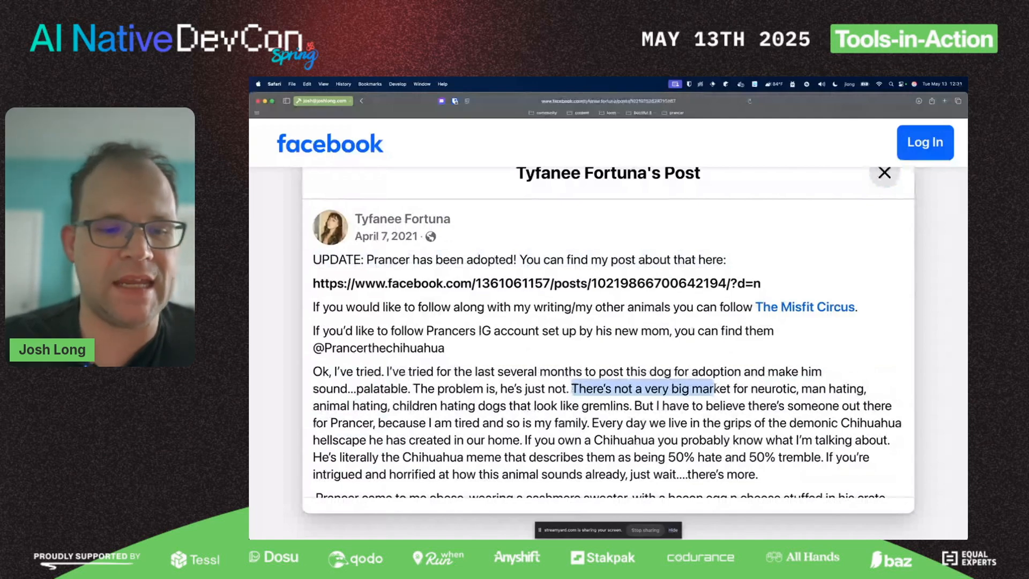
drag(702, 388, 608, 405)
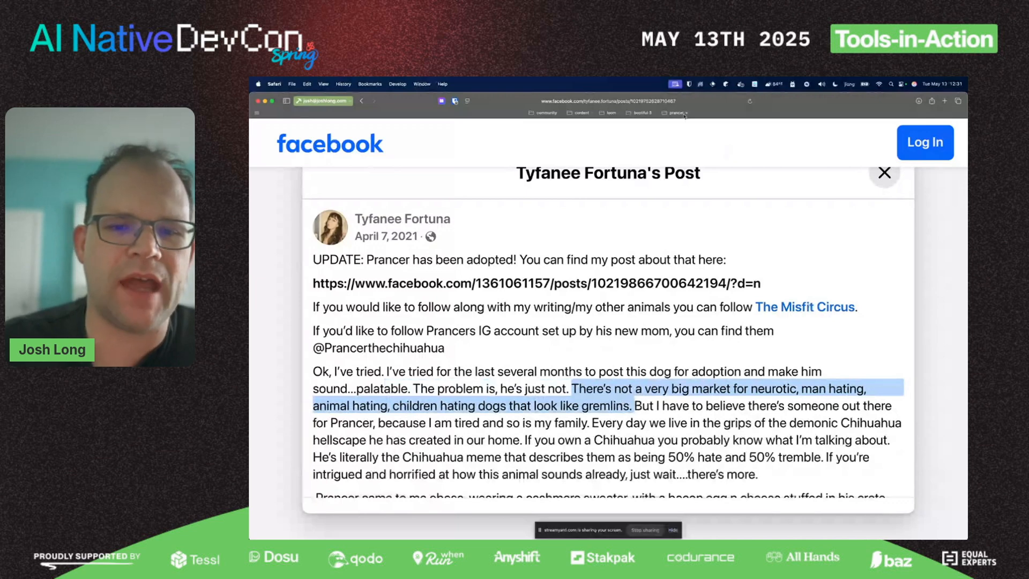
scroll(down, 3)
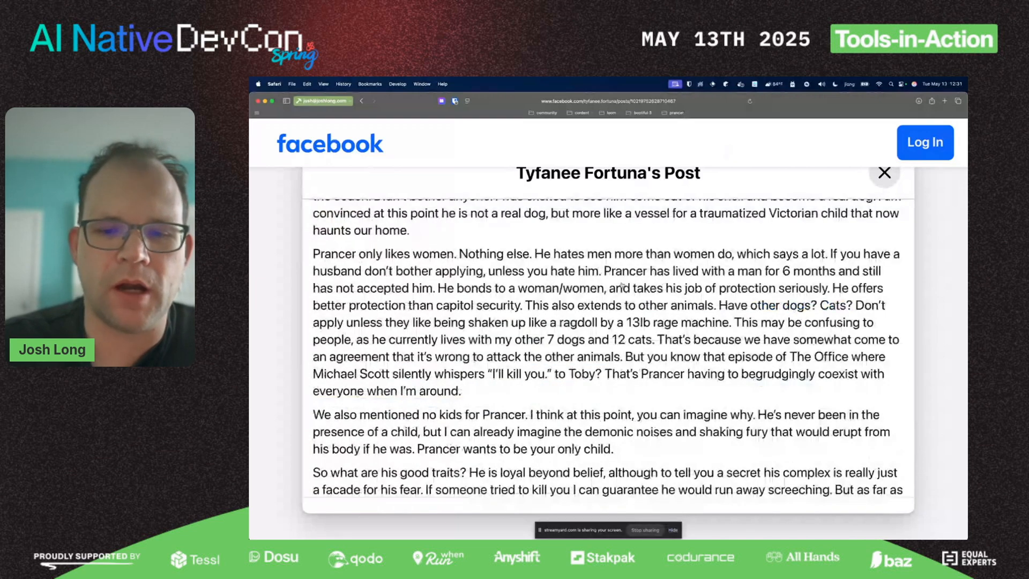
scroll(down, 3)
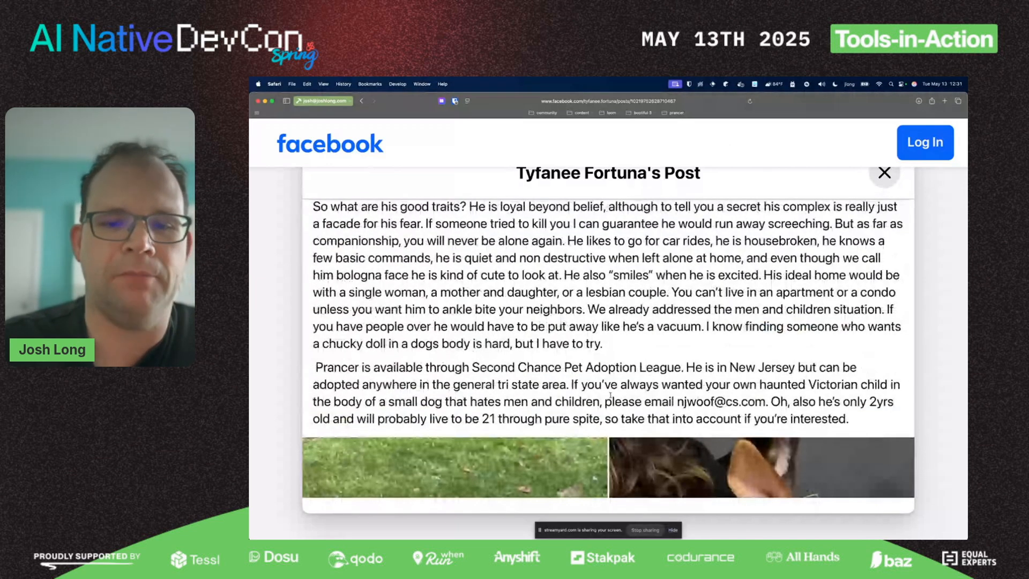
scroll(down, 3)
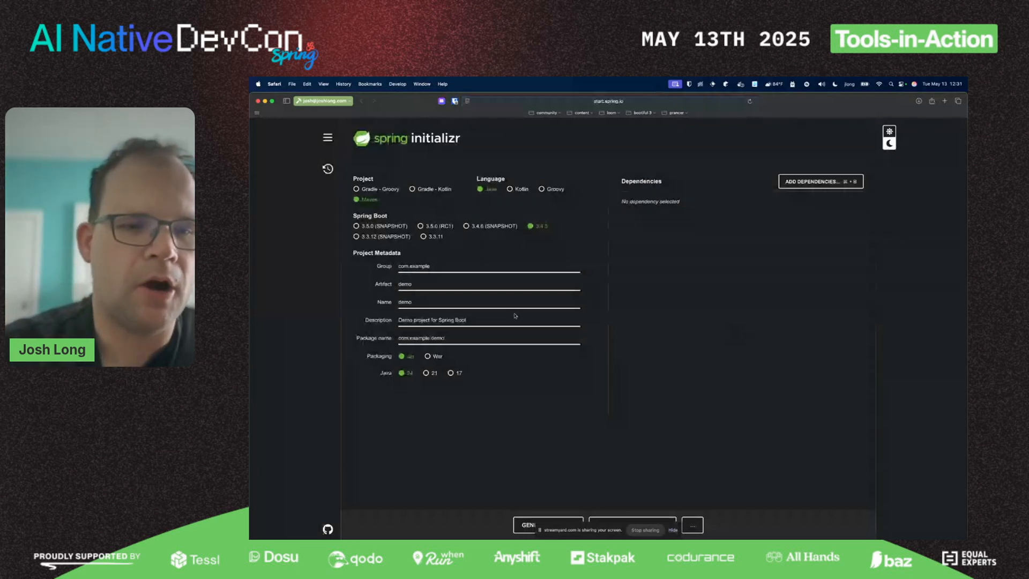
Name the project 'assistant' and add OpenAI, Web, JDBC, PGvector, GraalVM and Actuator dependencies
text(ass)
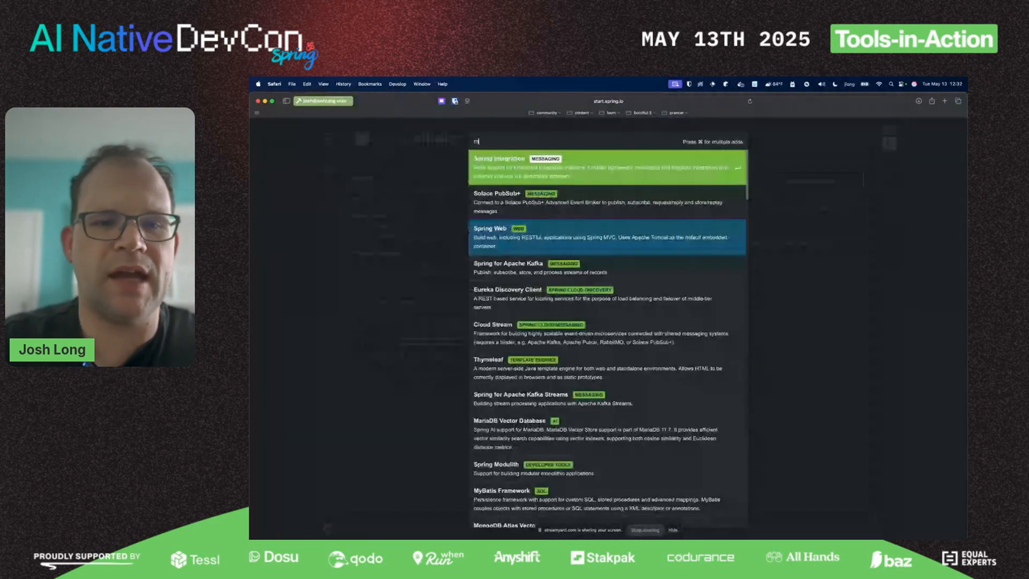
text(dat)
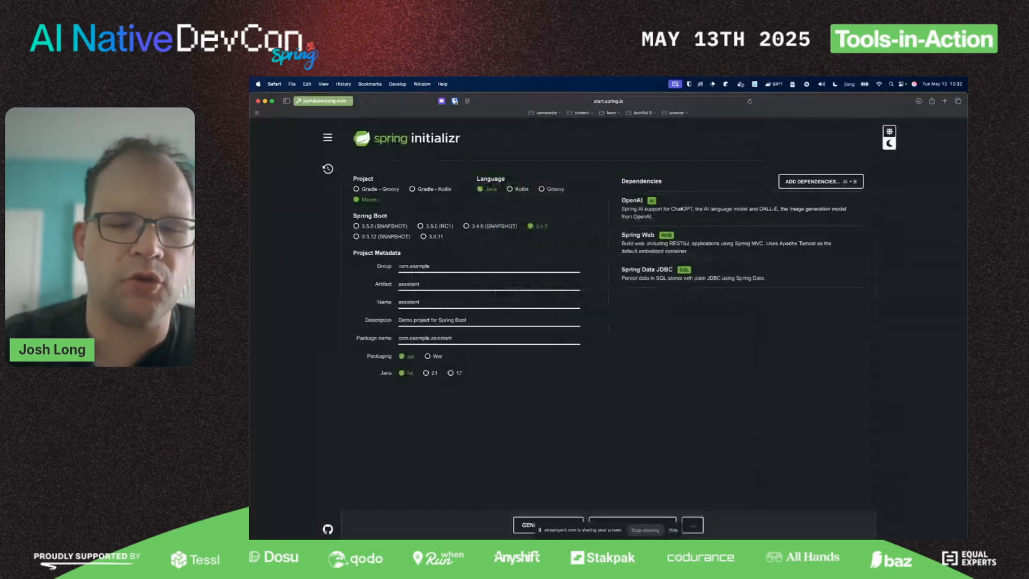
click(821, 181)
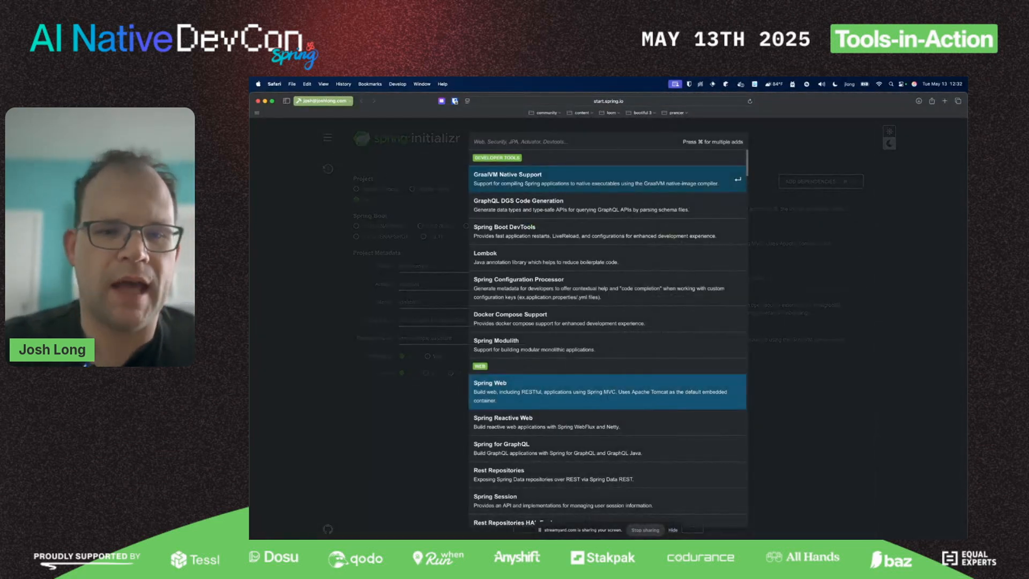
text(azu)
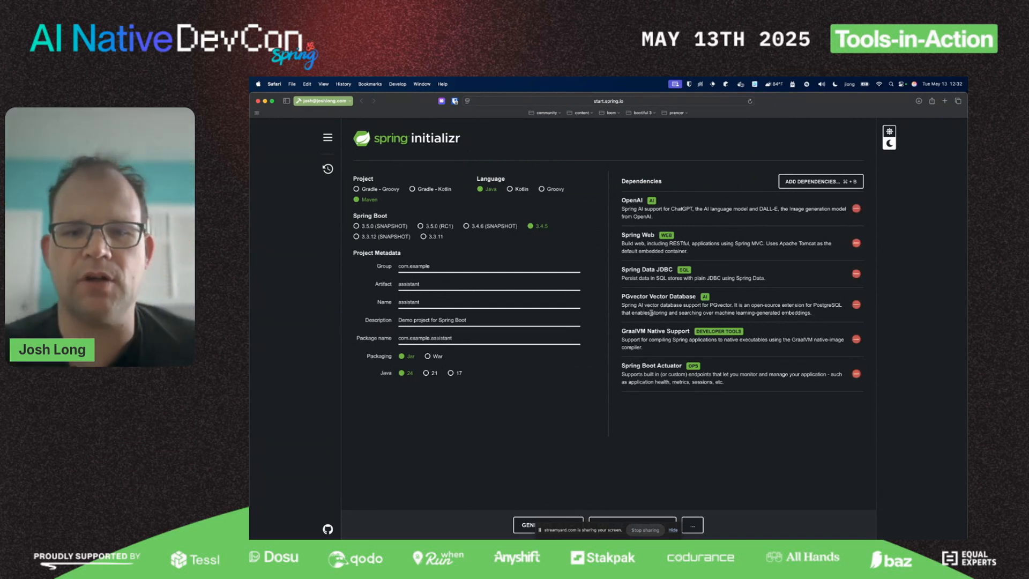
click(821, 180)
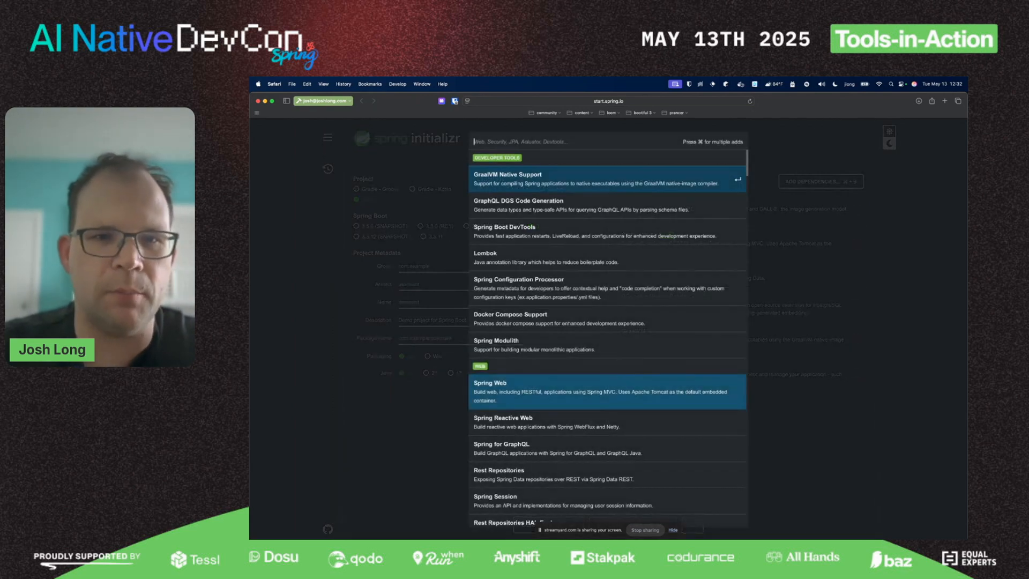
text(vector)
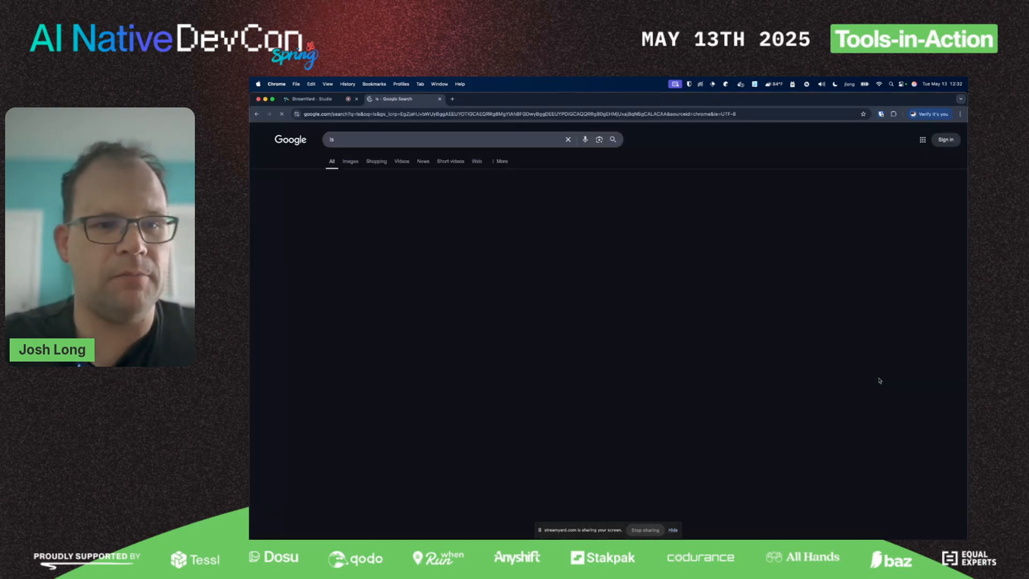
Switch from Chrome to the downloaded assistant project in IntelliJ IDEA
click(314, 100)
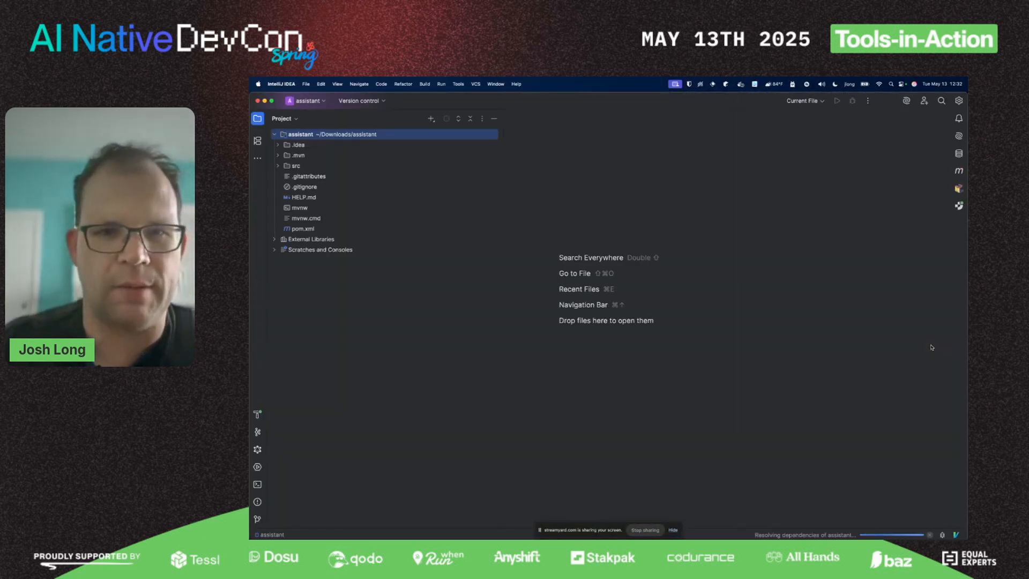
Add a Spring AI MCP client starter dependency to pom.xml using code completion
text(pom)
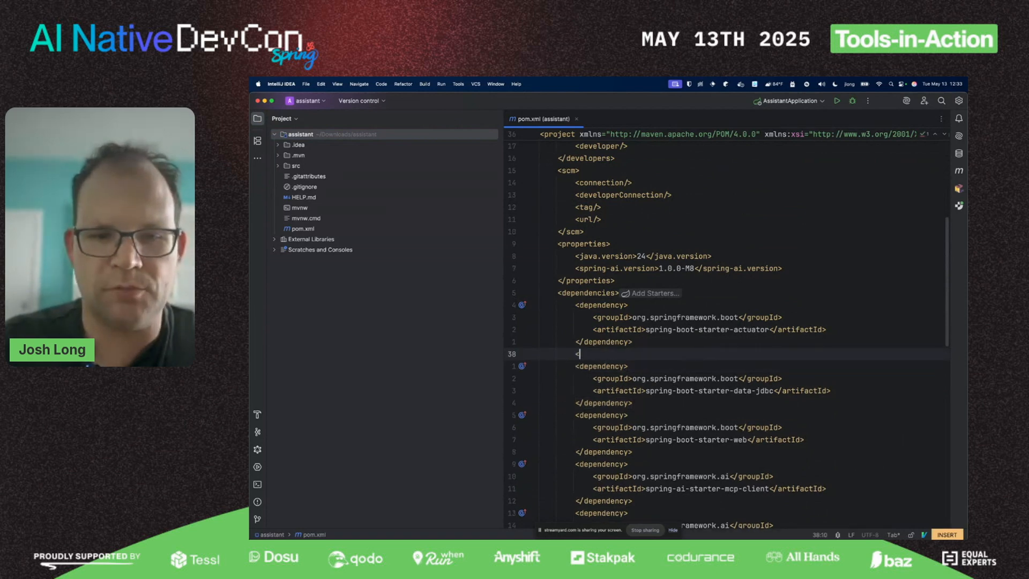
text(spring-ai-</artifactId>)
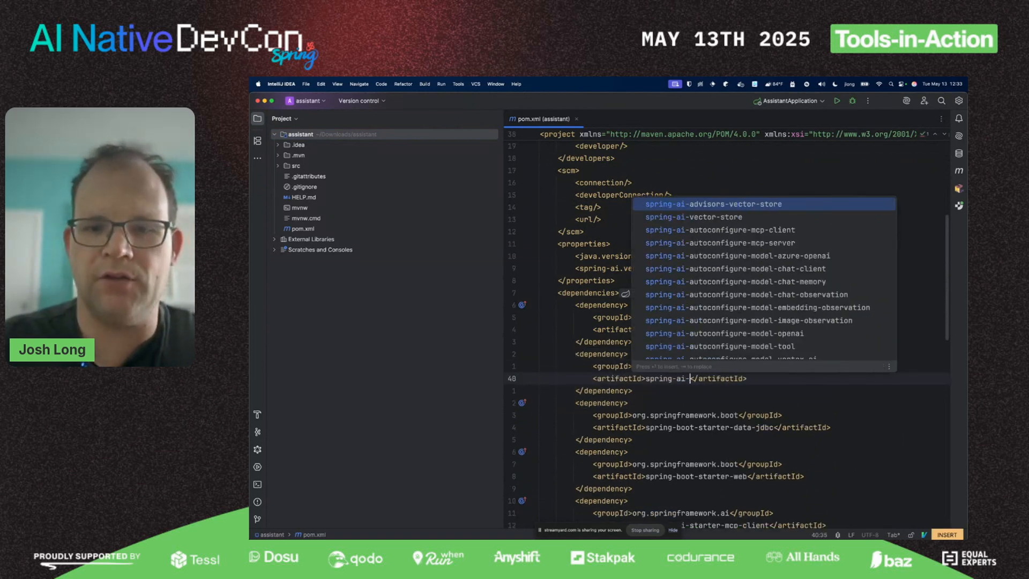
click(713, 204)
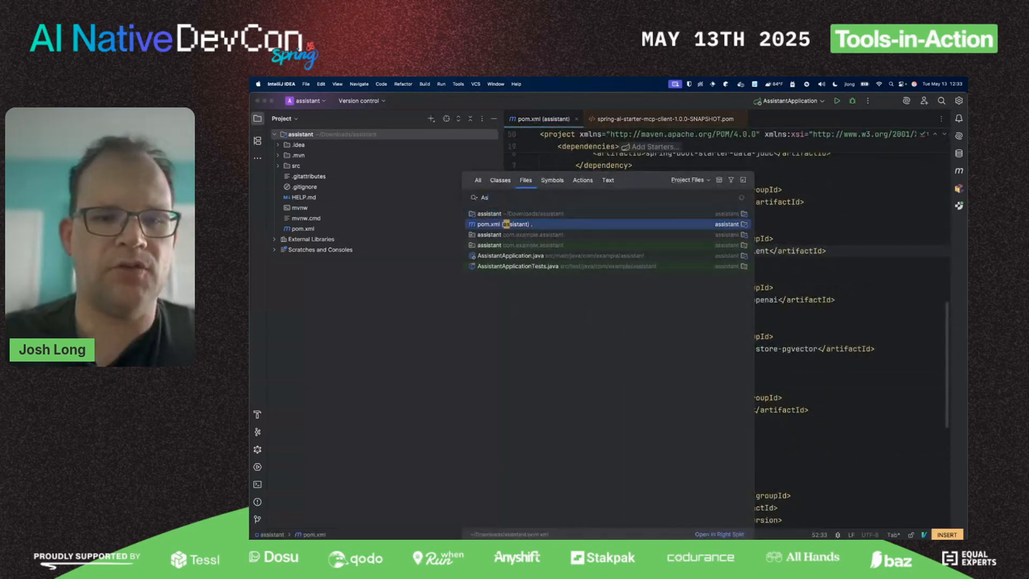
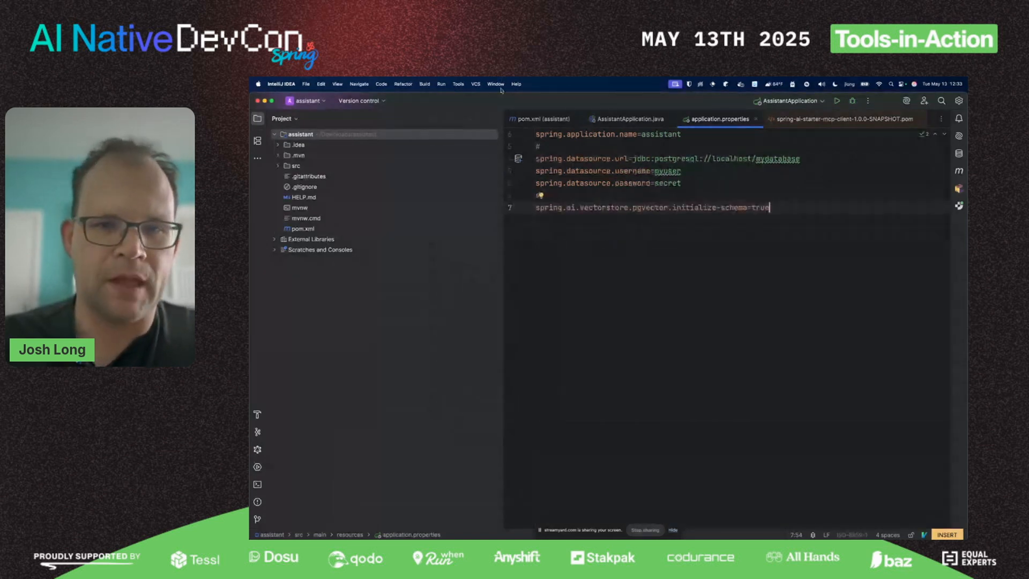
click(629, 118)
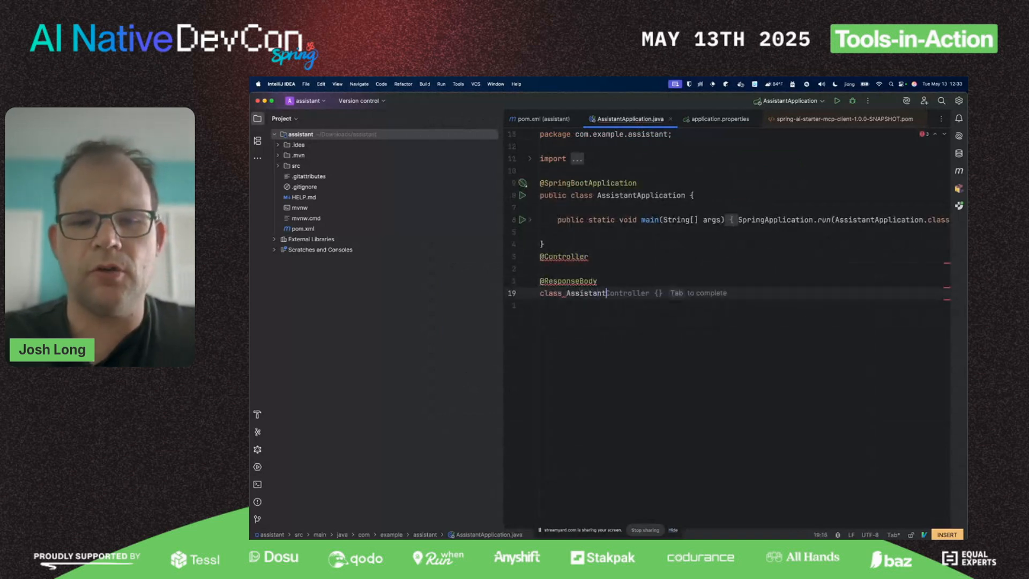
text(@GetMapping ("/"))
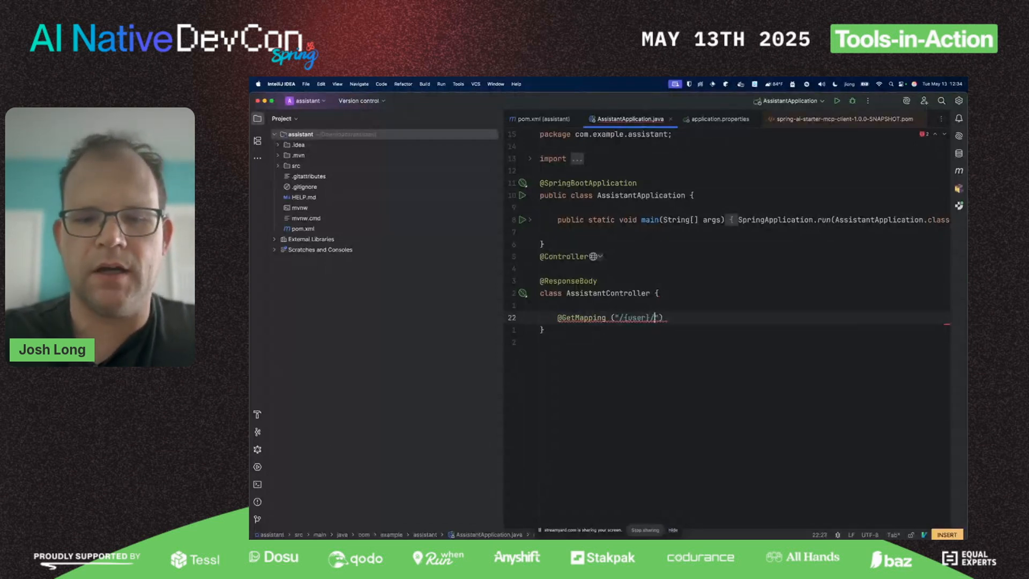
text(assistant"))
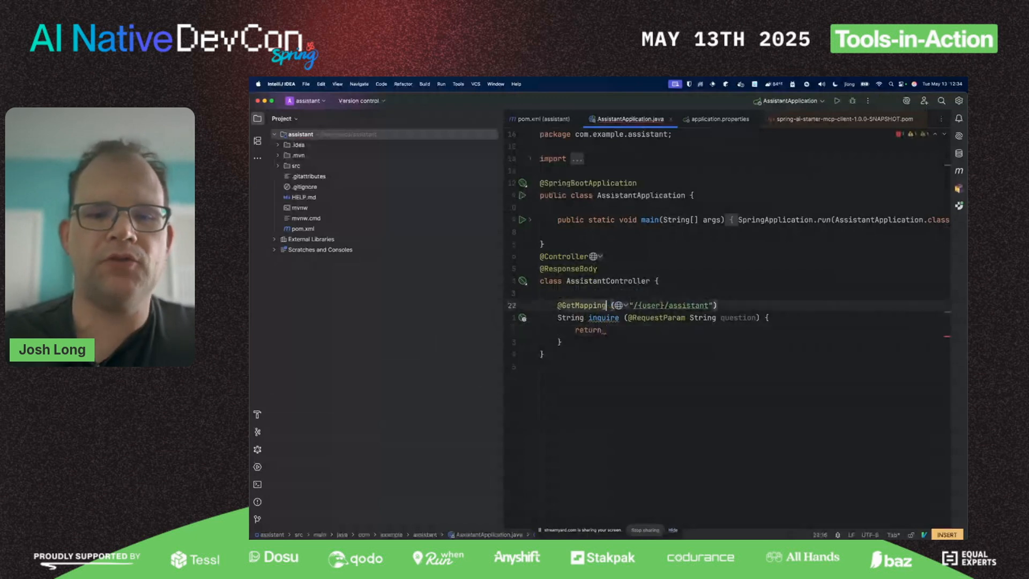
text(private final CHa)
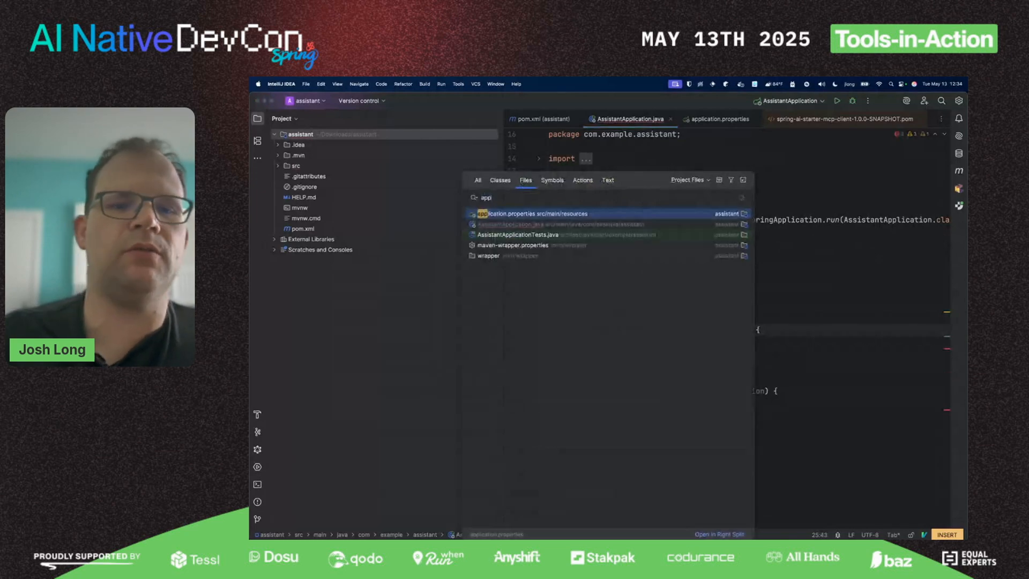
Add a commented-out spring.ai.openai.api-key line to application.properties, then return to the controller
click(529, 213)
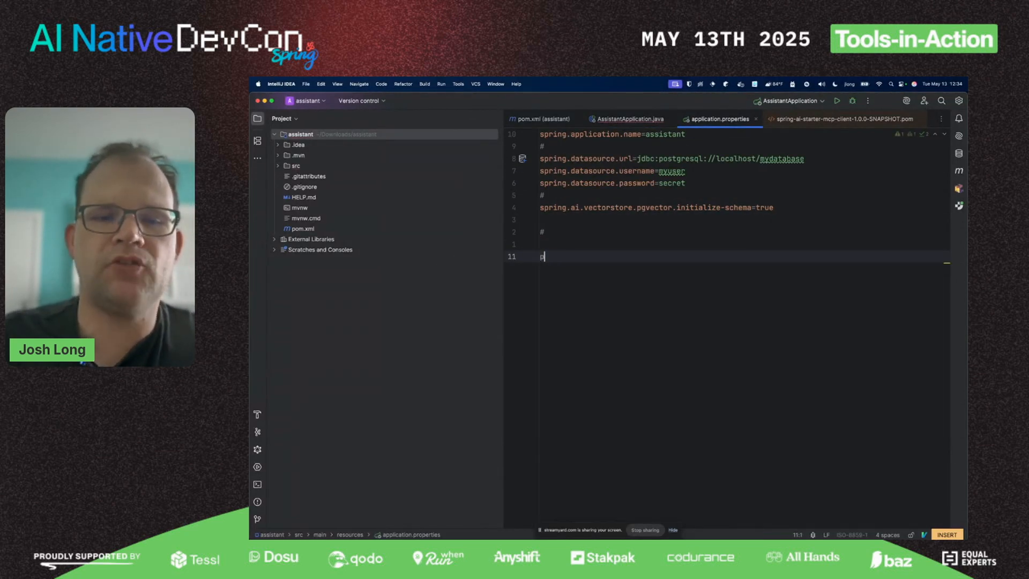
text(spring.ai.openai.api-key=/)
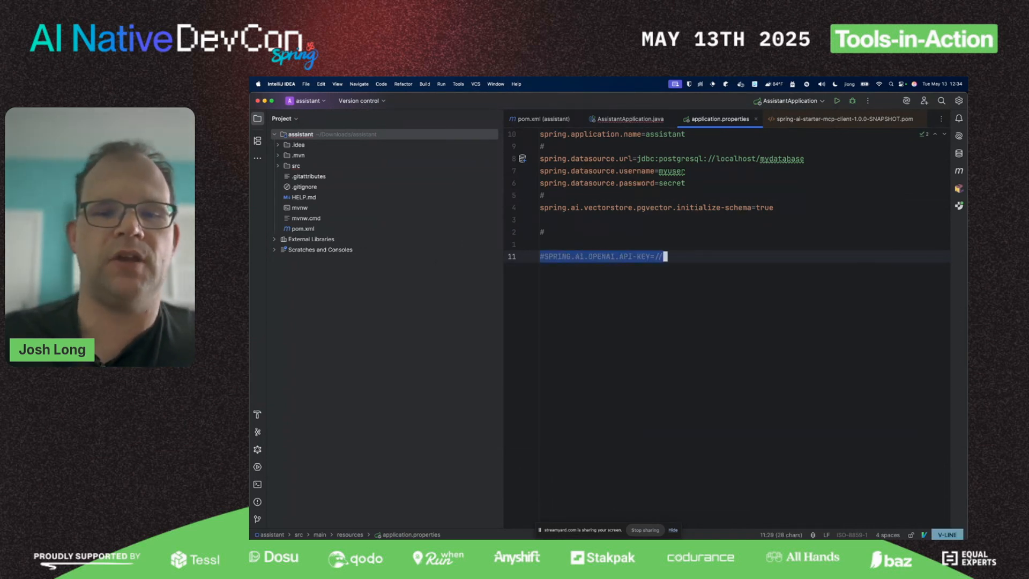
click(629, 119)
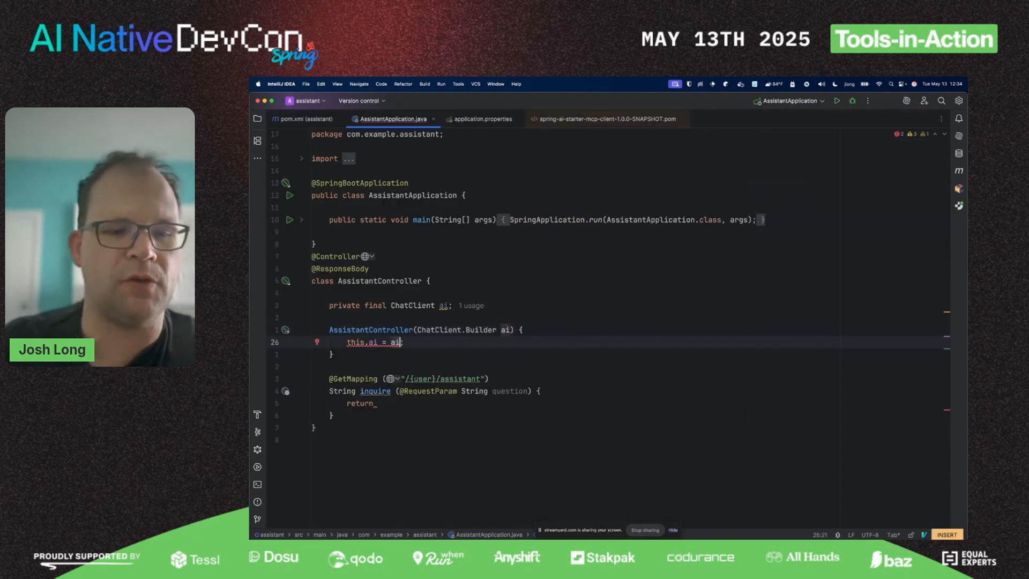
Build the ChatClient in the constructor and return this.ai.prompt().user(question).call().content() from inquire
text(.build();)
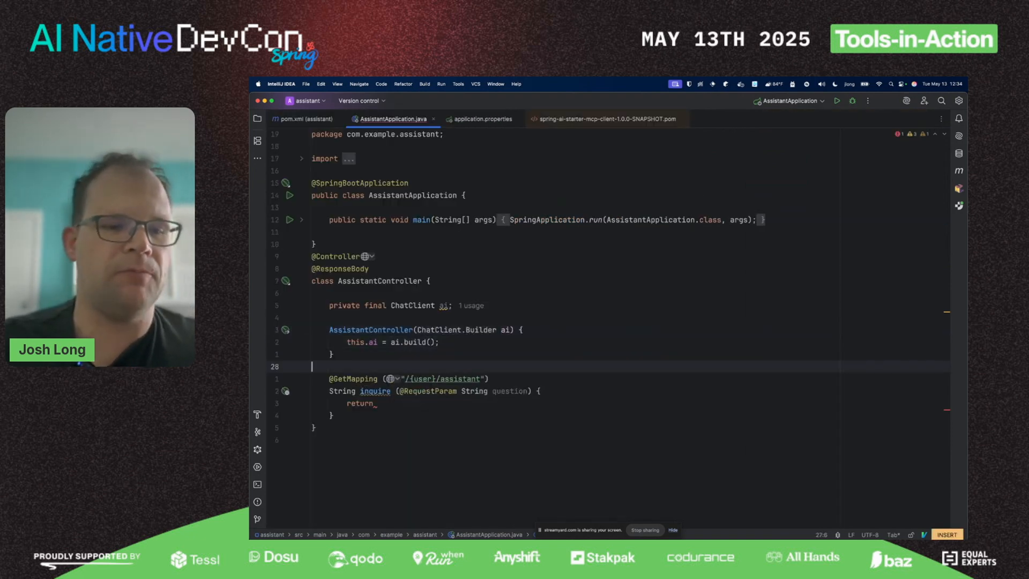
text(this.ai)
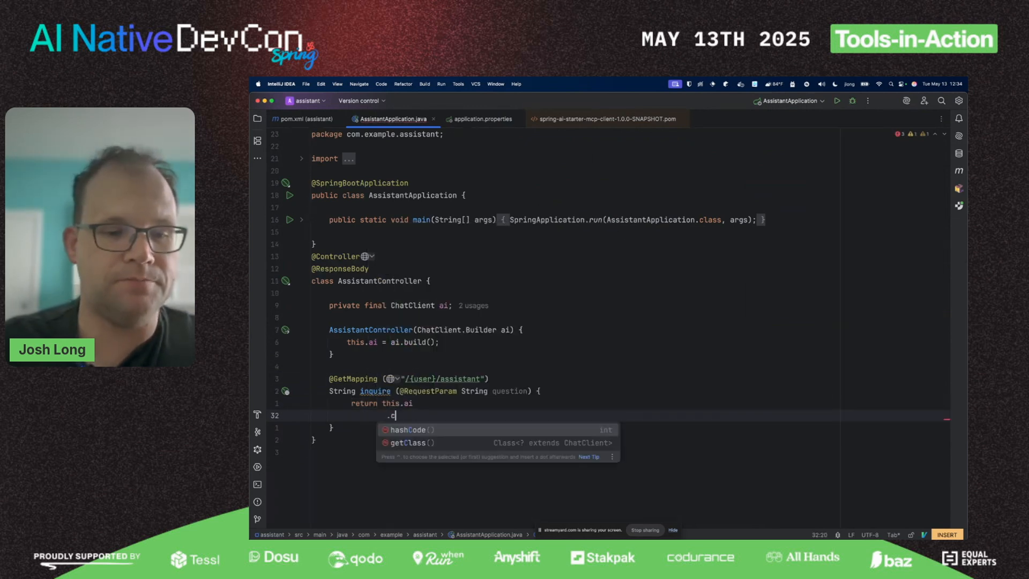
text(qu)
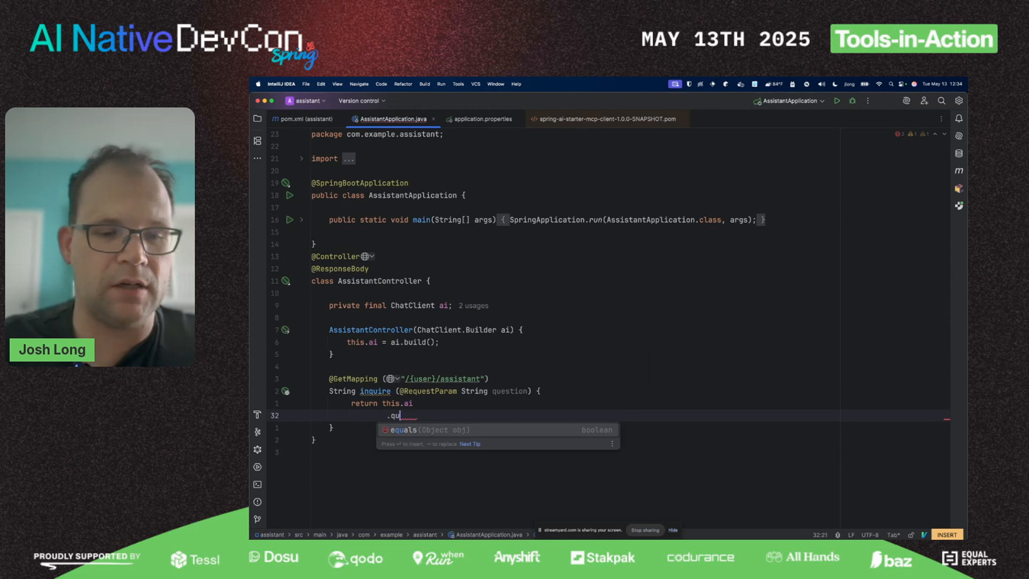
key(Backspace)
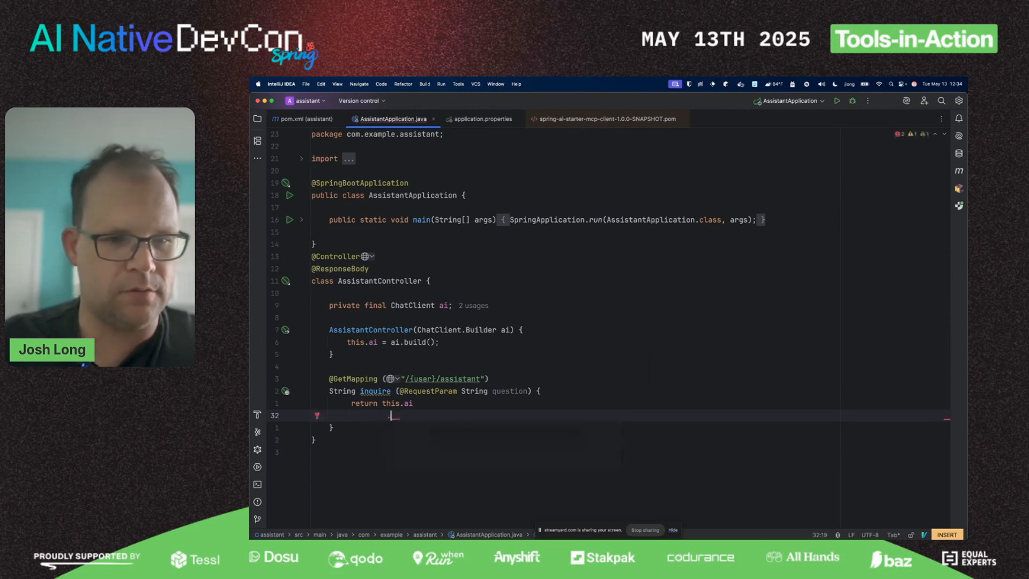
text(.)
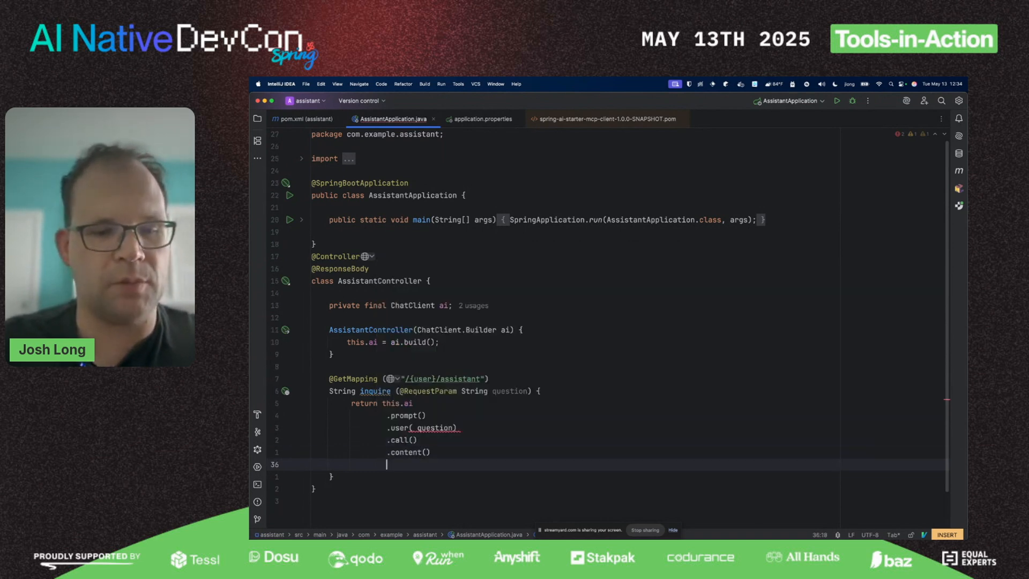
text(;)
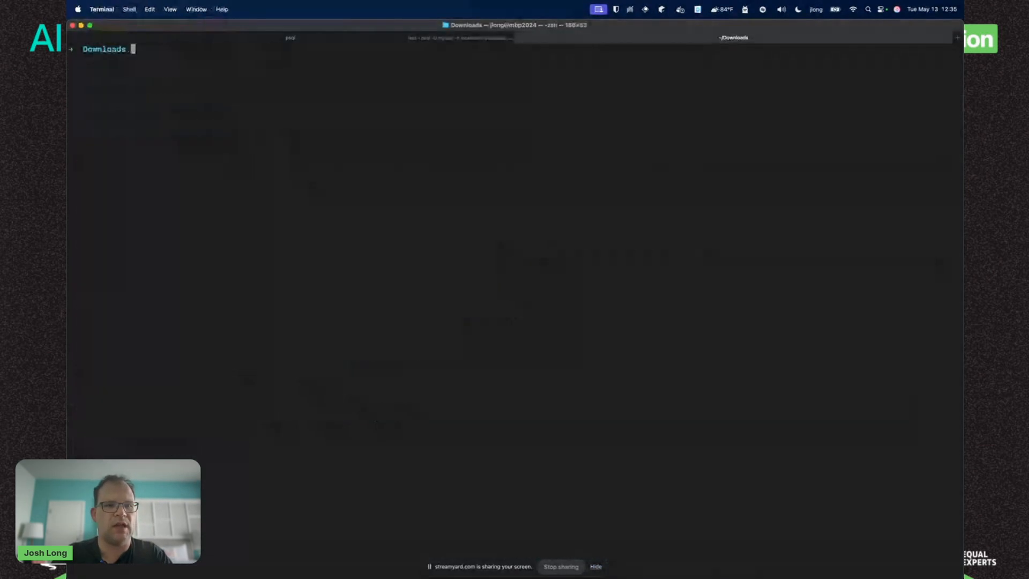
Query :8080/jlong/assistant with HTTPie introducing Josh, then start asking "what's my name?"
text(http :8080/j)
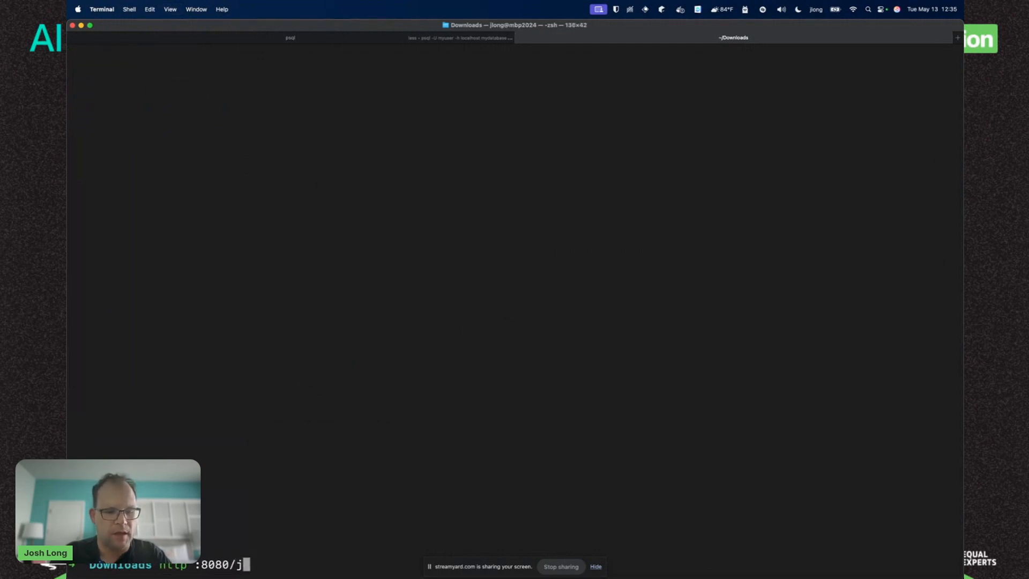
text(long/)
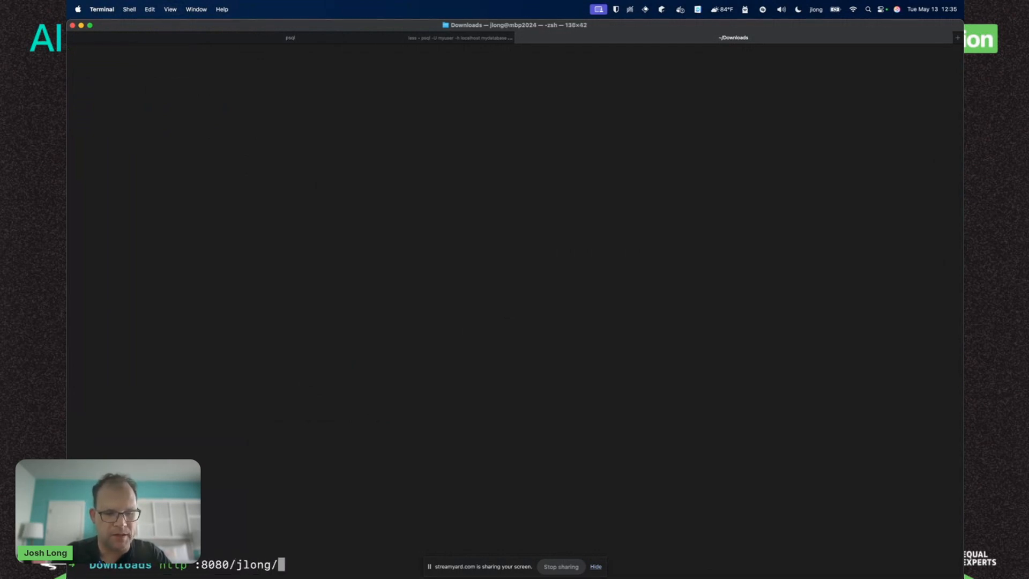
text(assistant question=="my name is josh.)
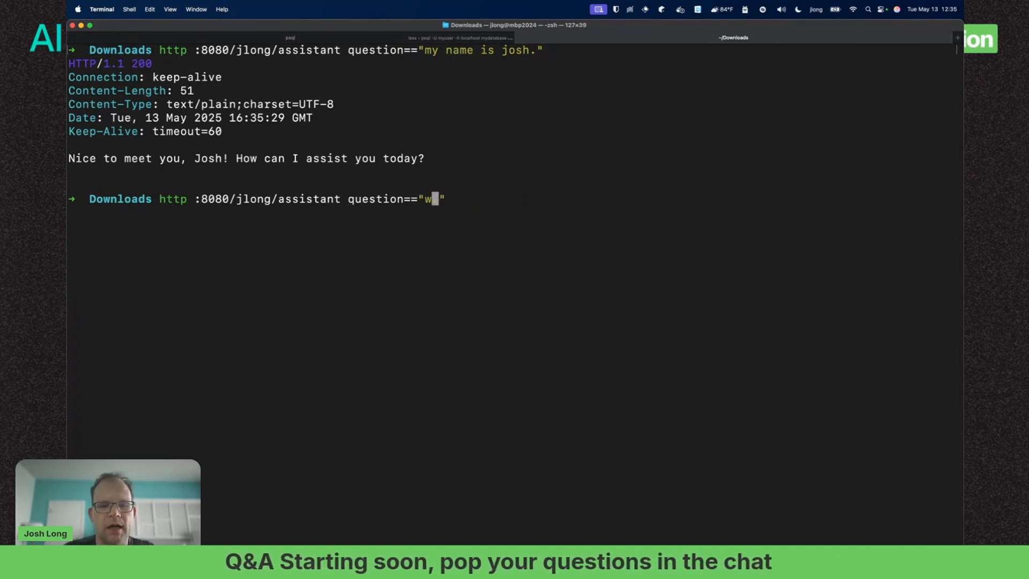
text(hat's my name?.)
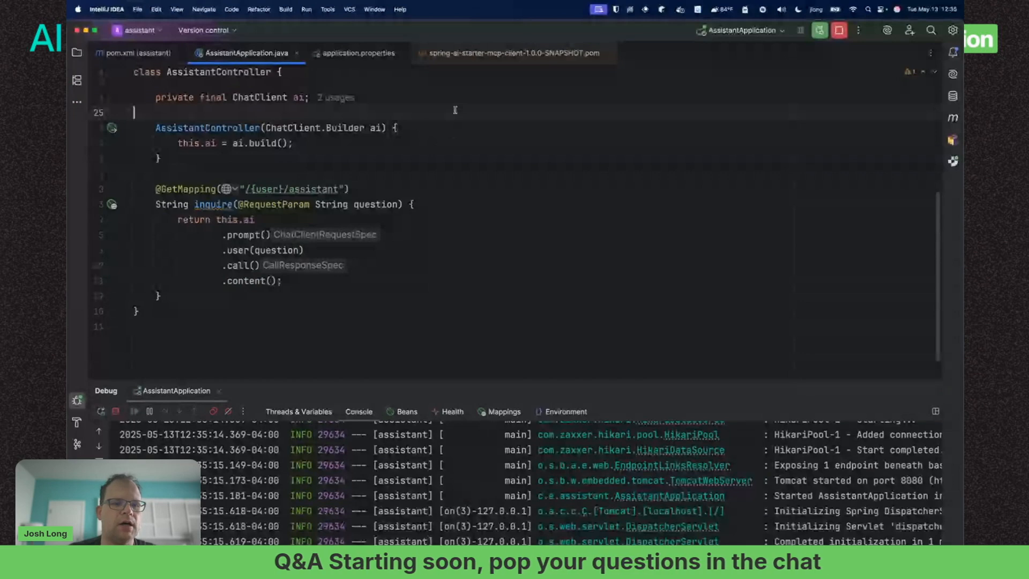
Declare a private final Map<String, PromptChatMemoryAdvisor> memory field backed by ConcurrentHashMap
text(v)
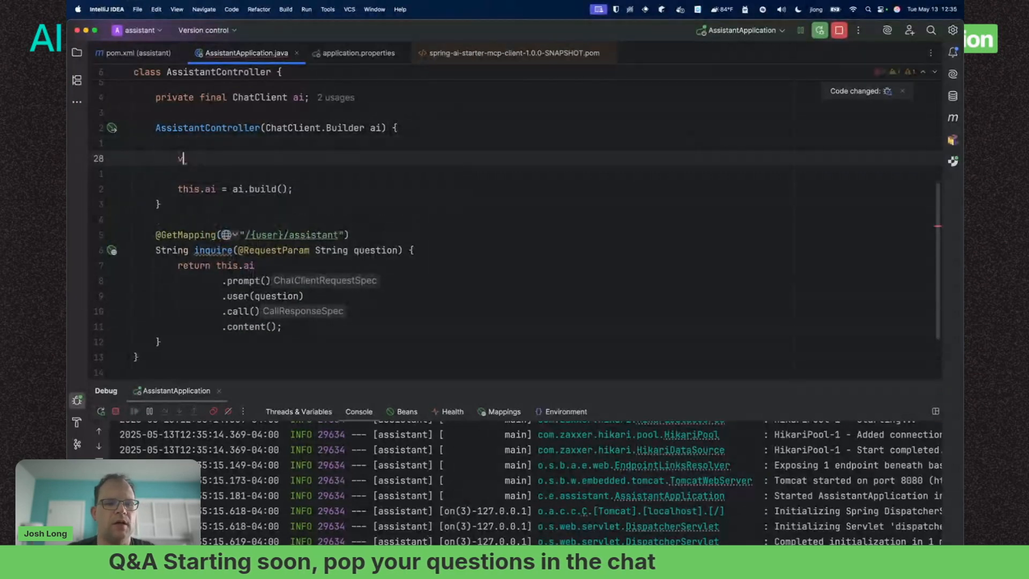
text(private final)
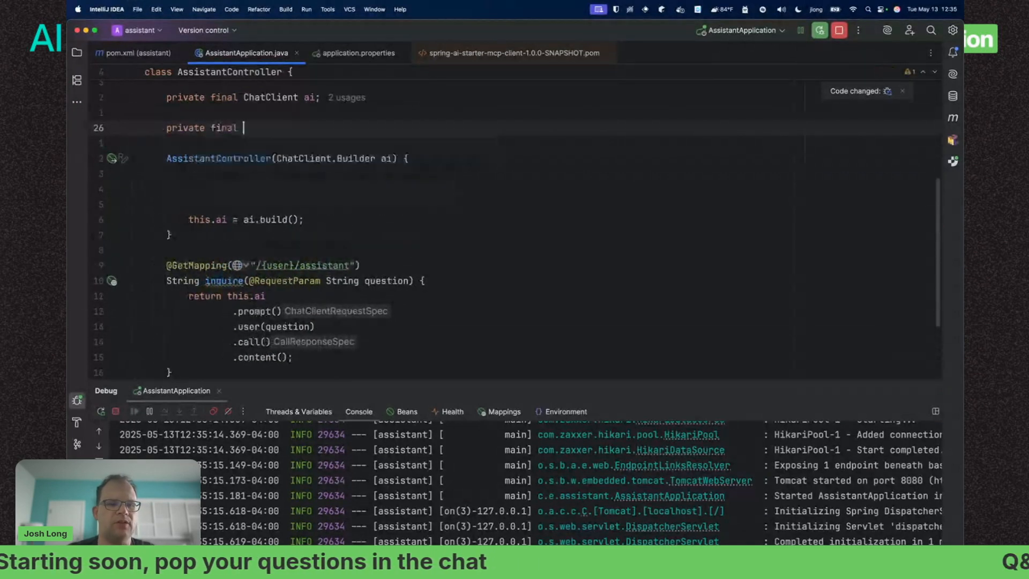
text(Map <String, P)
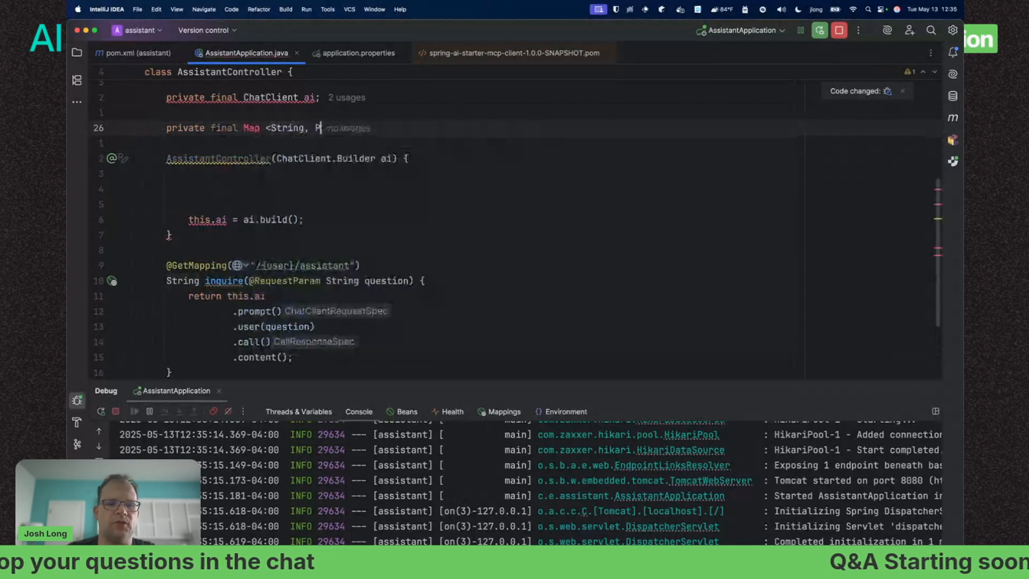
text(PromptChatMemoryAdvisor> advisors)
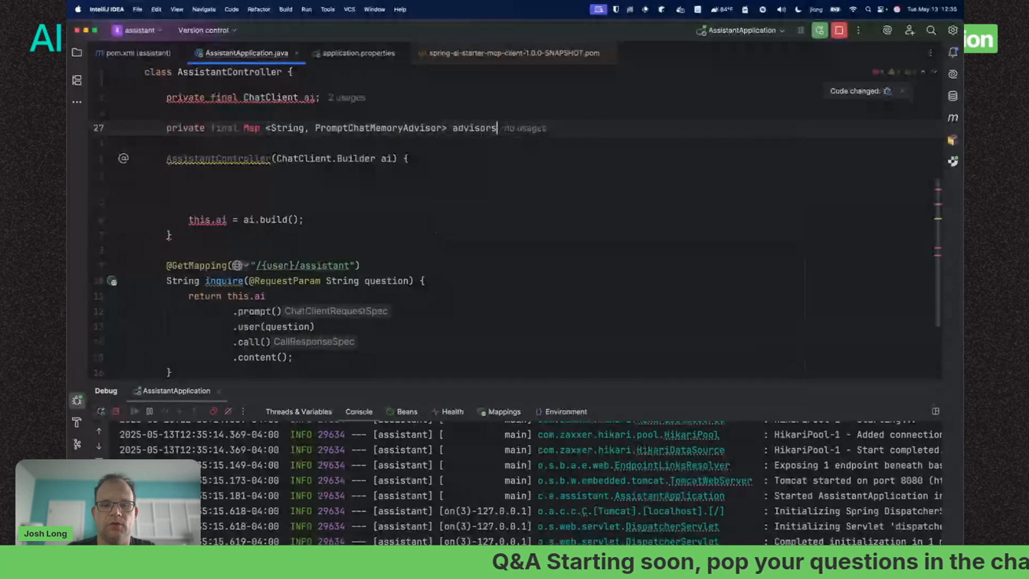
text(memory = new COn)
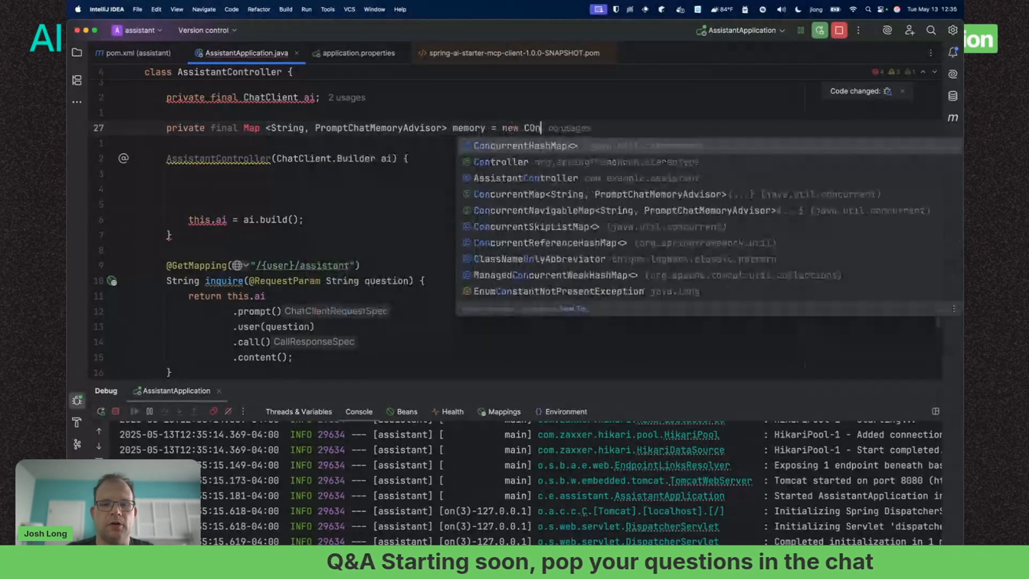
key(Enter)
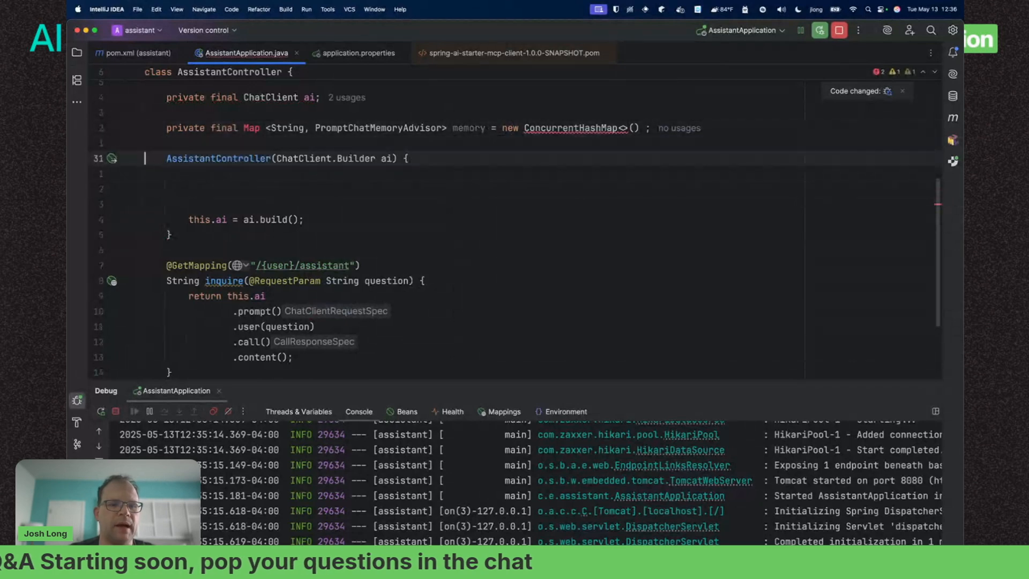
click(262, 127)
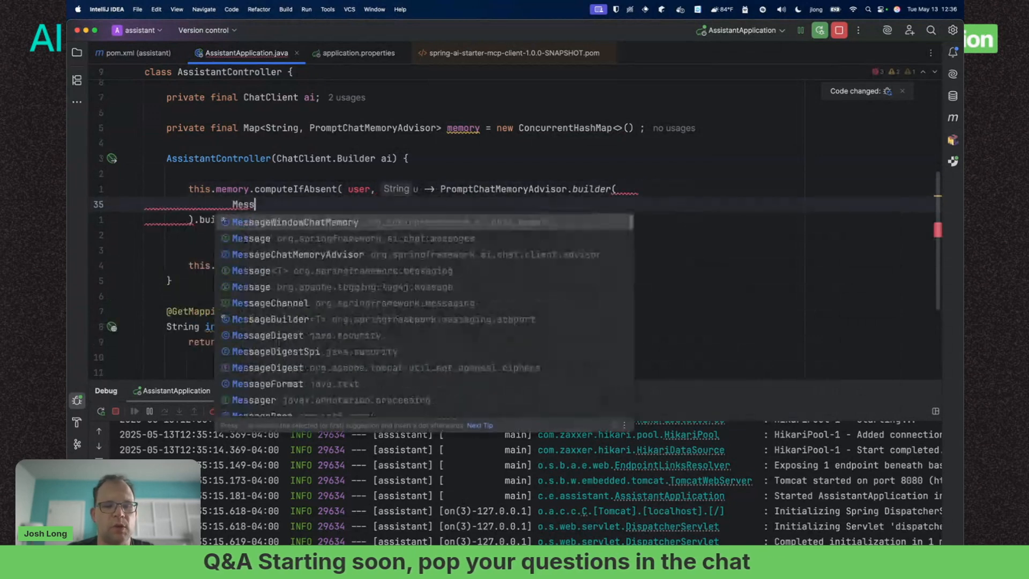
text(MessageWindowChatMemory.builder().chatMemoryRepository()/)
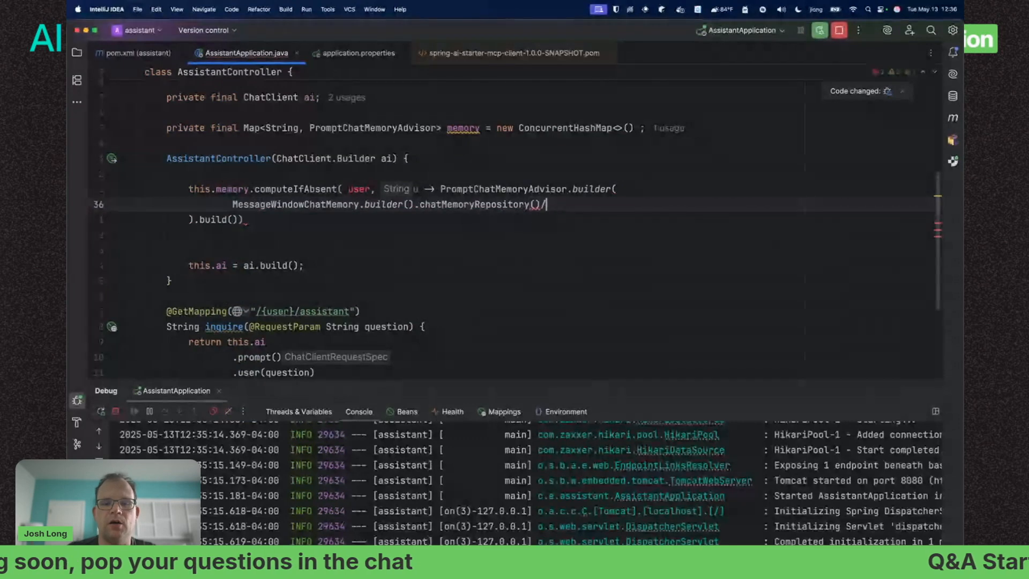
text(.build())
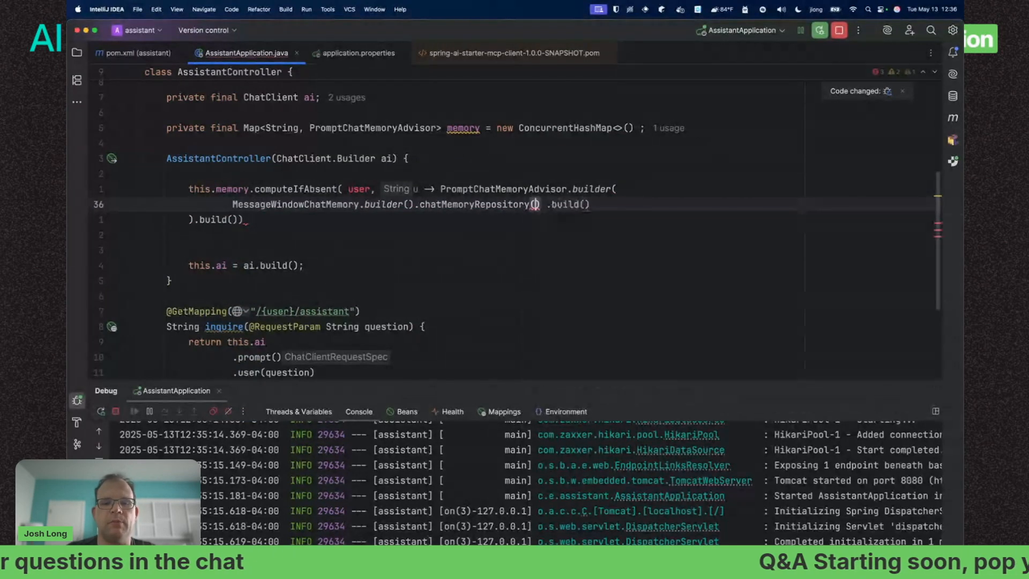
text(new InMemoryChatMemoryRepository())
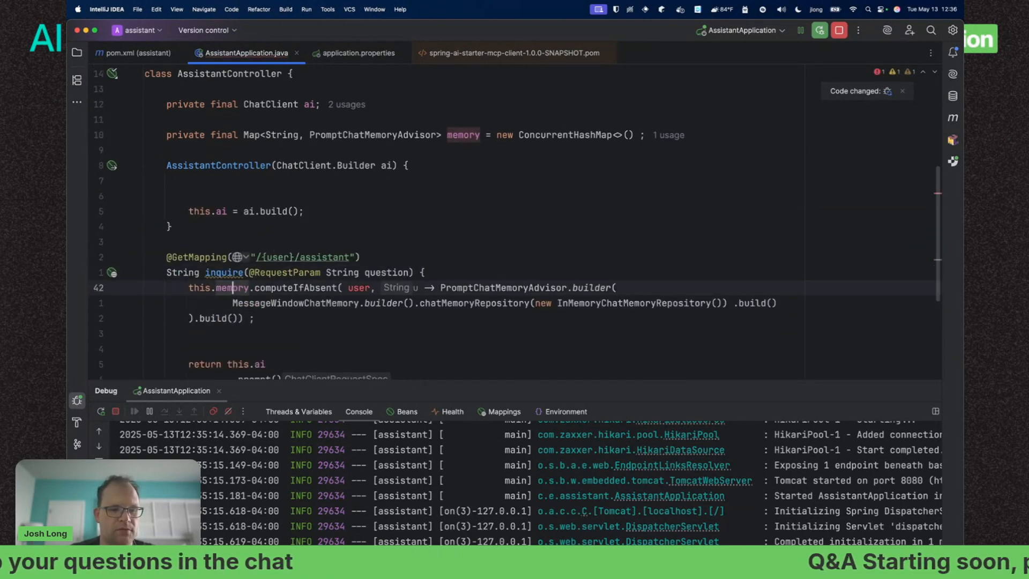
text(var advisor = this.memory)
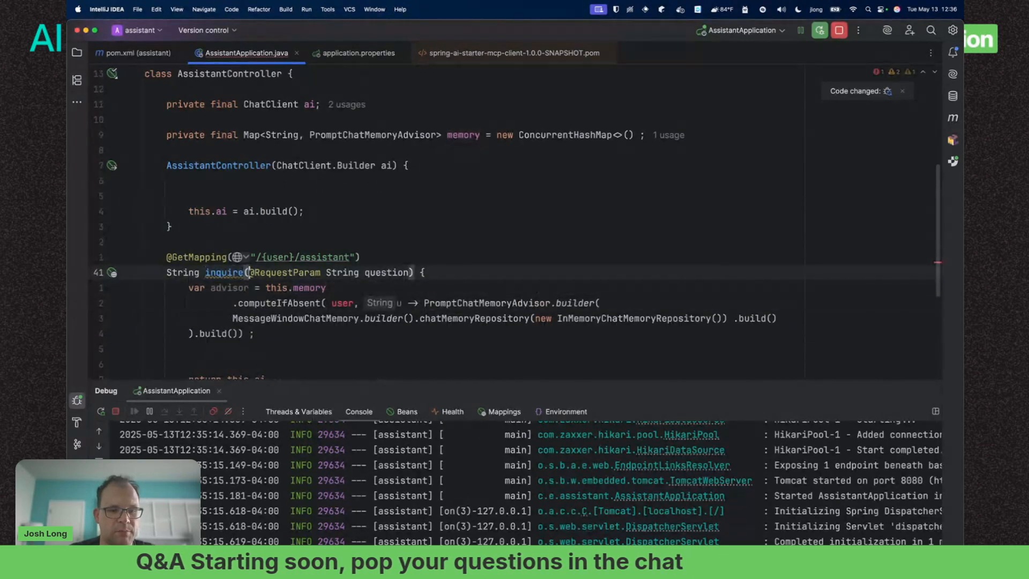
text(@PathVariable String user,)
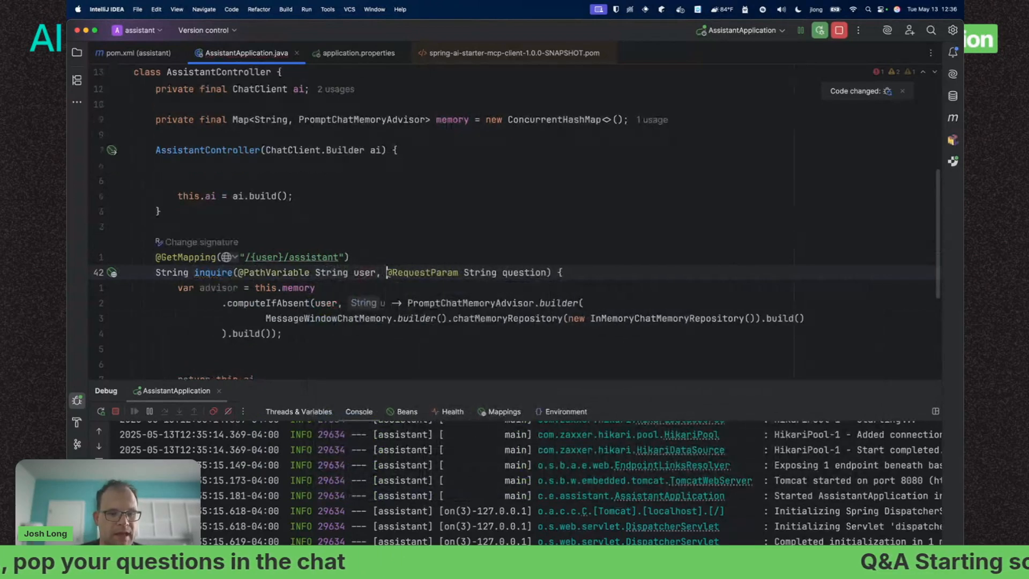
scroll(down, 3)
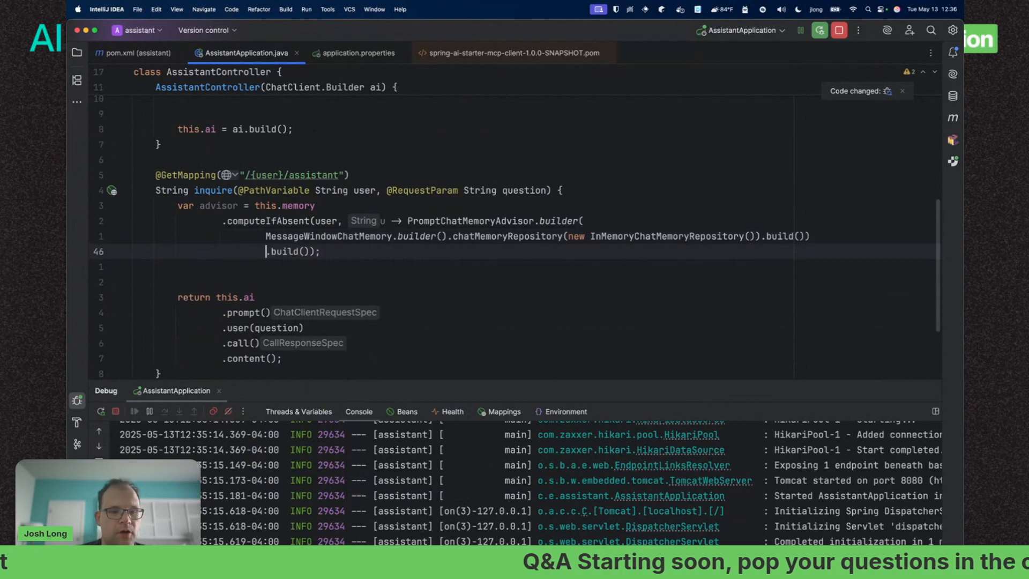
text(.a)
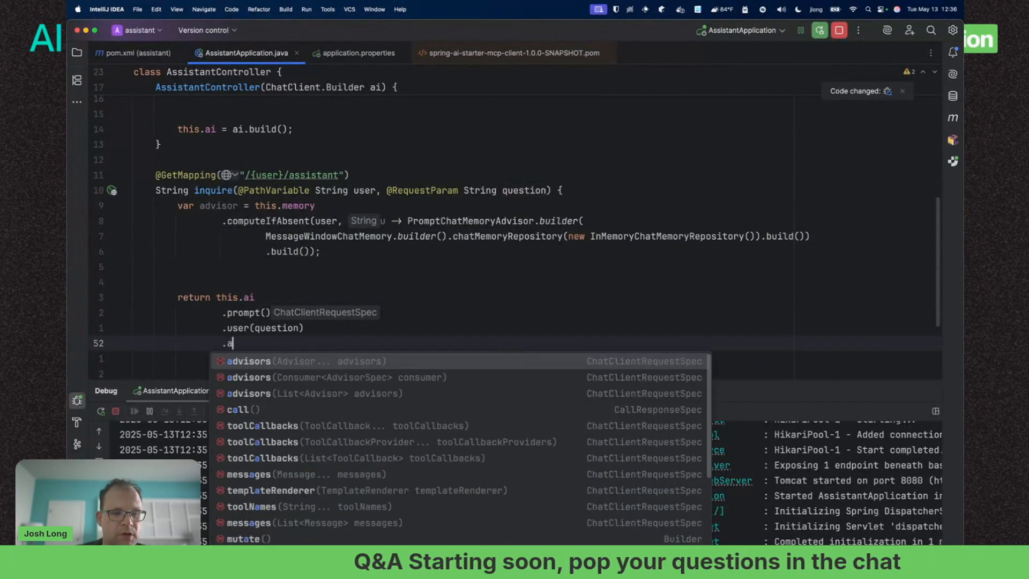
Pass the user's memory advisor into the prompt chain with .advisors(advisor)
text(dvisors(ad)
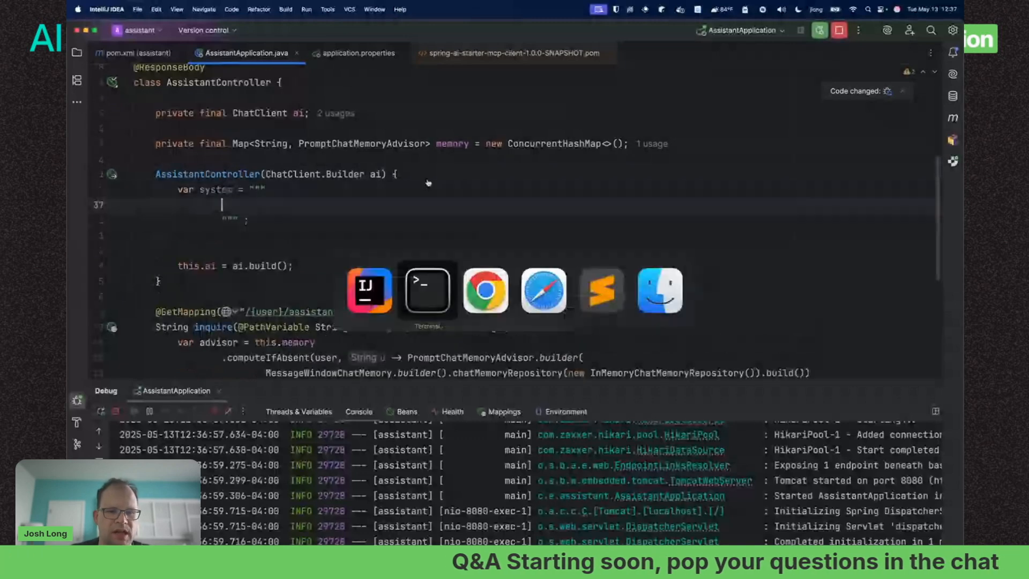
Print the Pooch Palace prompt with cat ~/Desktop/talk/system-prompt.md in Terminal
click(426, 290)
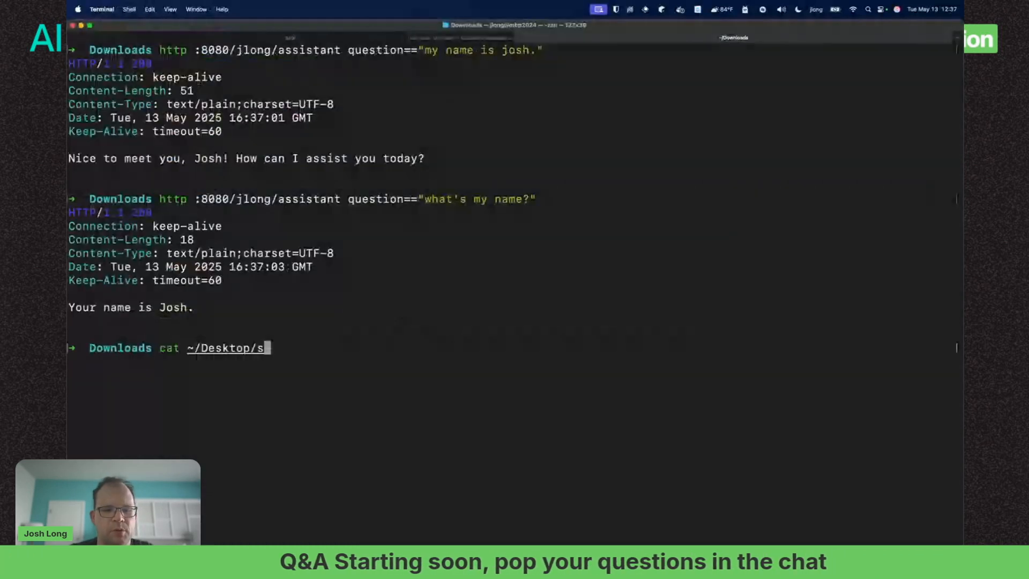
key(Enter)
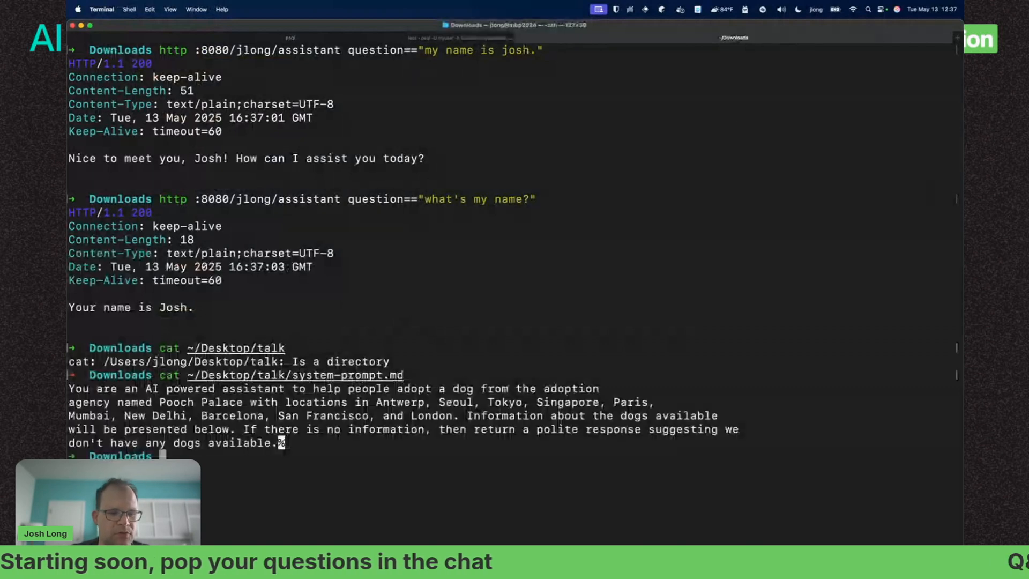
text(cat ~/Desktop/talk/system-prompt.md)
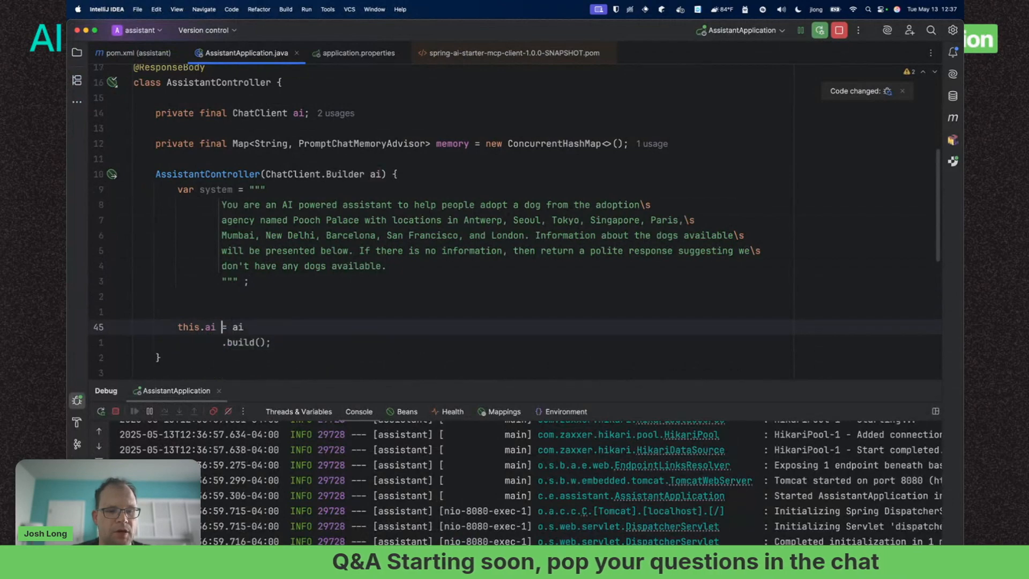
Paste the Pooch Palace text and apply it through .defaultSystem(system) on the ChatClient builder
text(.defaultSystem(system))
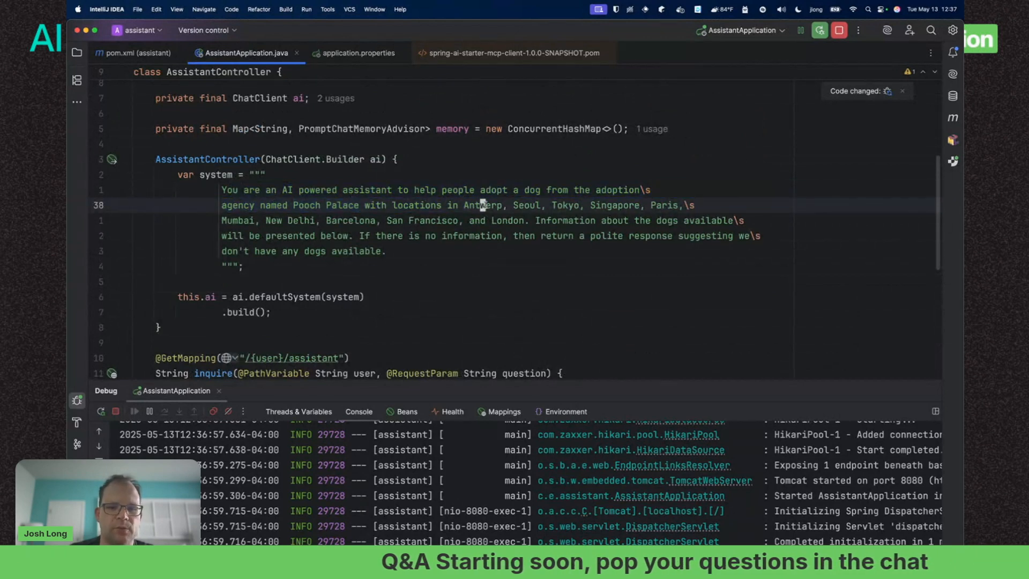
drag(464, 204, 640, 205)
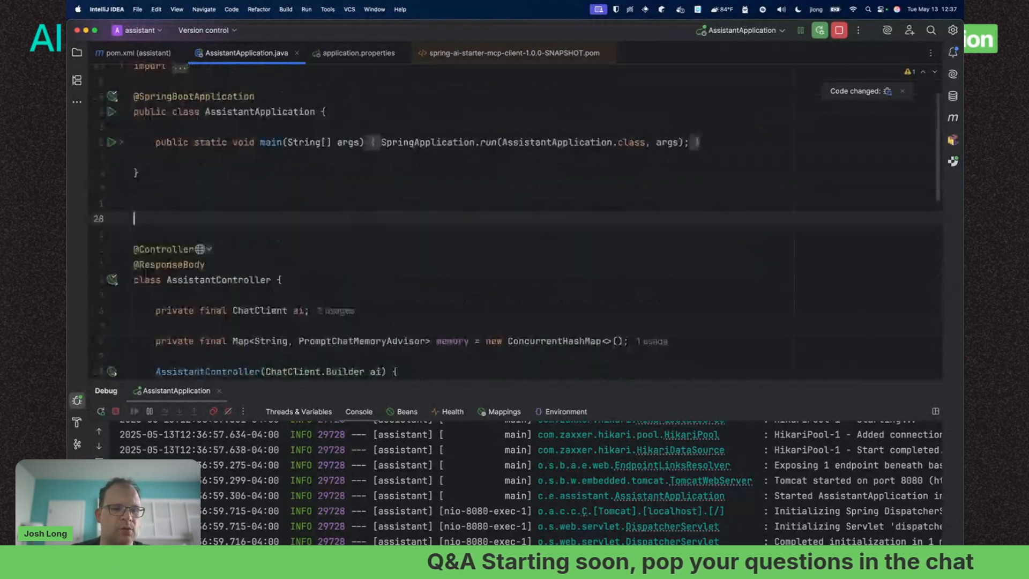
Add record Dog(int id, String name, String owner, String description)
text(i)
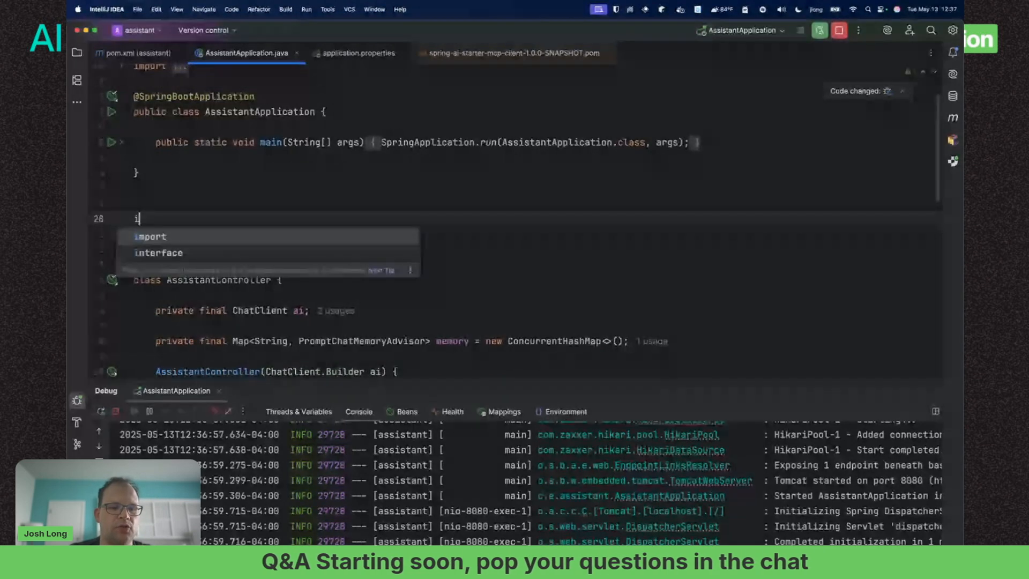
text(record Dog(int id, String name))
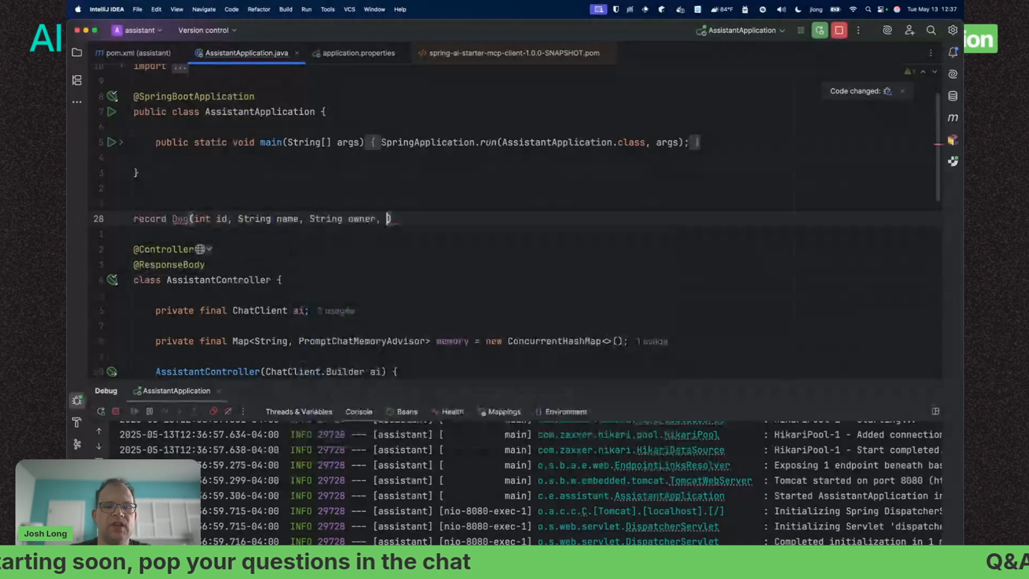
text(String)
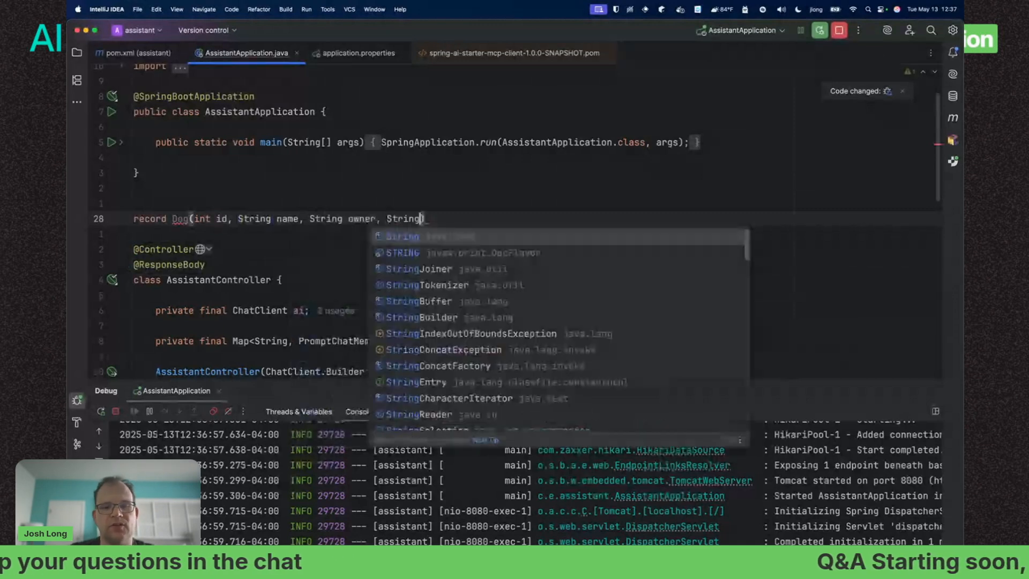
text(description)
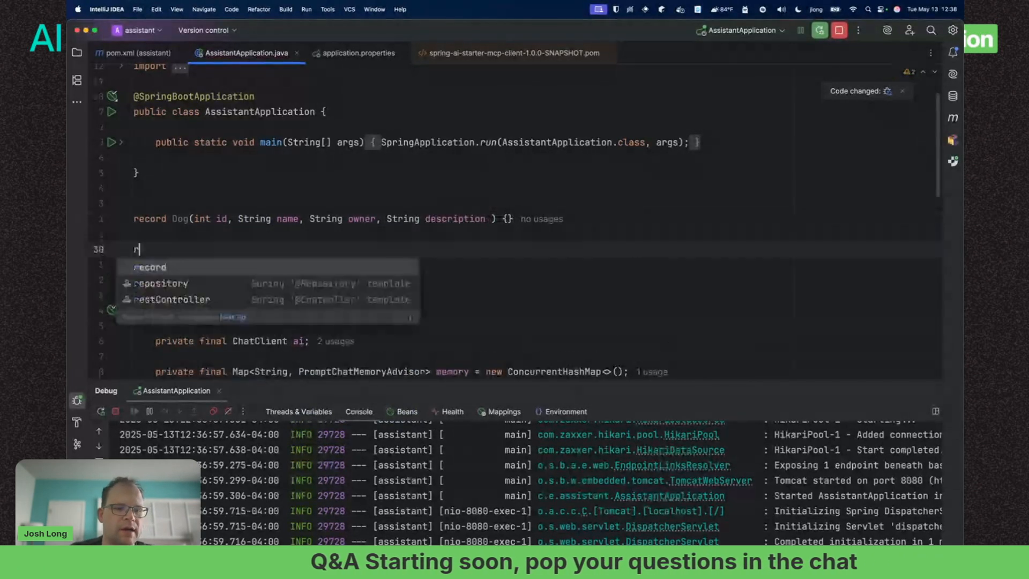
text(interface DogRepository {})
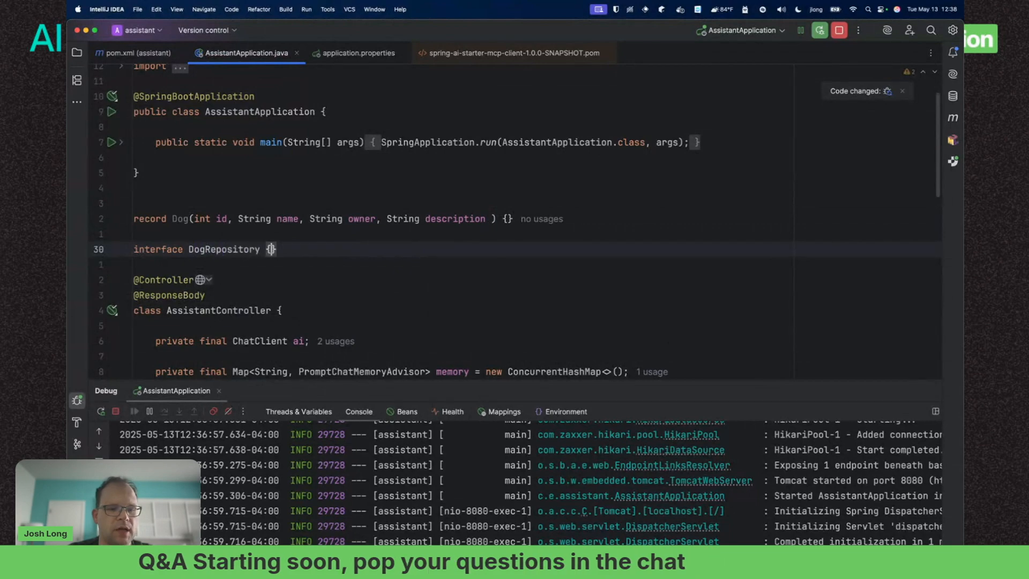
text(extends ListCrudRepository <Dog , Integer>)
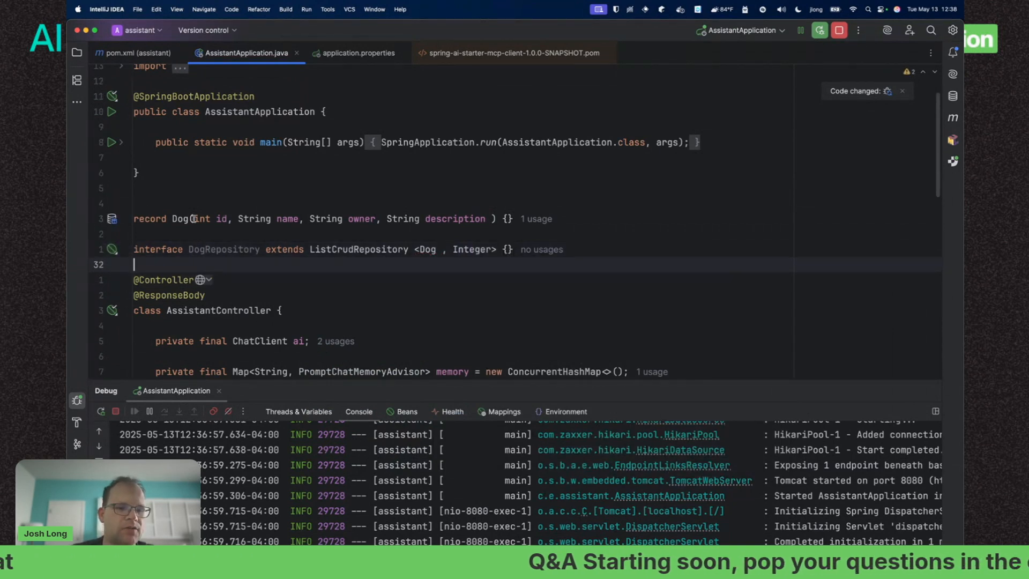
text(@Id)
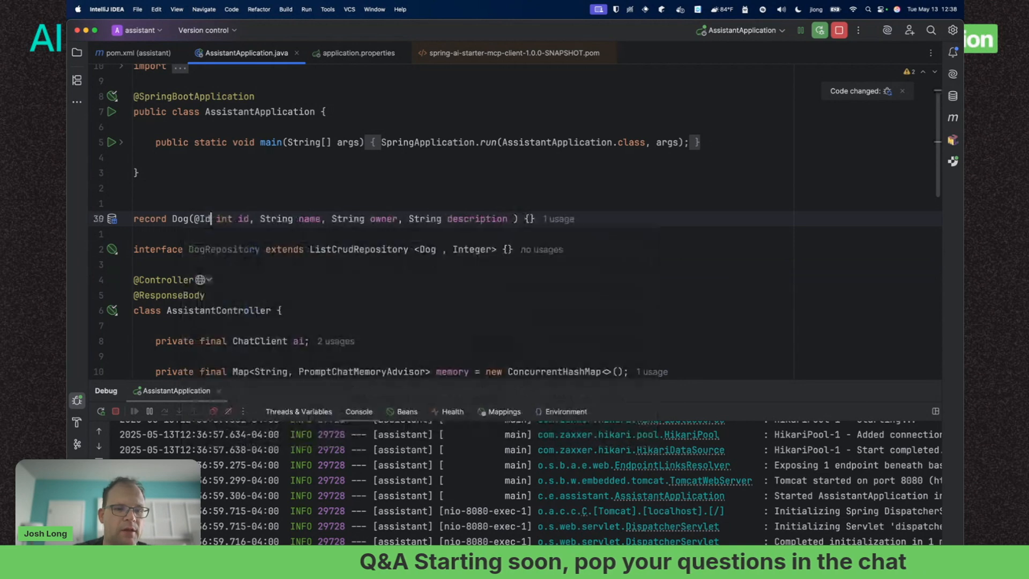
scroll(down, 3)
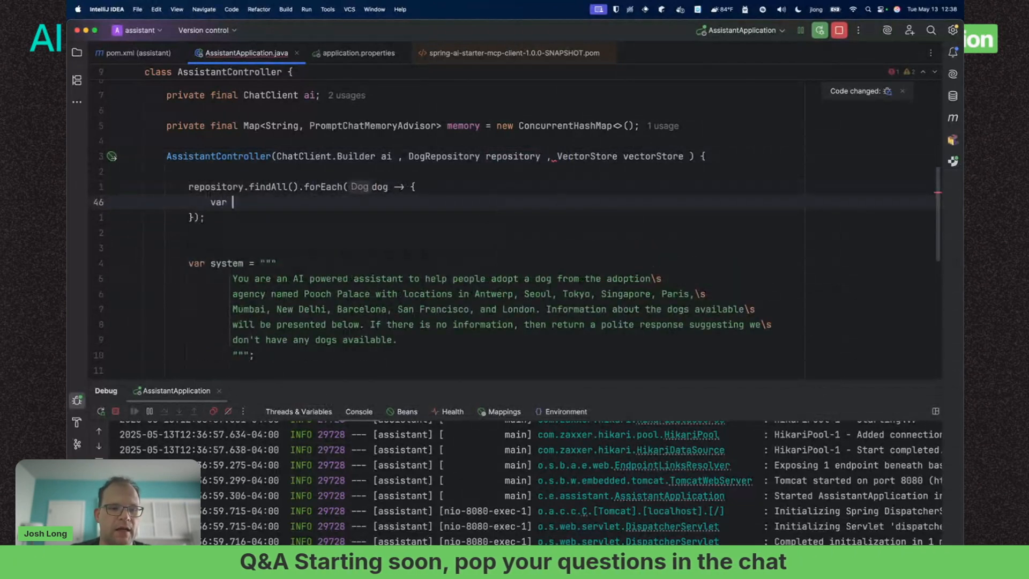
Turn each dog into a Document formatted as "id: %s, name: %s, description: %s"
text(document = new D)
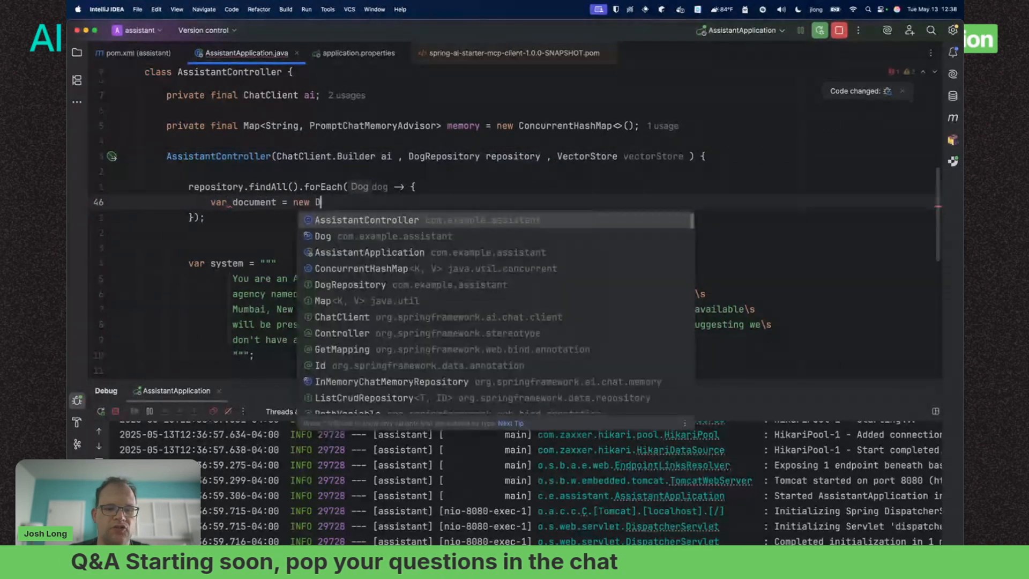
text(Document("id: %")
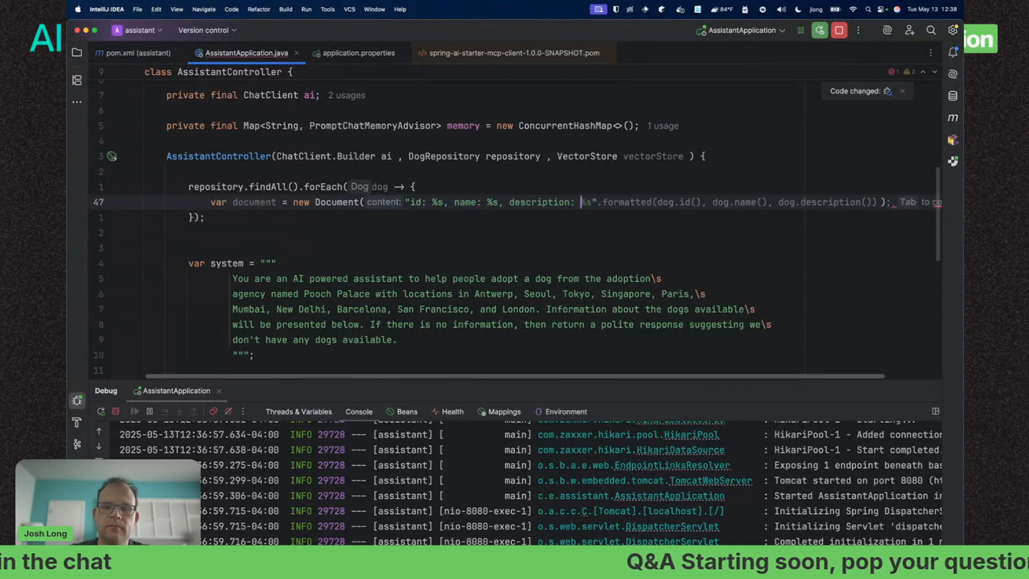
text(.f)
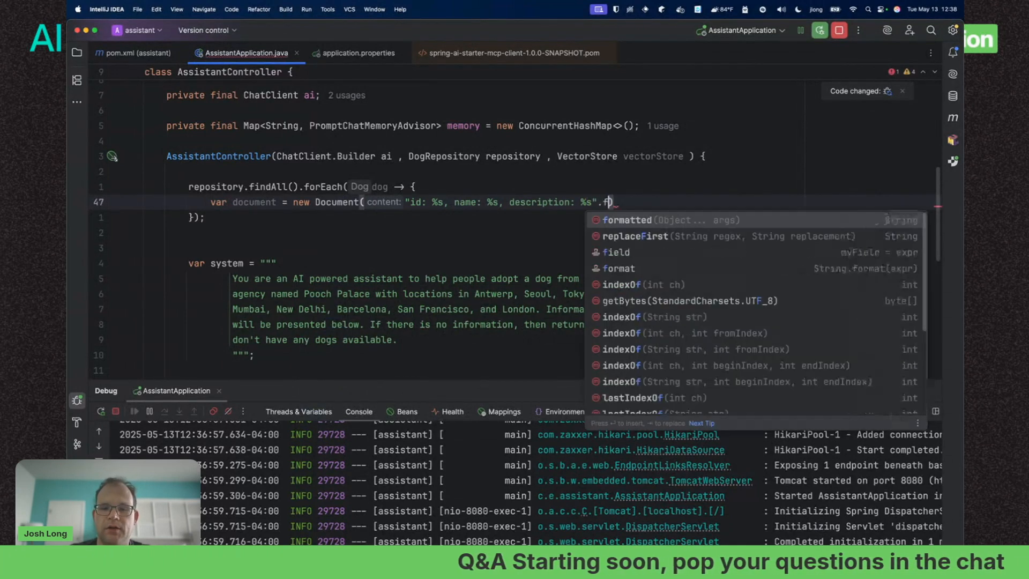
text(ormatted(dog.id(), dog.name(), dog.description()))
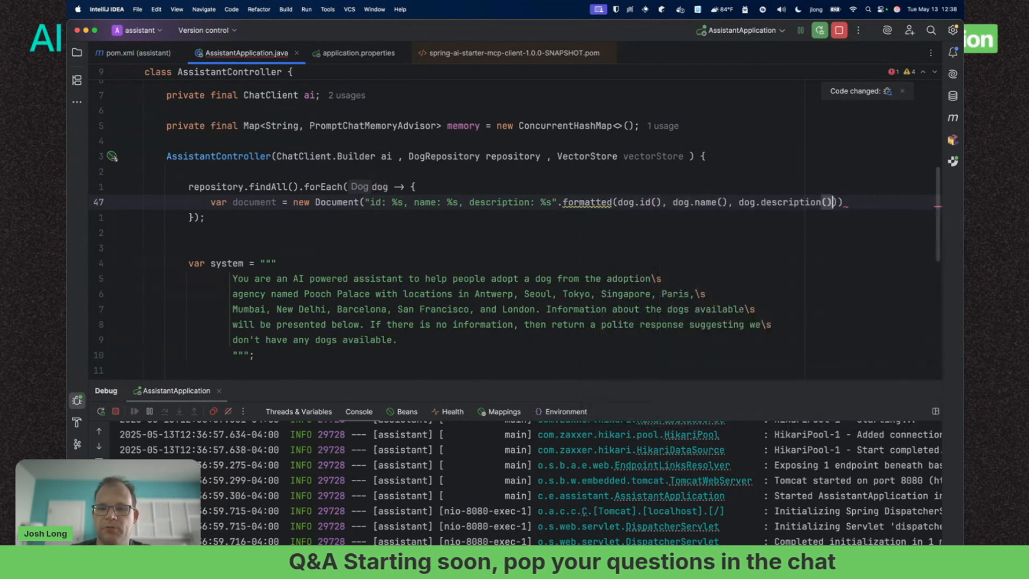
key(Enter)
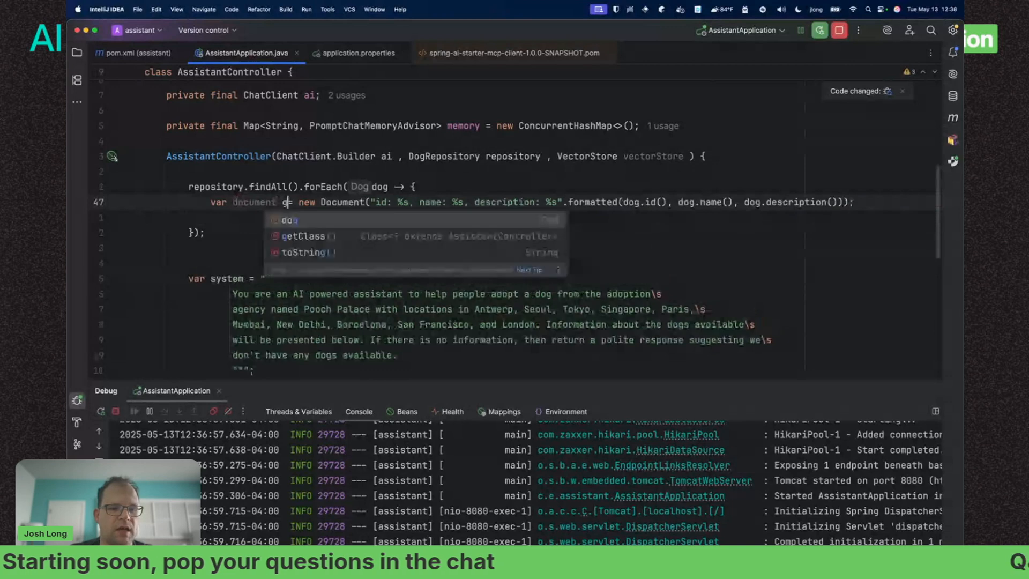
key(Escape)
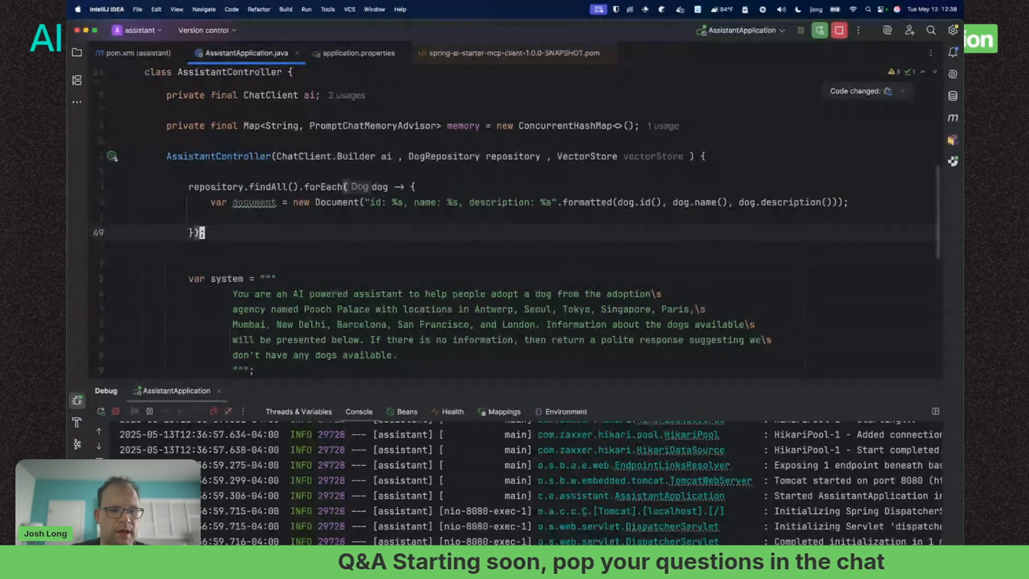
text(v)
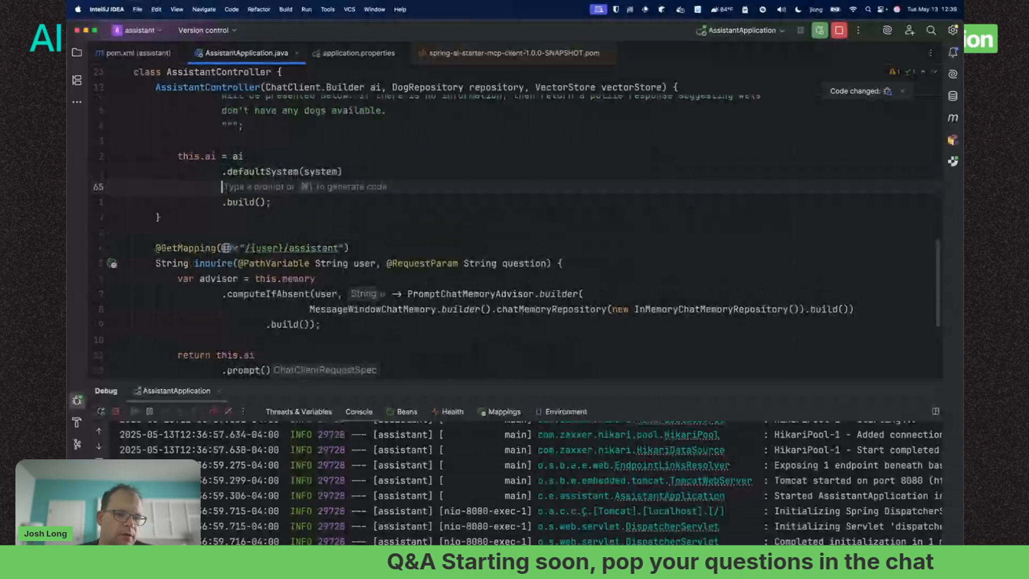
Add .defaultAdvisors(new QuestionAnswerAdvisor(vectorStore)) and relaunch AssistantApplication in Debug
text(.)
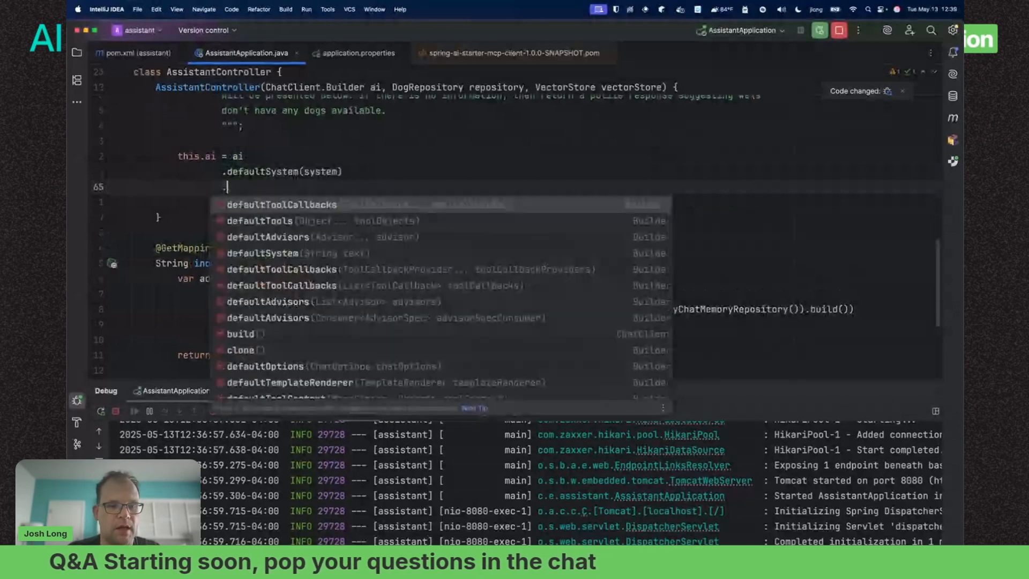
text(defaultAdvisors(new QuestionAnswerAdvisor(vectorStore)
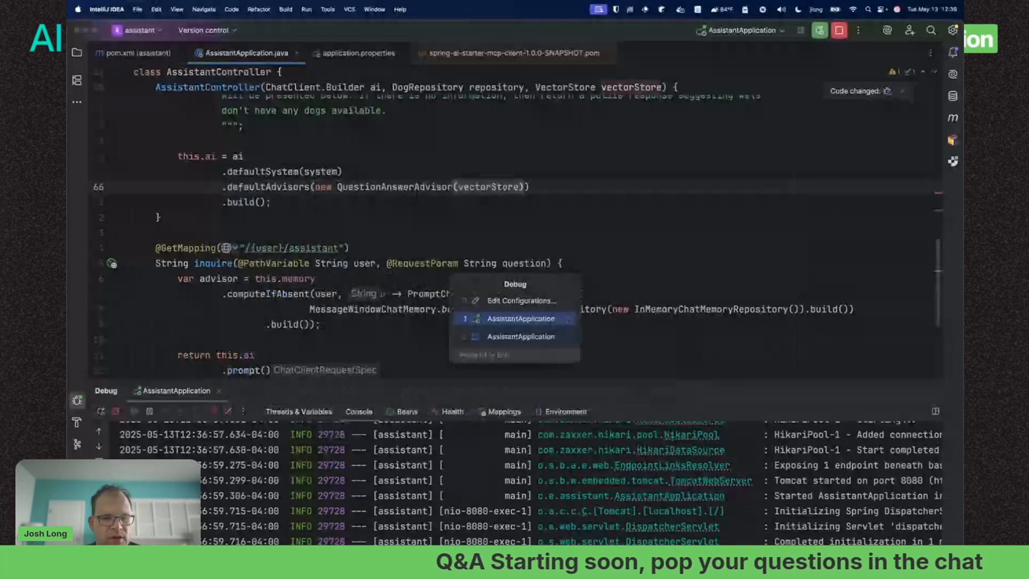
click(521, 318)
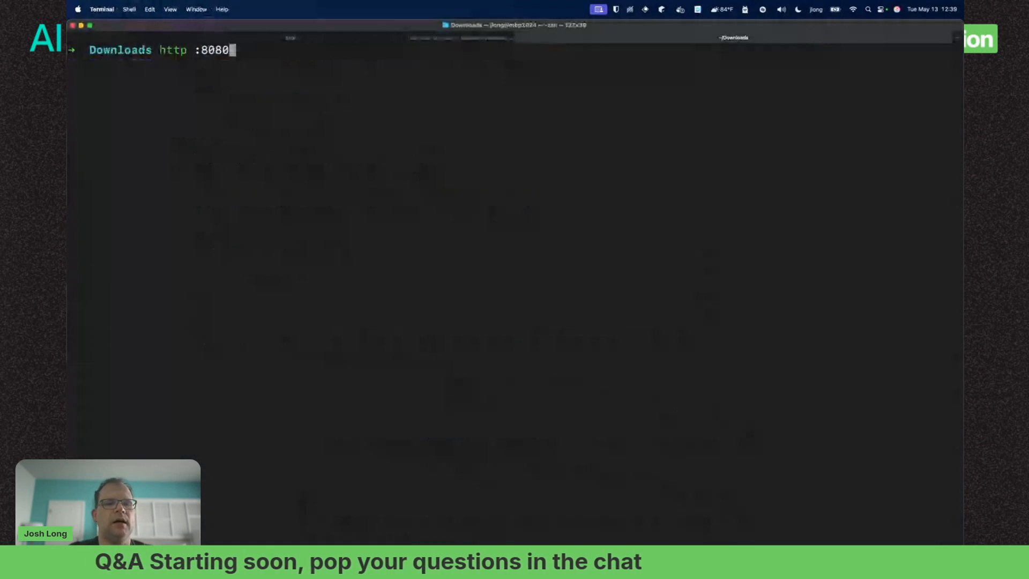
Ask :8080/jlong/assistant "do you have any neurotic dogs?" and highlight the Prancer reply
text(/jlong/ass)
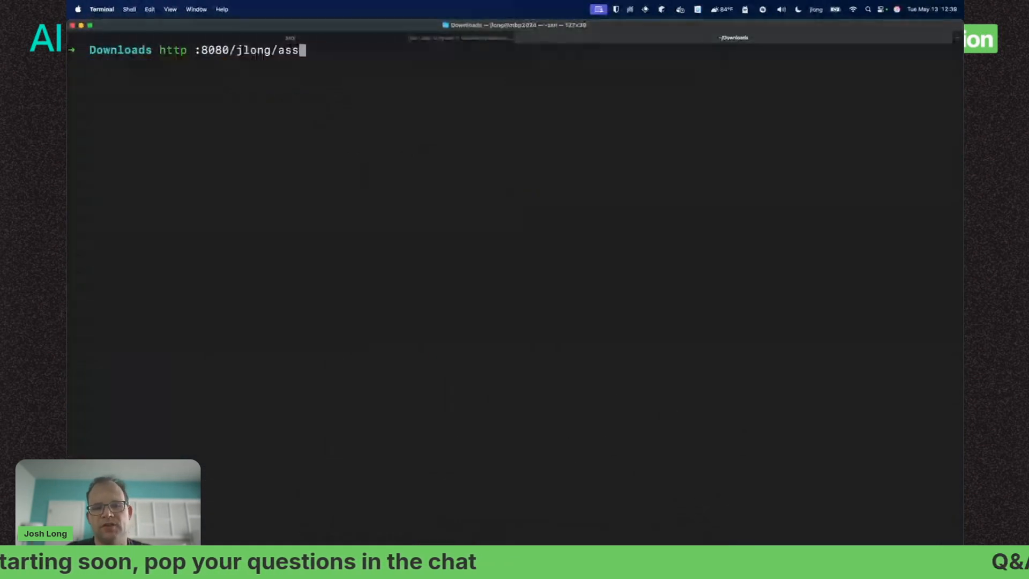
key(Ctrl+r)
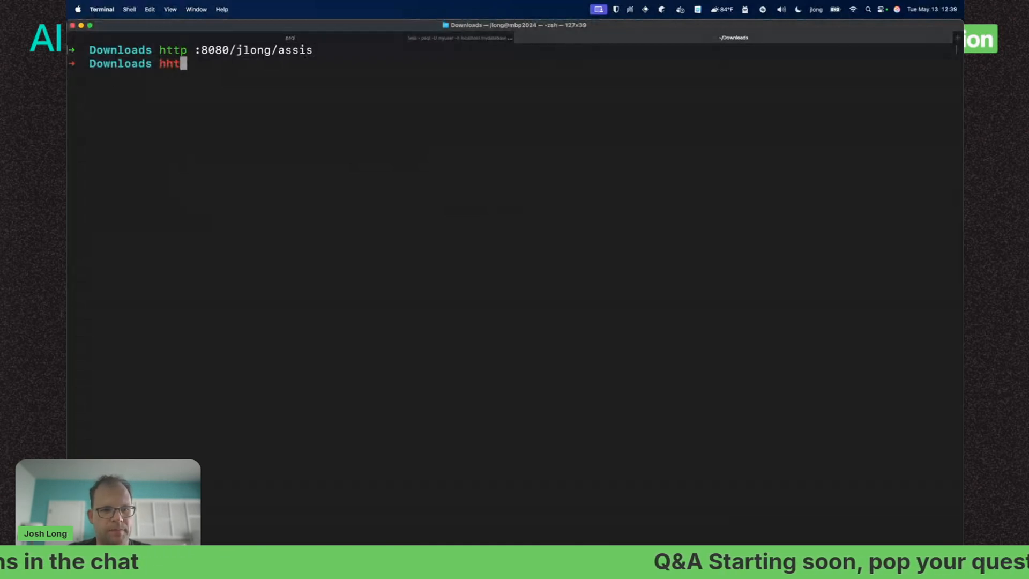
key(Ctrl+r)
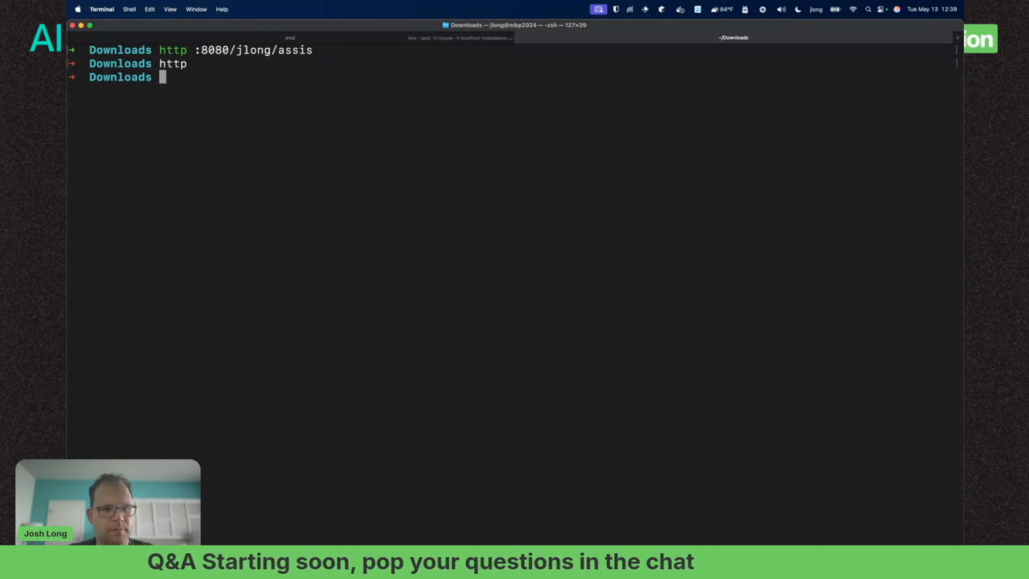
text(:8080/)
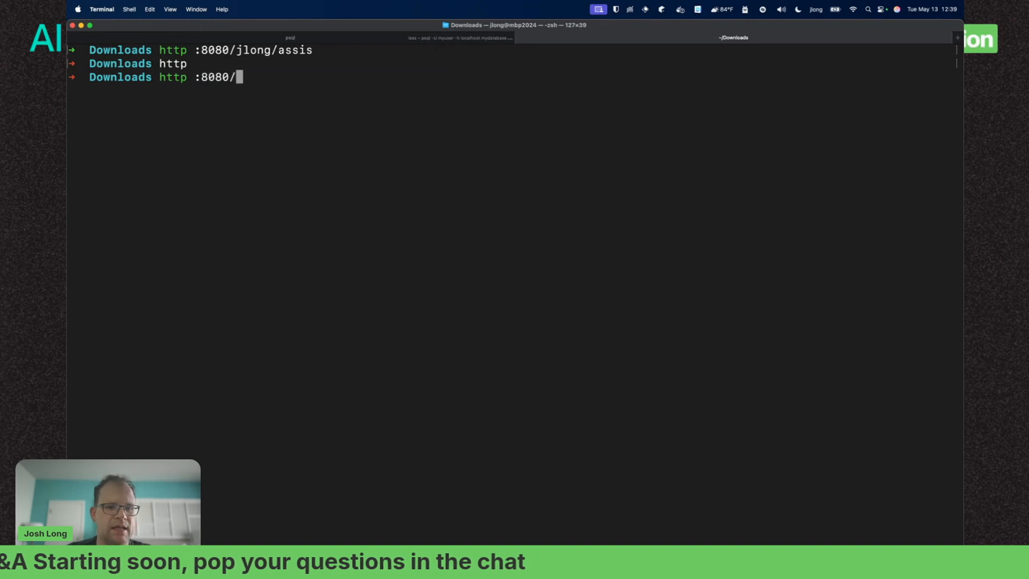
text(jlong/assistant question=="do you have any neurotic dogs?)
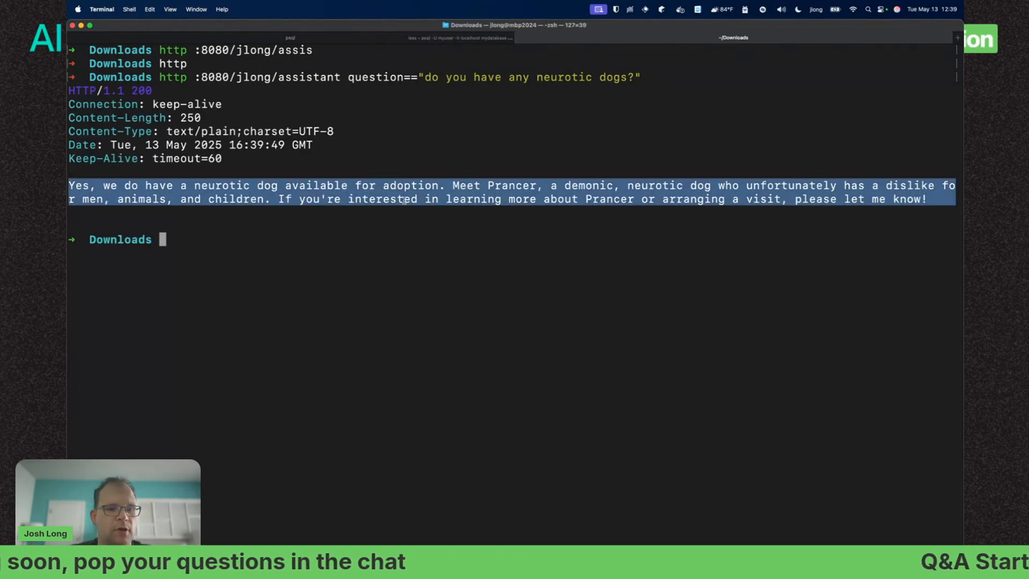
double_click(512, 185)
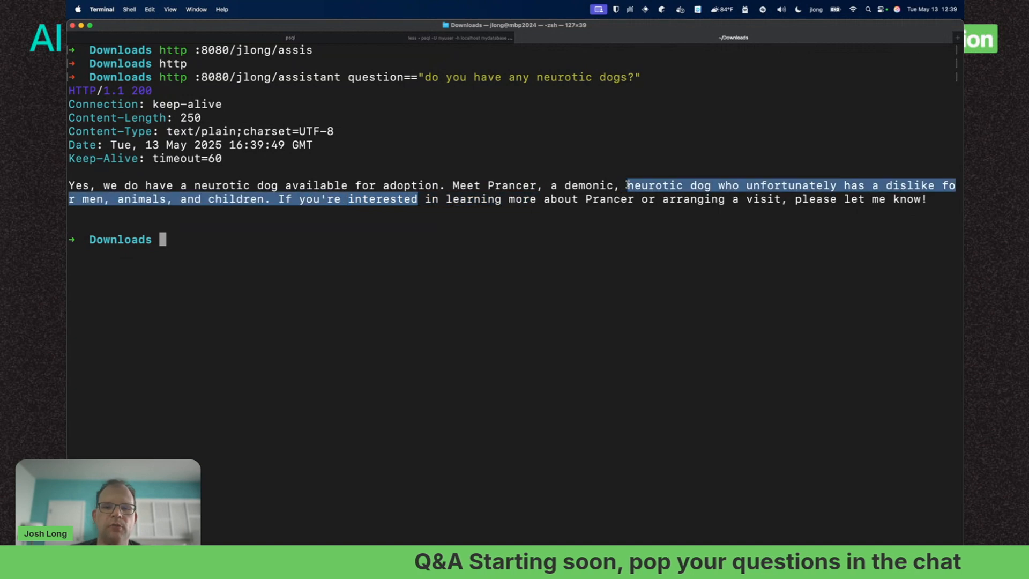
double_click(608, 199)
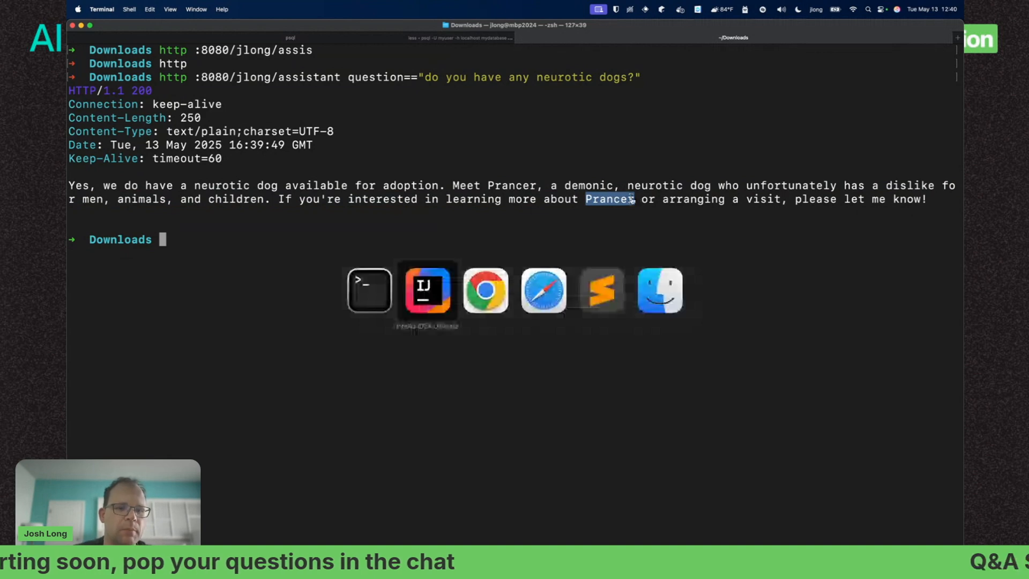
Wrap the repository.findAll().forEach vector-store loading loop in if (false) { … }
click(428, 290)
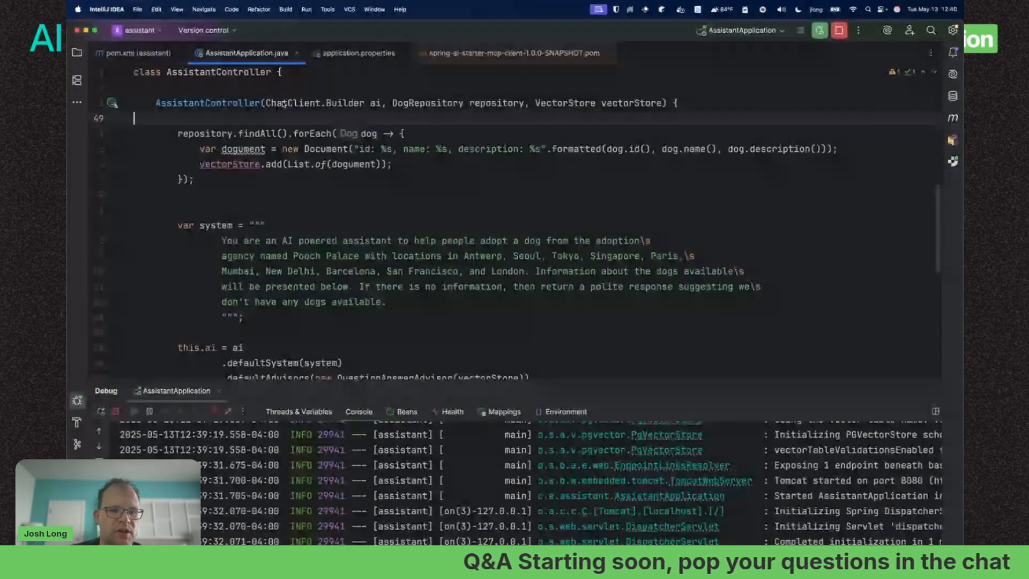
text(if (false) {)
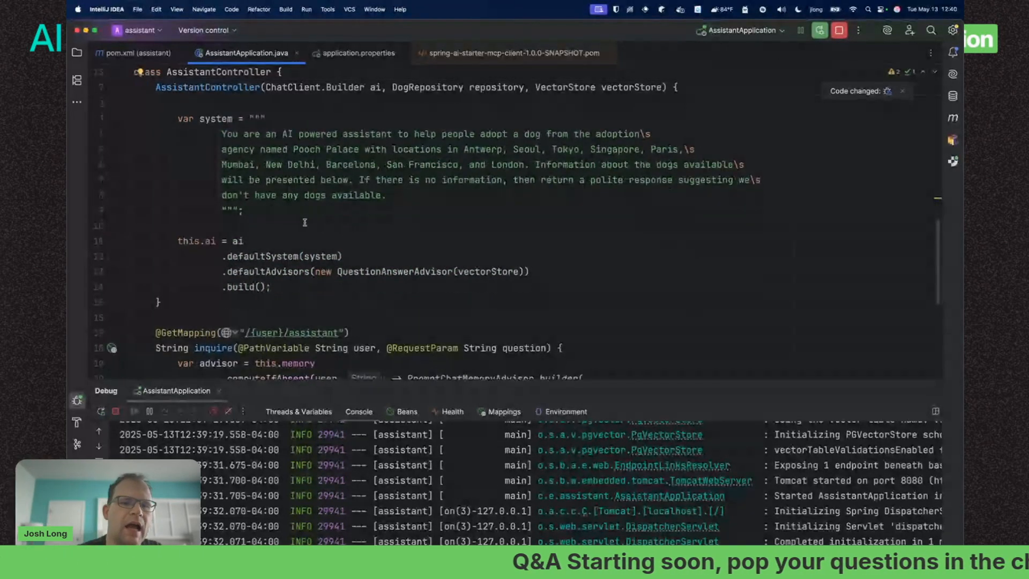
scroll(down, 3)
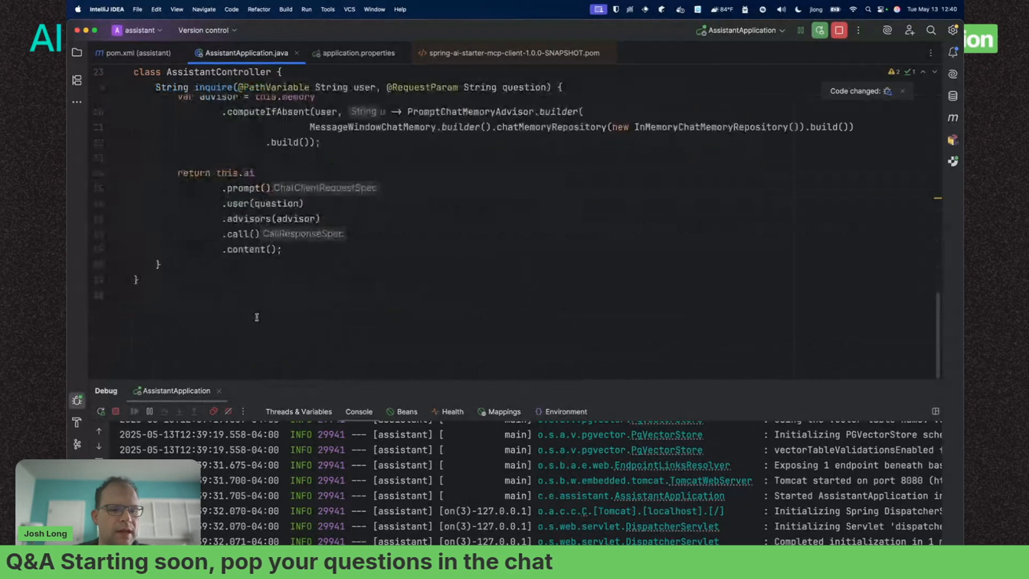
text(@DComponent)
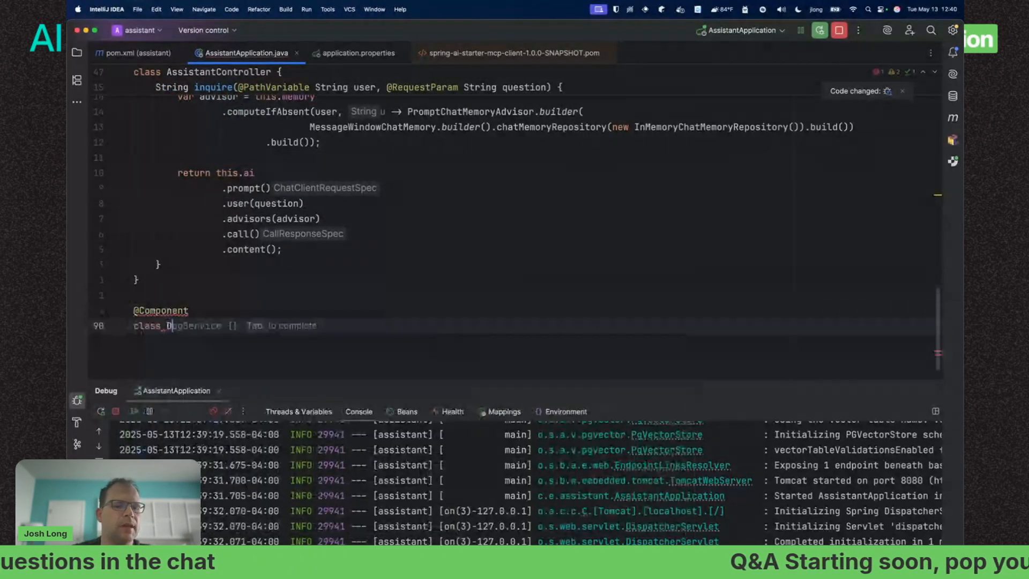
text(ogAdoptionScheduler {)
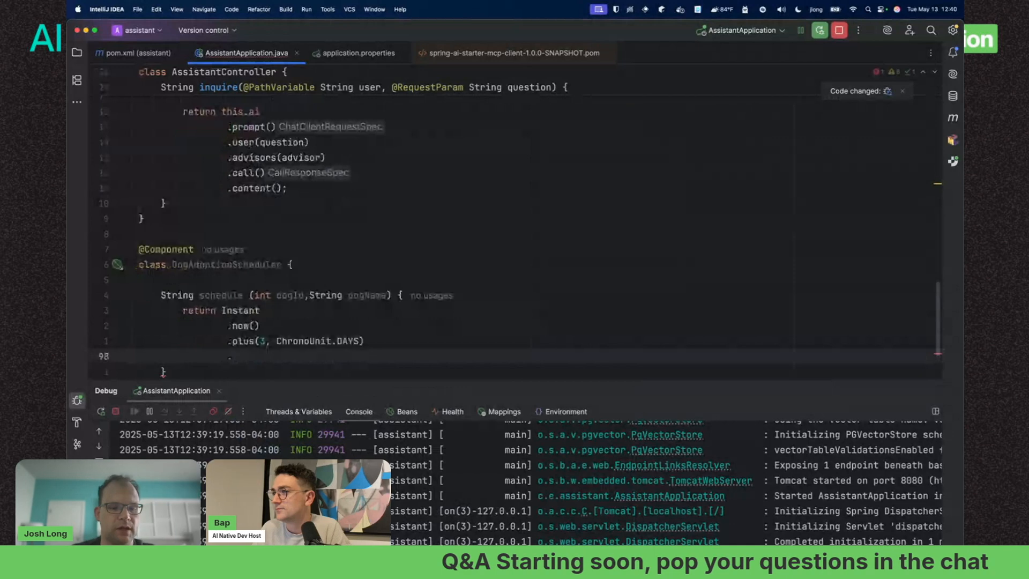
text(sou)
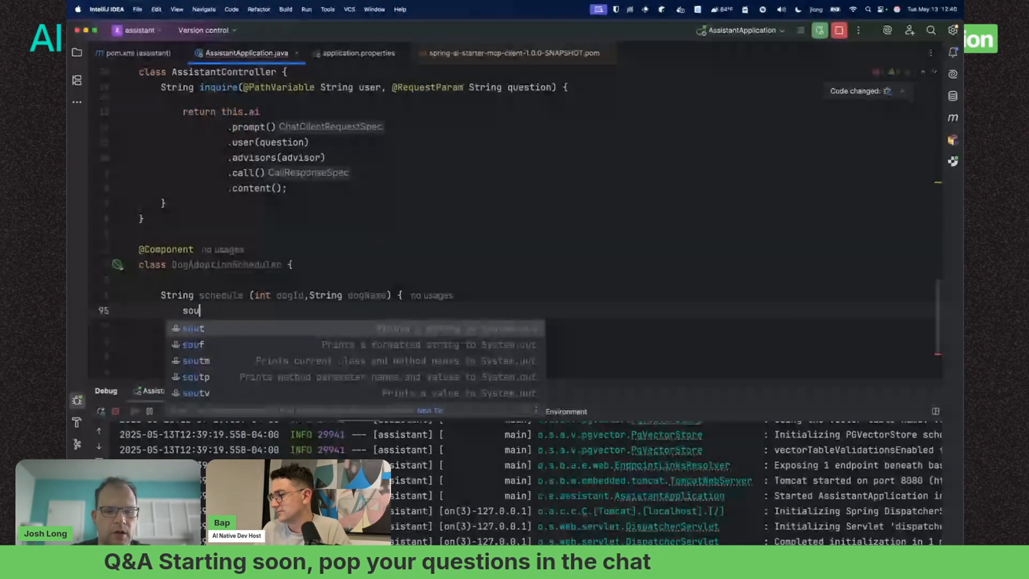
key(Tab)
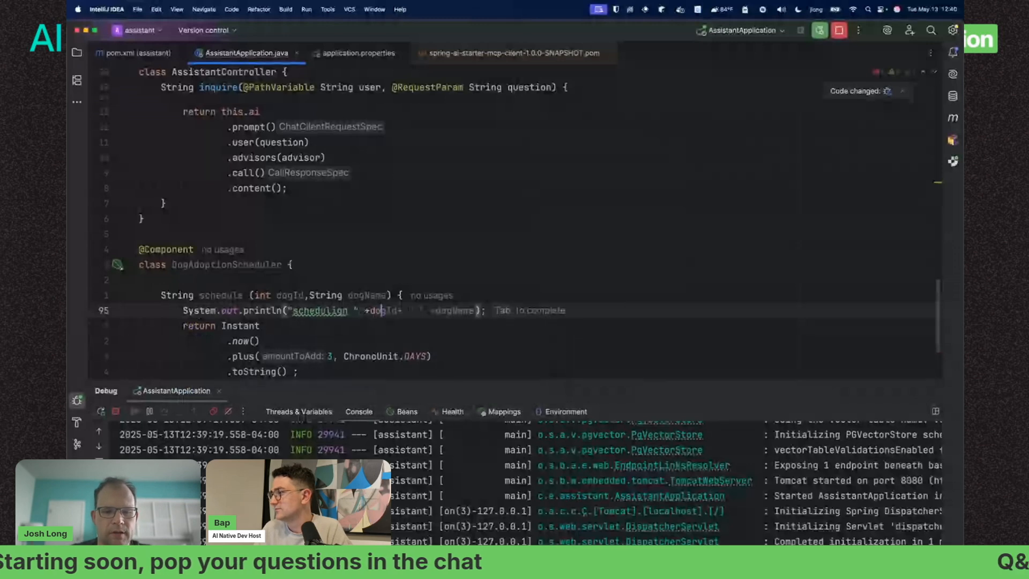
key(Tab)
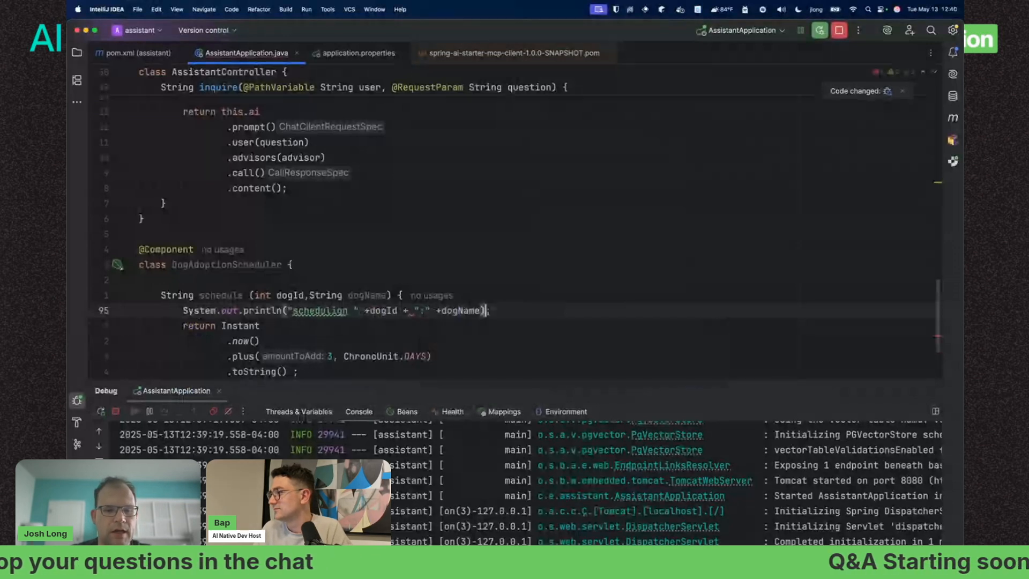
text(@Tool (description = "schedule an)
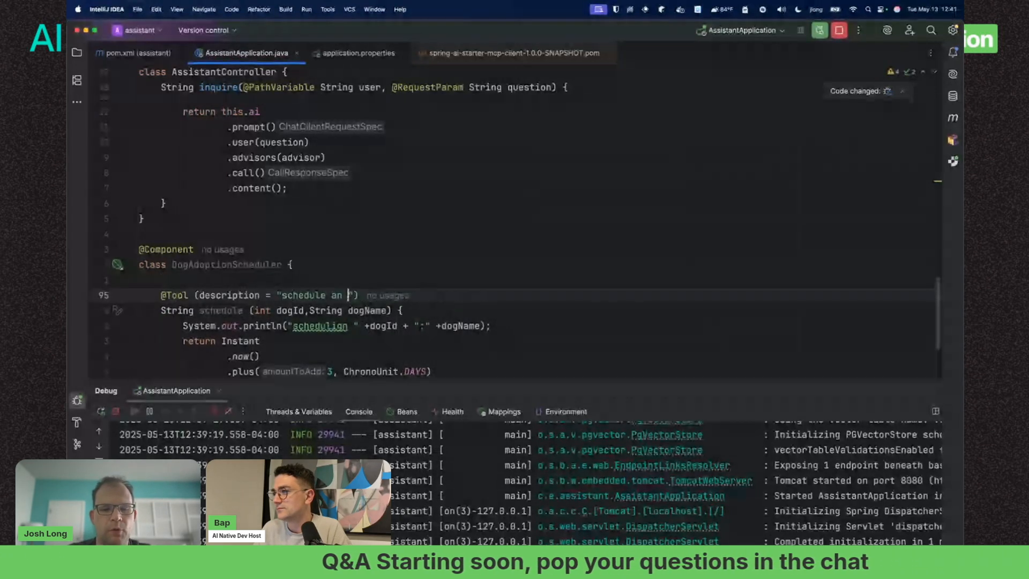
text(appointm)
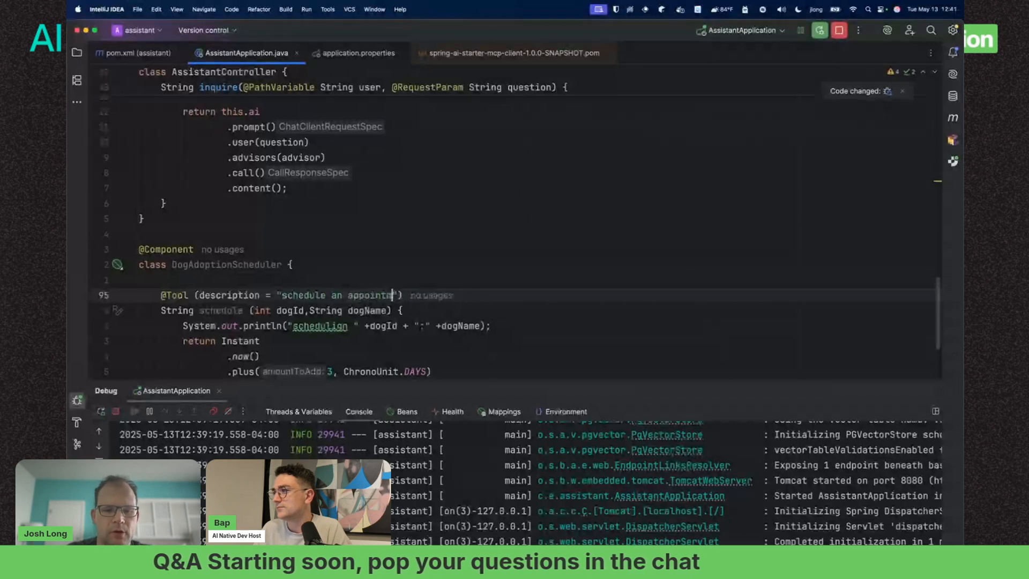
text(to pickup an)
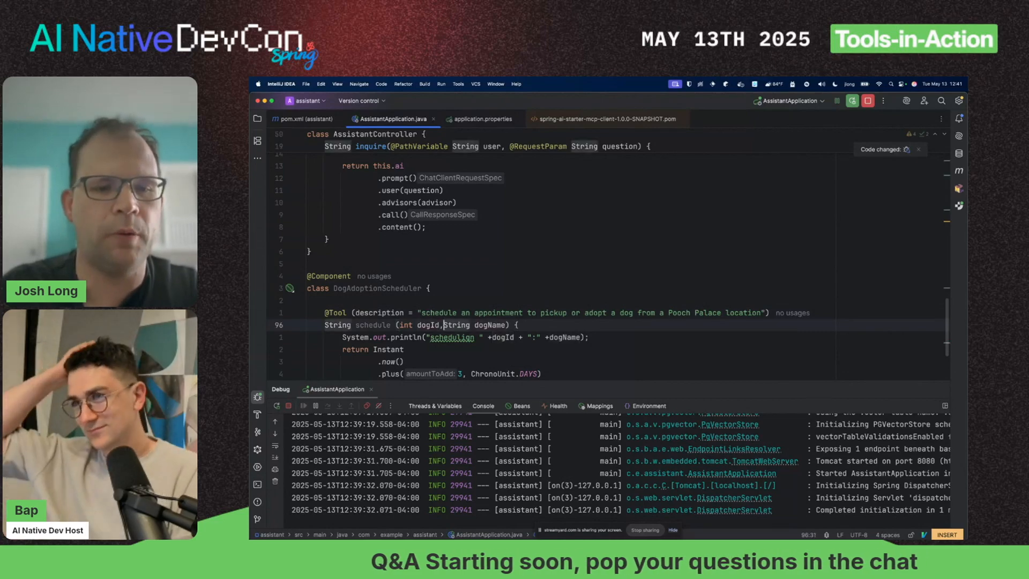
text(@T)
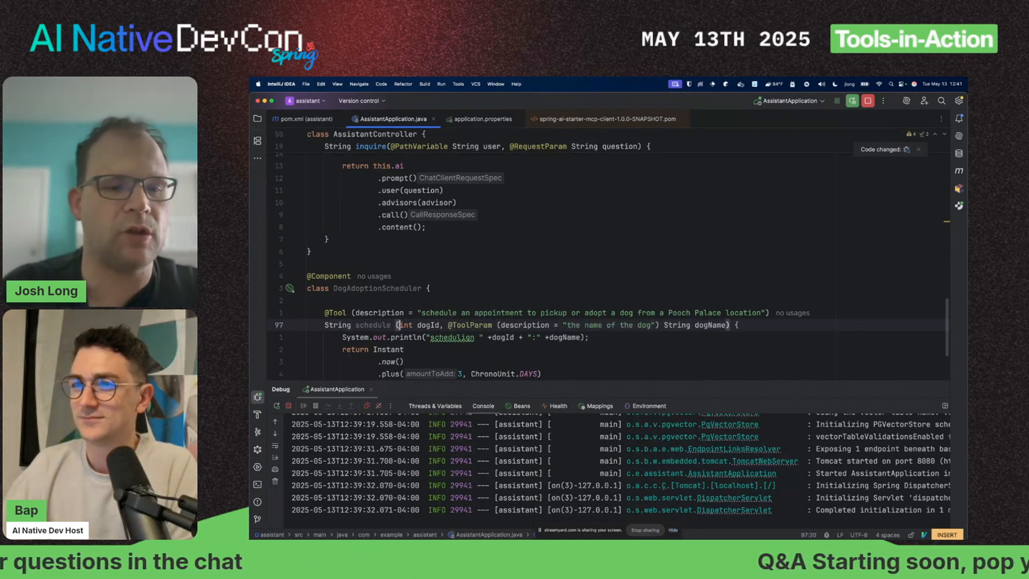
text(@To)
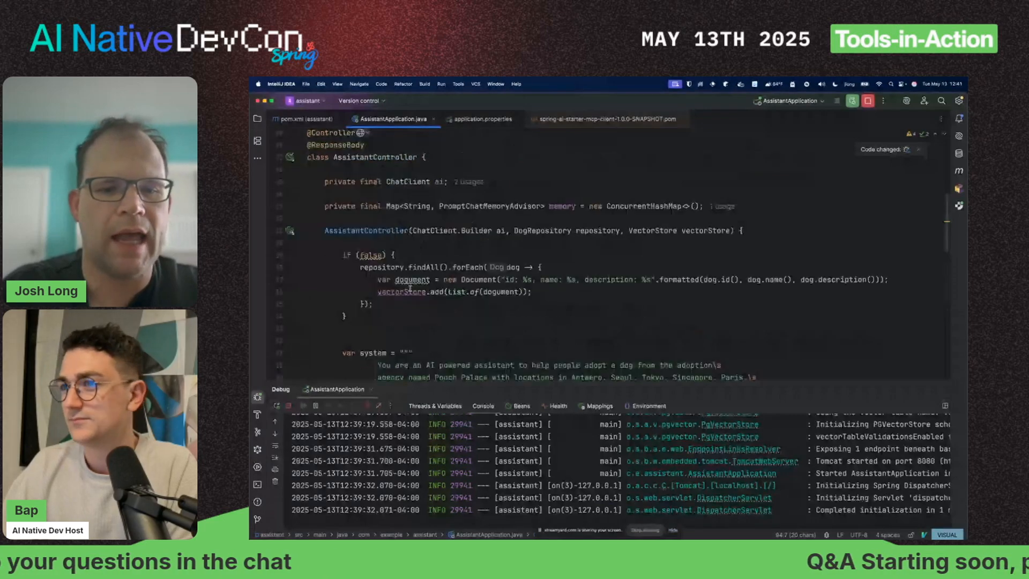
Add a DogAdoptionScheduler constructor parameter and pass it to .defaultTools(scheduler)
text(DogAdoptionScheduler scheduler , Dog)
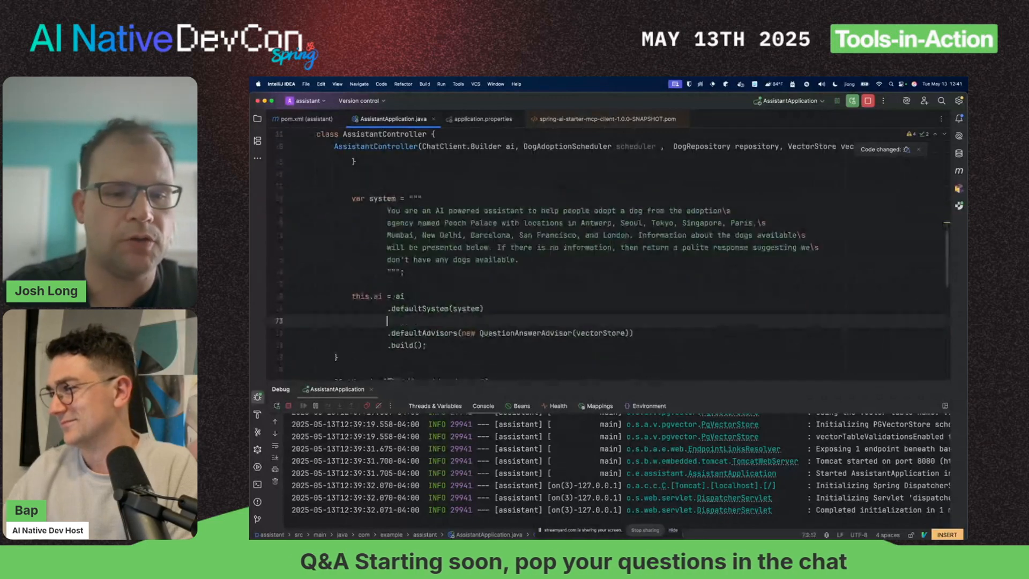
text(.defaultTools(sc)
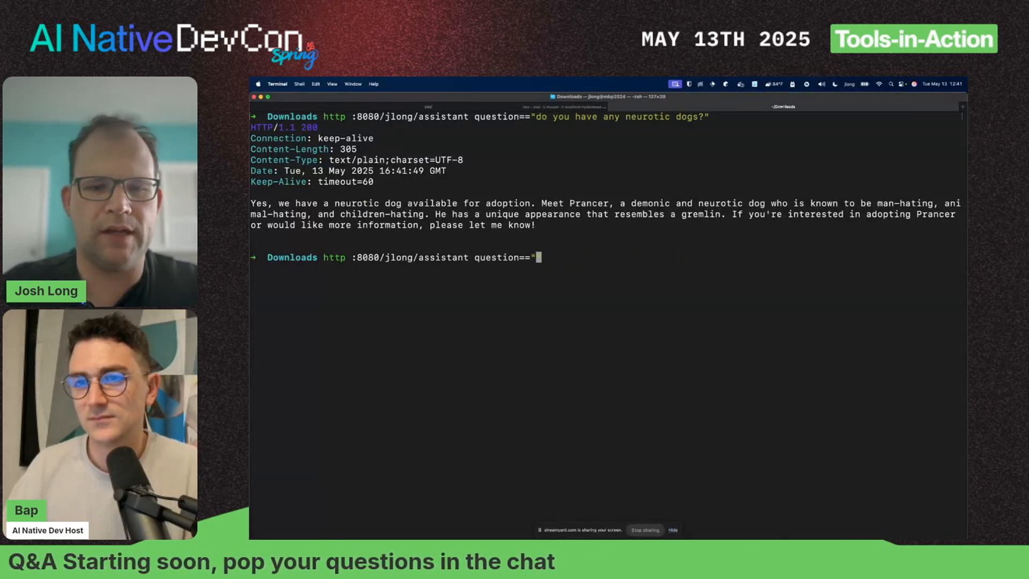
Type the follow-up "fantastic. when can i schedule an appointment…" about picking up Prancer in London
text(fantastic.)
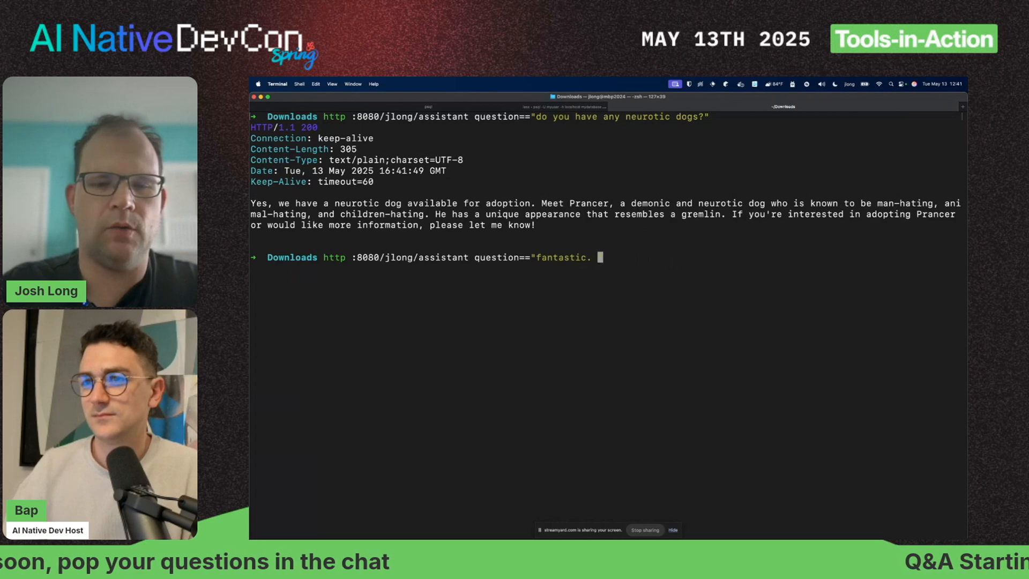
text(when can i schedul)
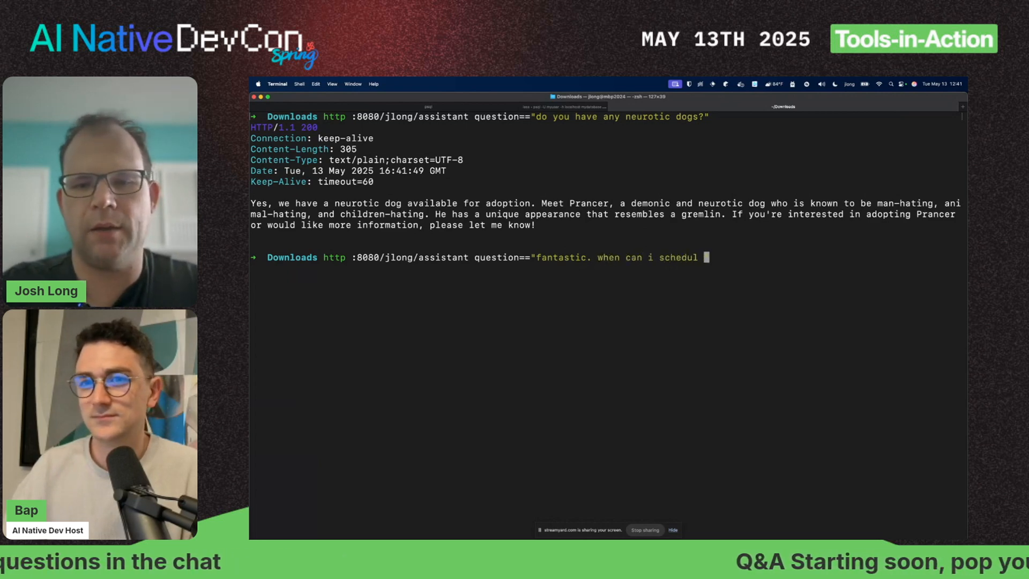
text(e)
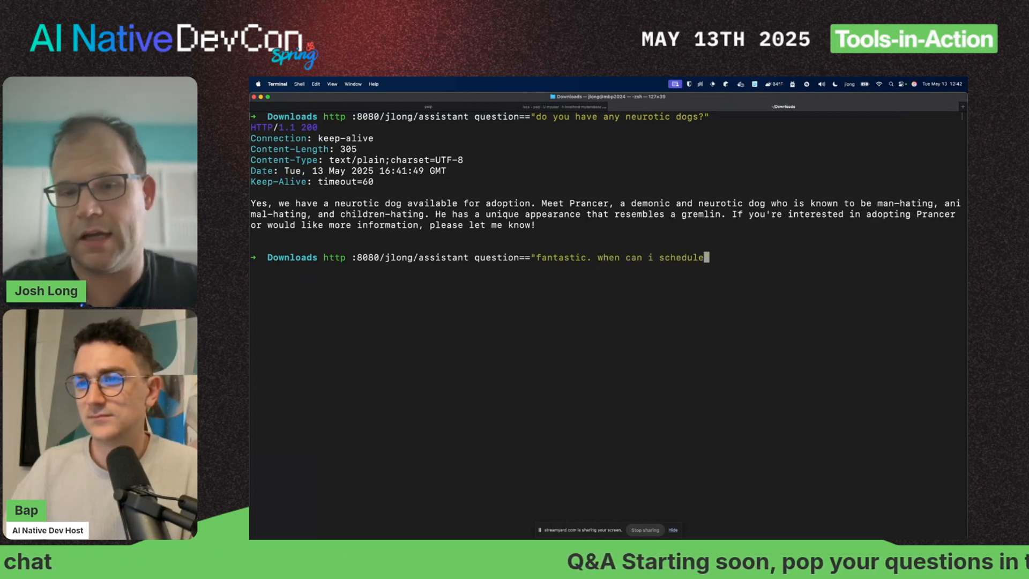
text(an appointment ot pikcup Pran)
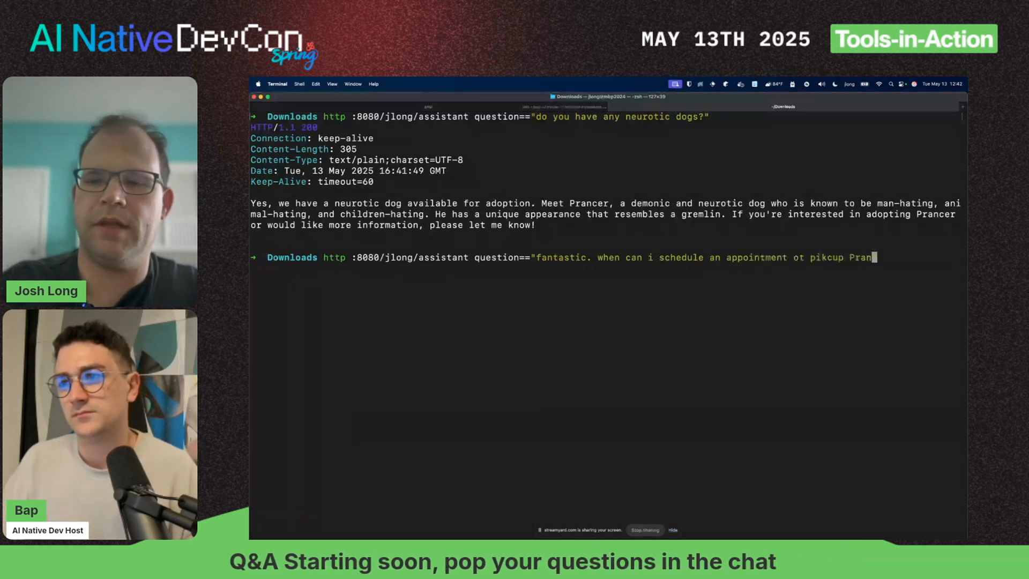
text(cer from the London locatio)
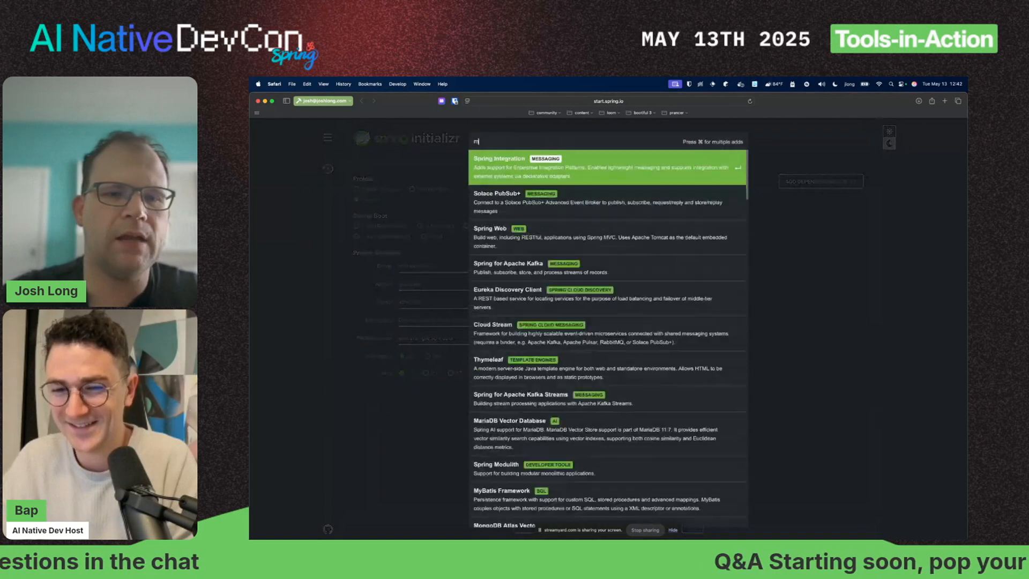
Search the dependencies for 'web' and add Spring Web to the scheduler project
text(web)
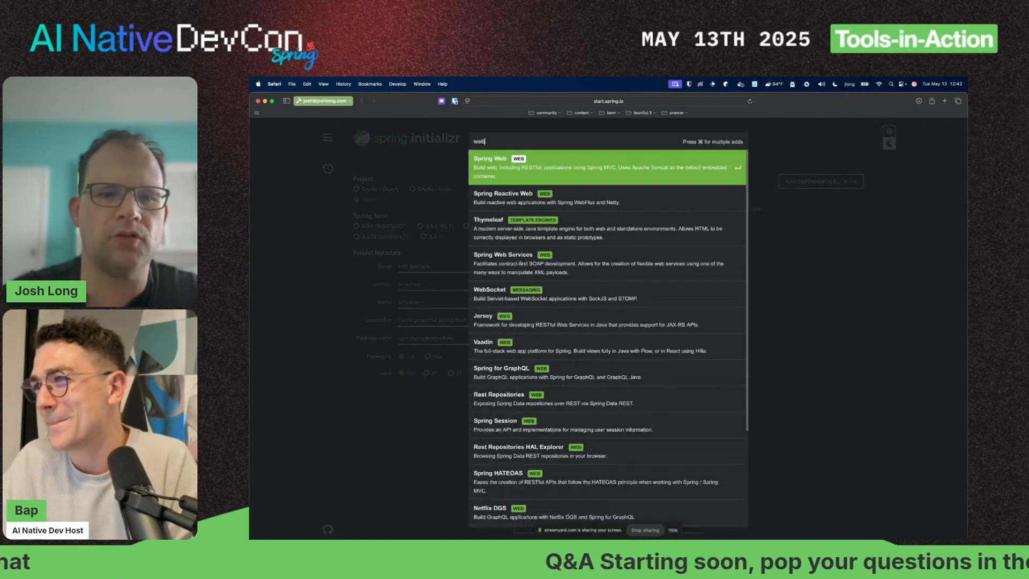
click(489, 165)
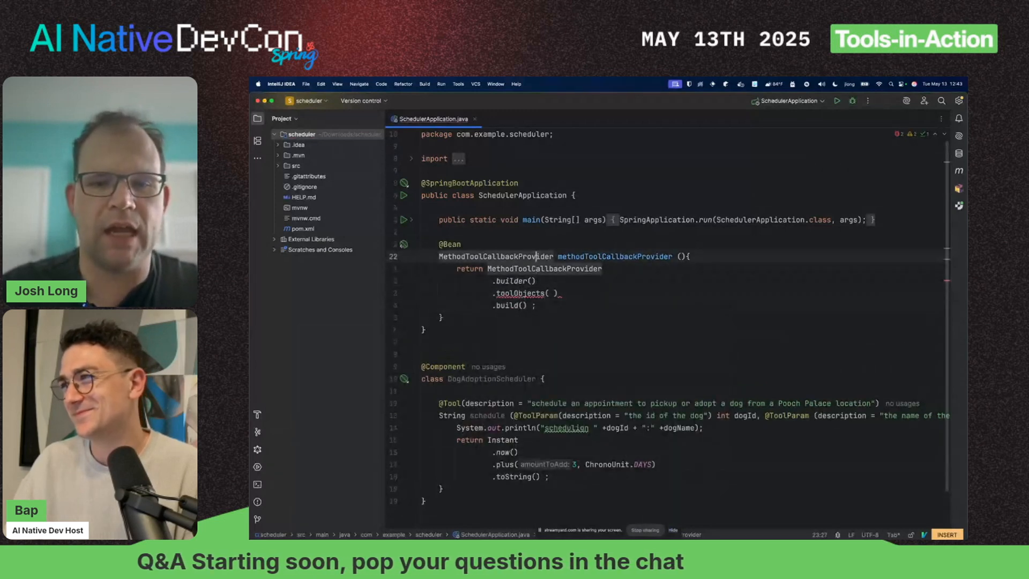
Pass DogAdoptionScheduler to toolObjects() in the methodToolCallbackProvider bean
text(DogAdoptionScheduler)
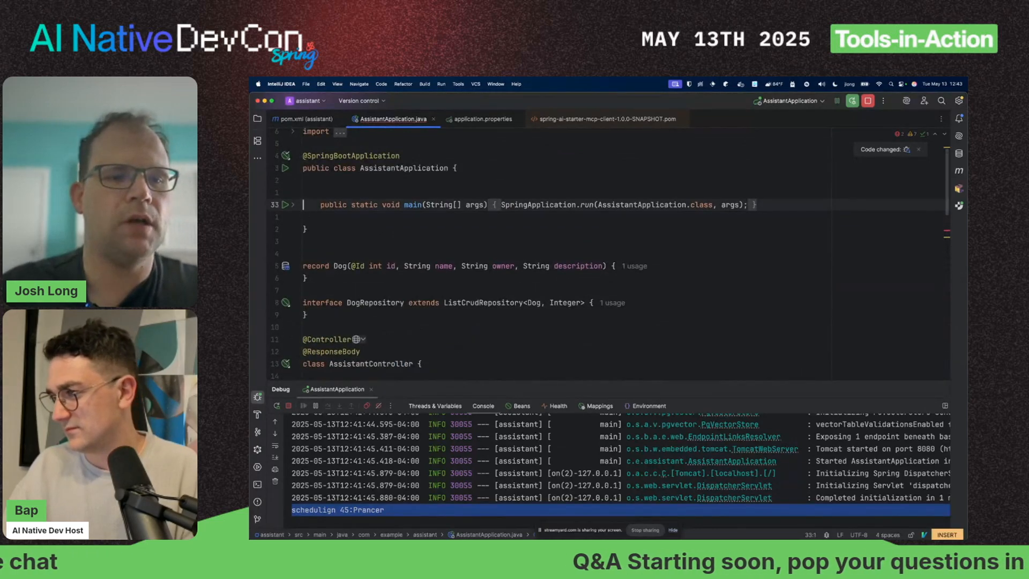
text(@Bean)
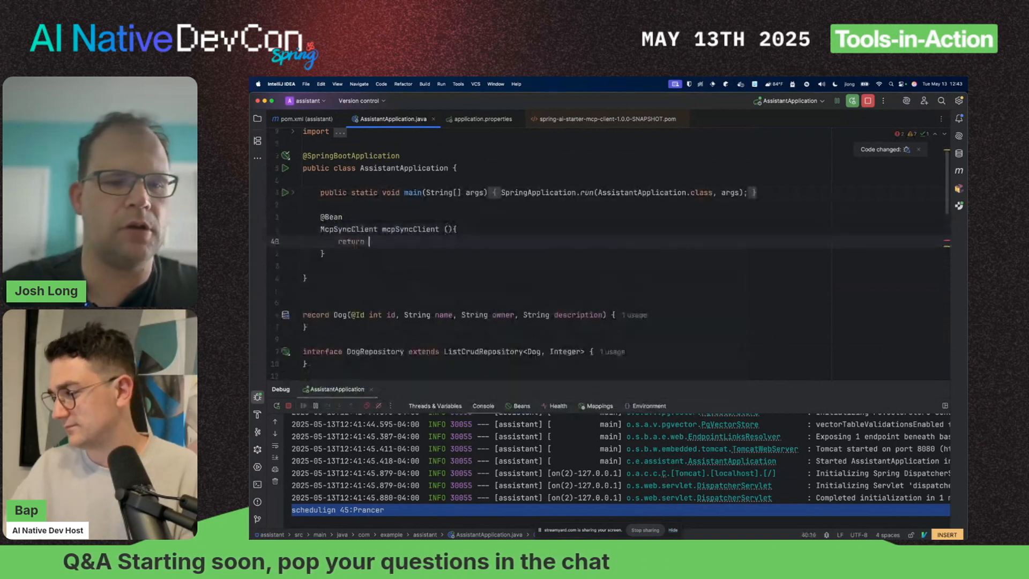
text(McpSyncClient.)
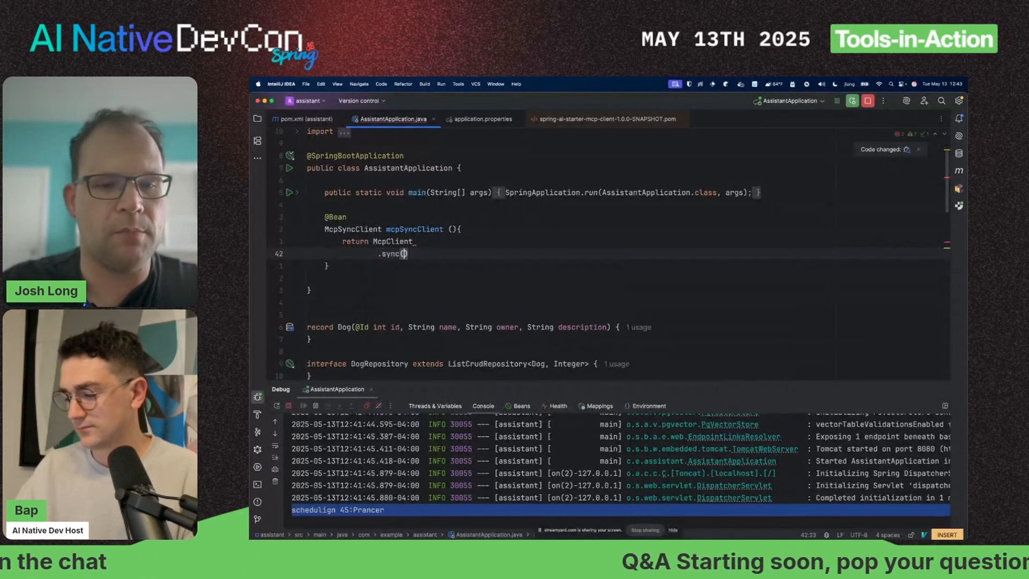
text(Htt)
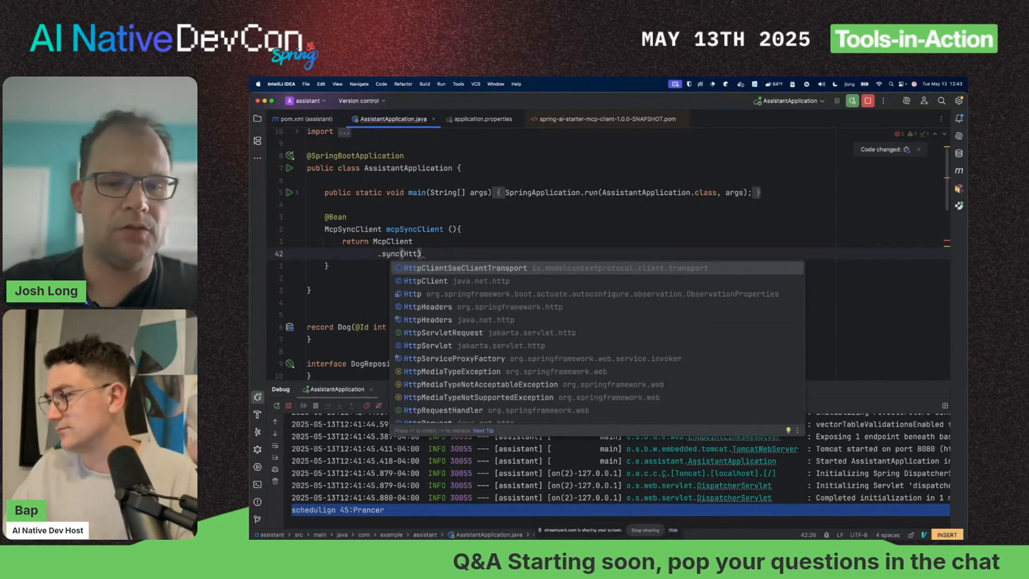
click(463, 267)
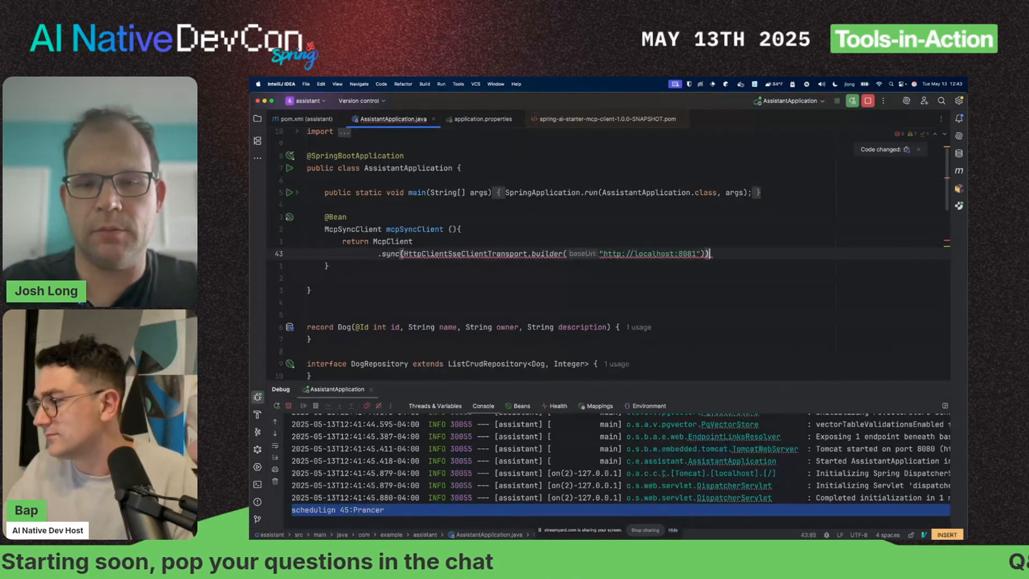
text(.build().)
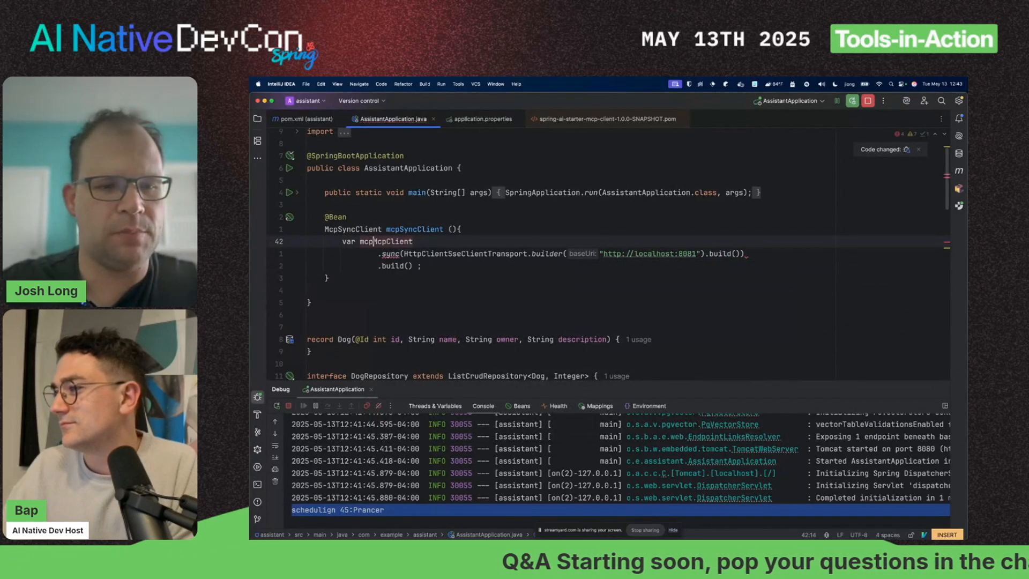
text(return)
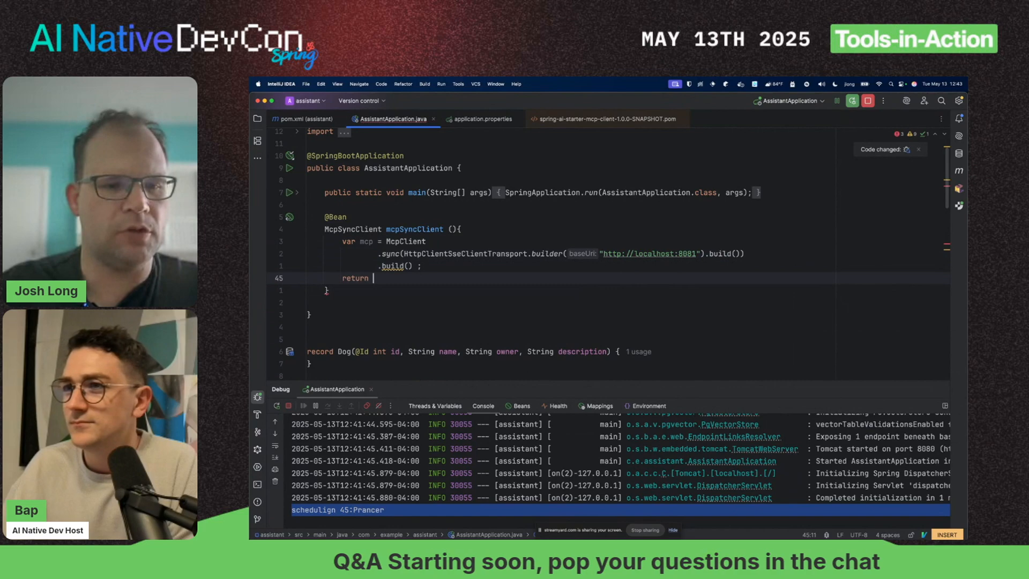
text(m)
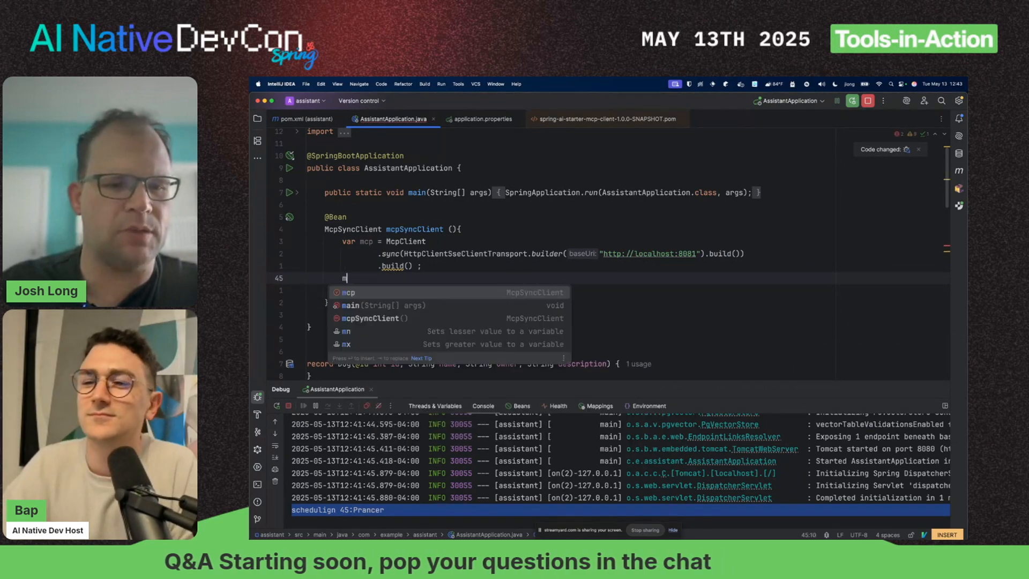
text(mcp.initialize();)
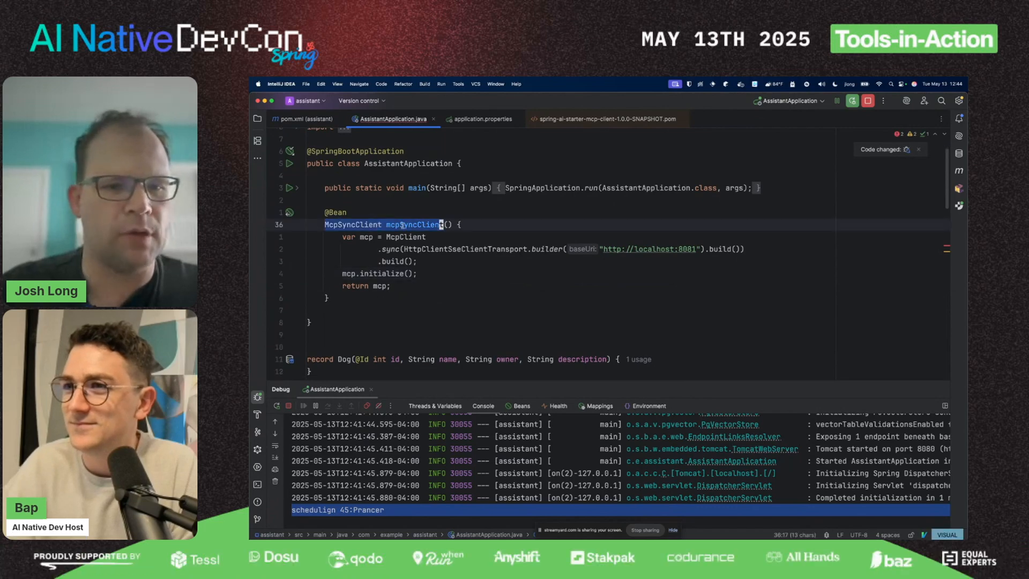
Inject McpSyncClient mcpSyncClient into the AssistantController constructor
scroll(down, 3)
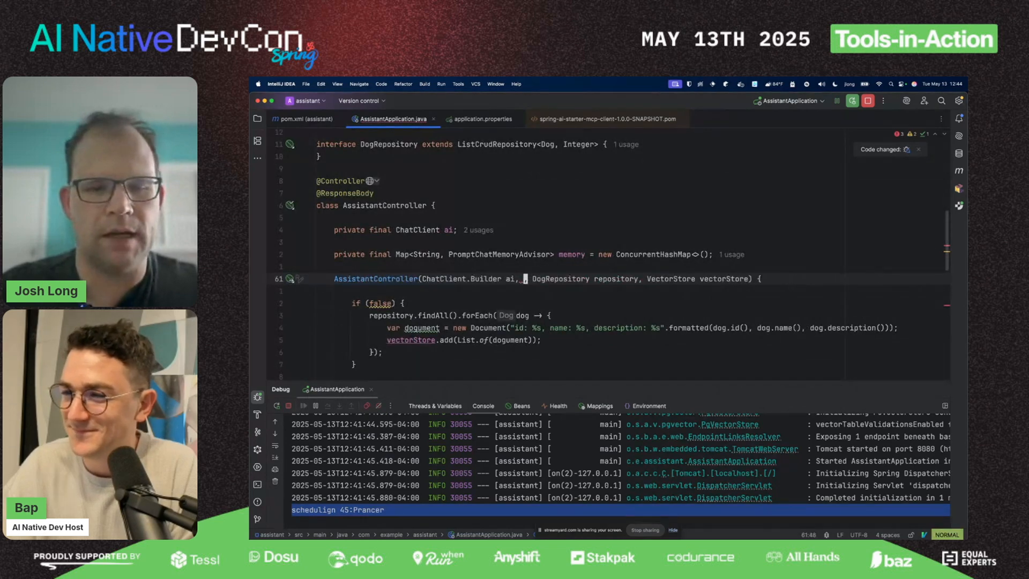
text(McpSyncClient mcpSyncClient ,)
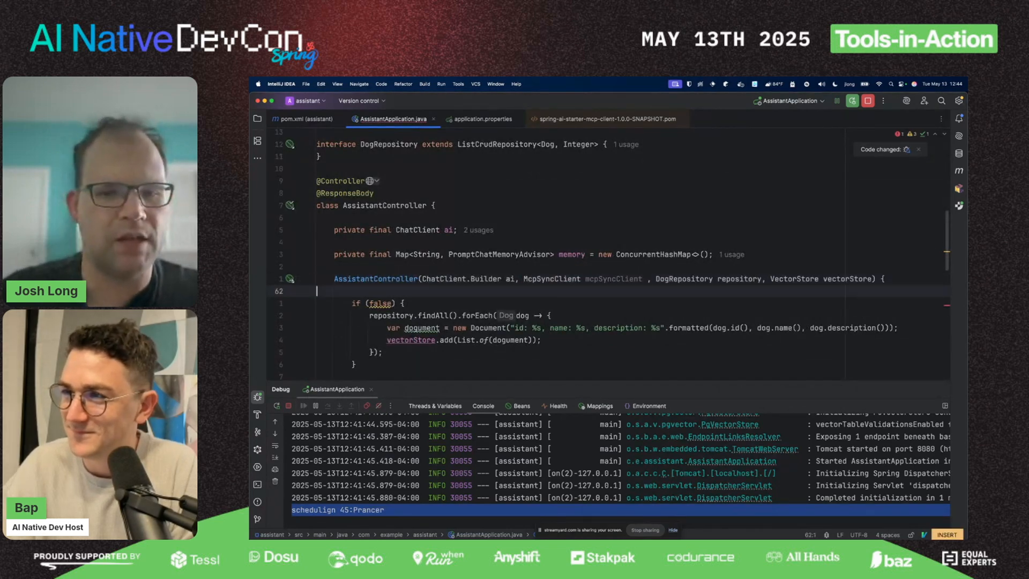
scroll(down, 3)
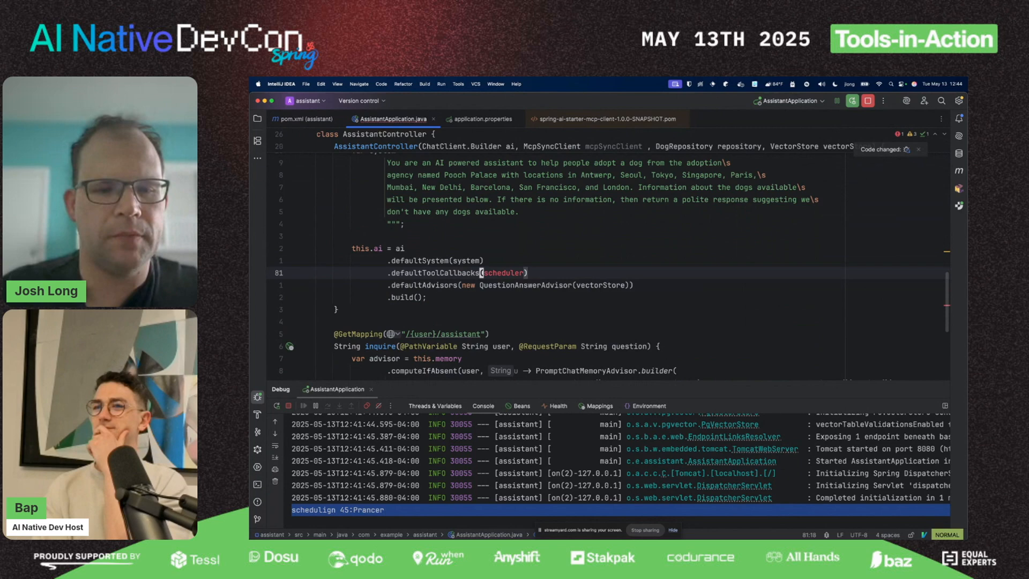
text(new)
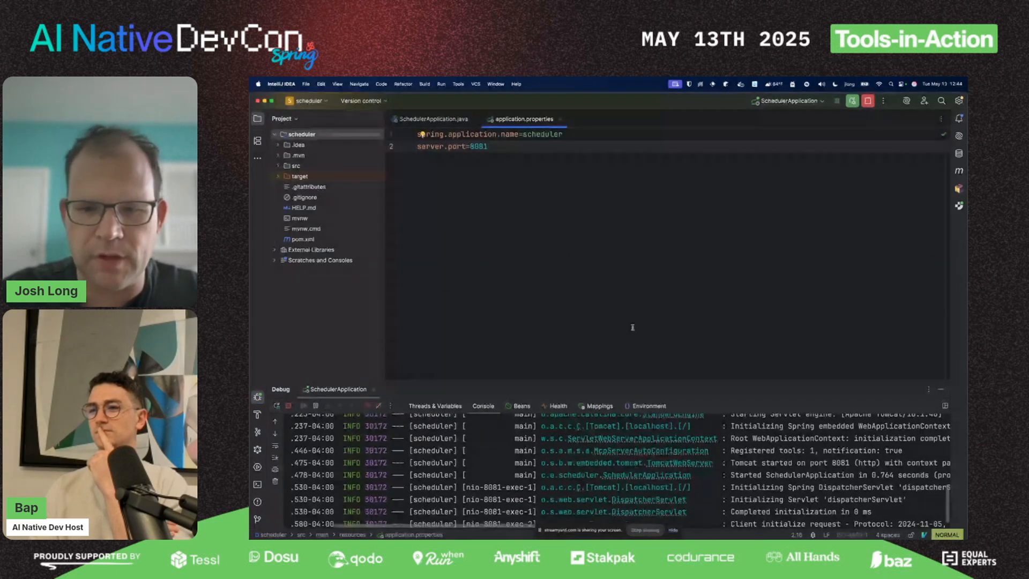
Open the scheduler project's pom.xml and scroll through its contents
click(303, 239)
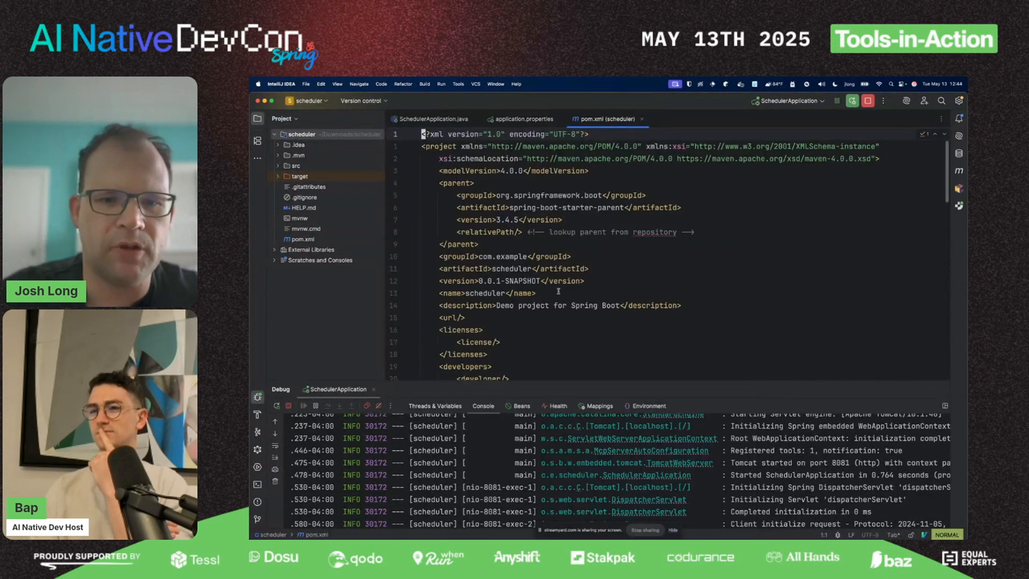
scroll(down, 3)
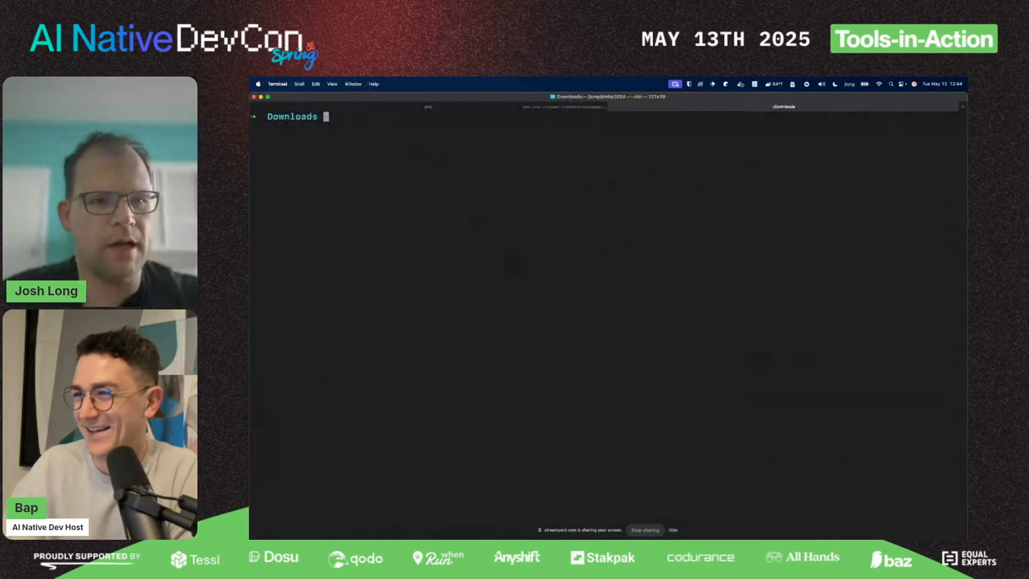
Rerun the httpie neurotic-dog and Prancer pickup questions, getting a May 16, 2025 appointment
text(http :8080/jlong/assistant question=="fantastic. when can i schedule an appointment ot pikcup Prancer from the London location?")
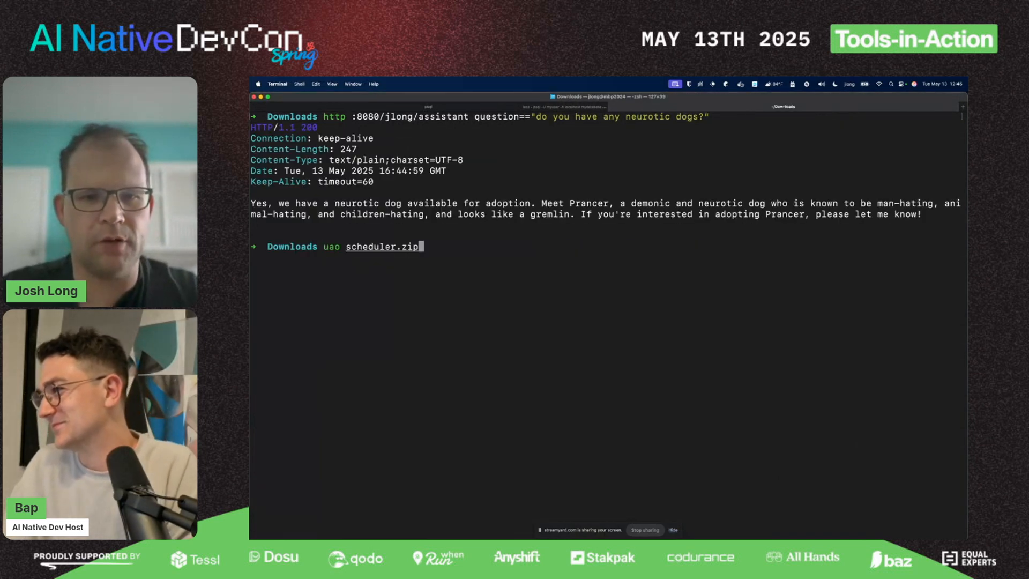
text(http :8080/jlong/assistant question=="fantastic. when can i schedule an appointment ot pikcup Prancer from the London location?")
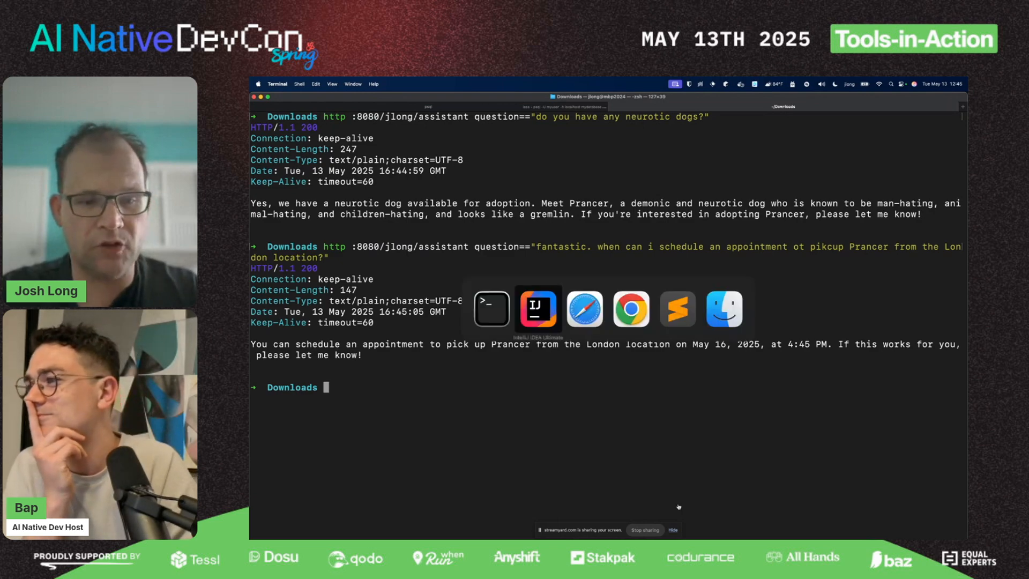
click(538, 310)
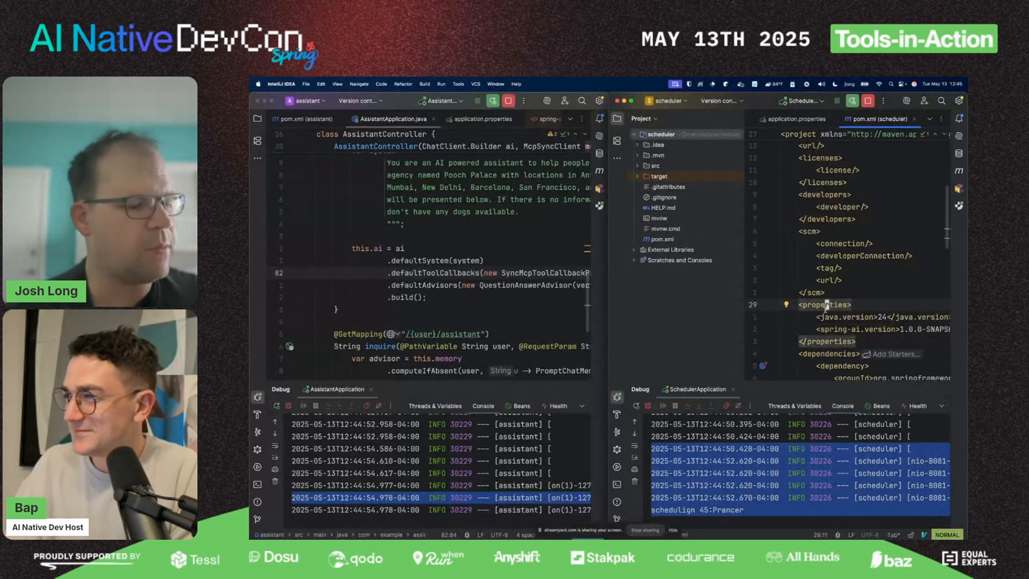
Confirm the scheduler console logged scheduling 45:Prancer, then switch back to Terminal
key(Cmd+Tab)
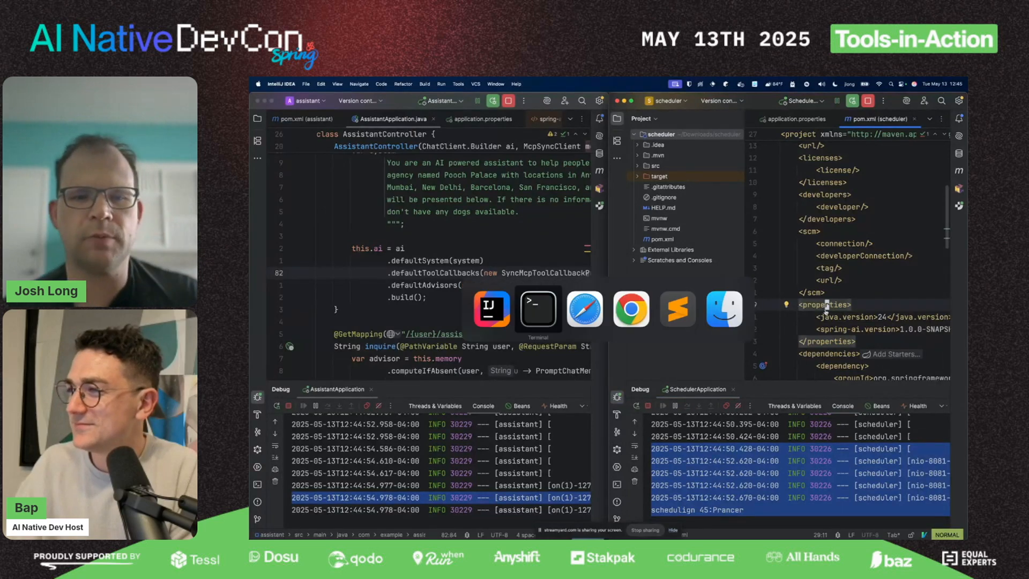